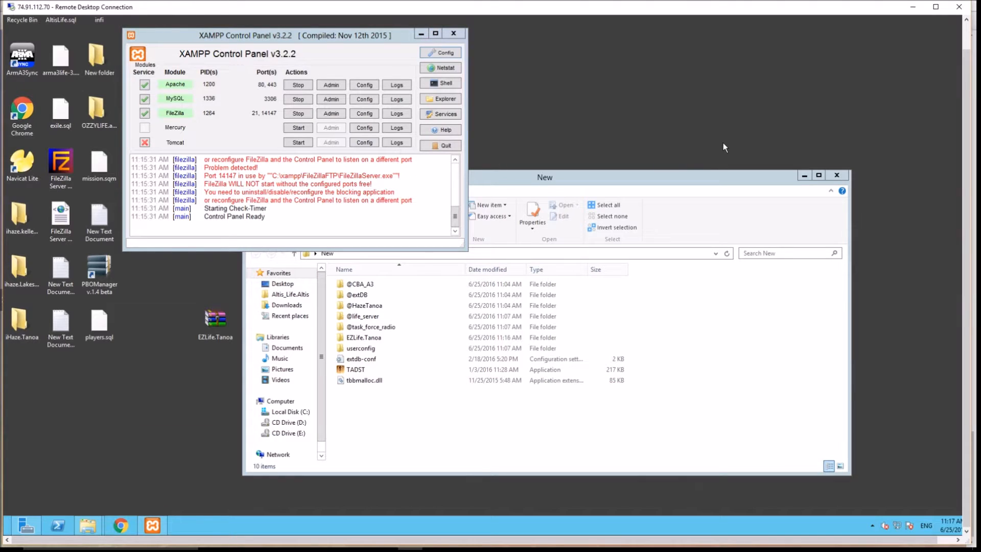
pyautogui.moveTo(734, 152)
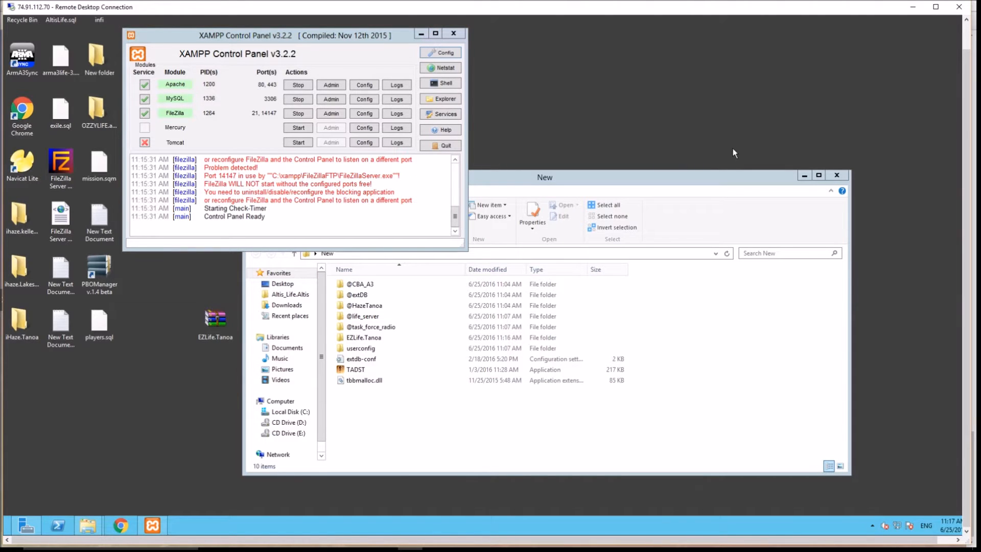
pyautogui.moveTo(731, 165)
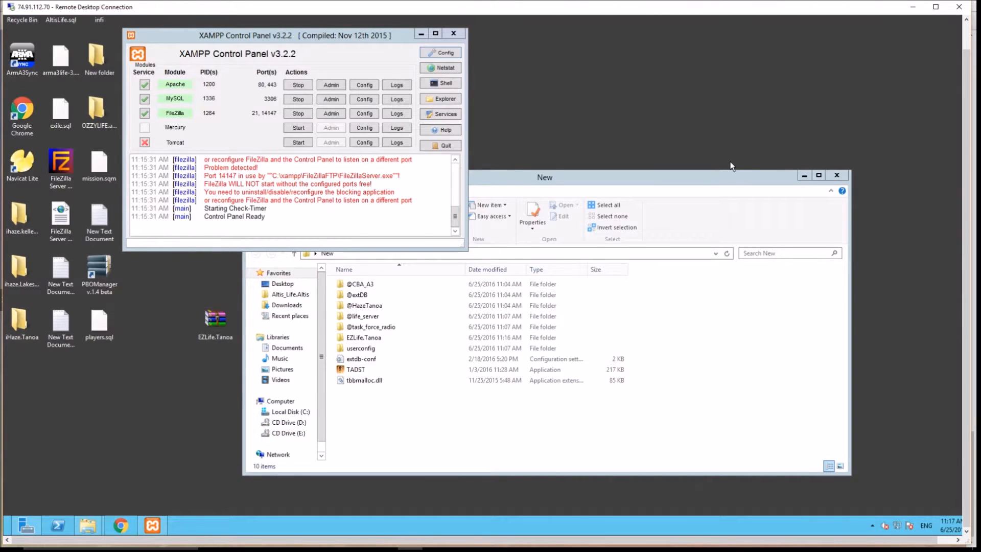
pyautogui.moveTo(725, 128)
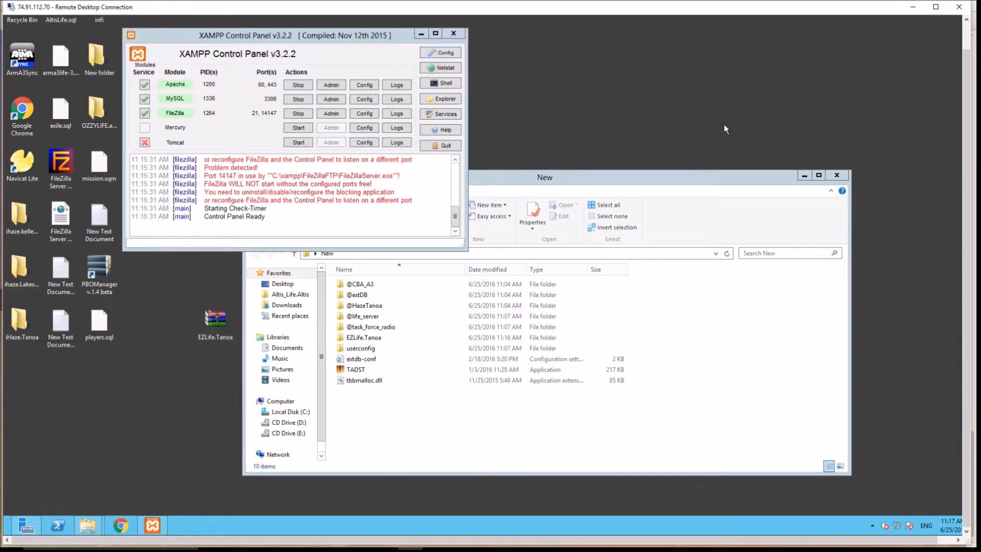
pyautogui.moveTo(736, 119)
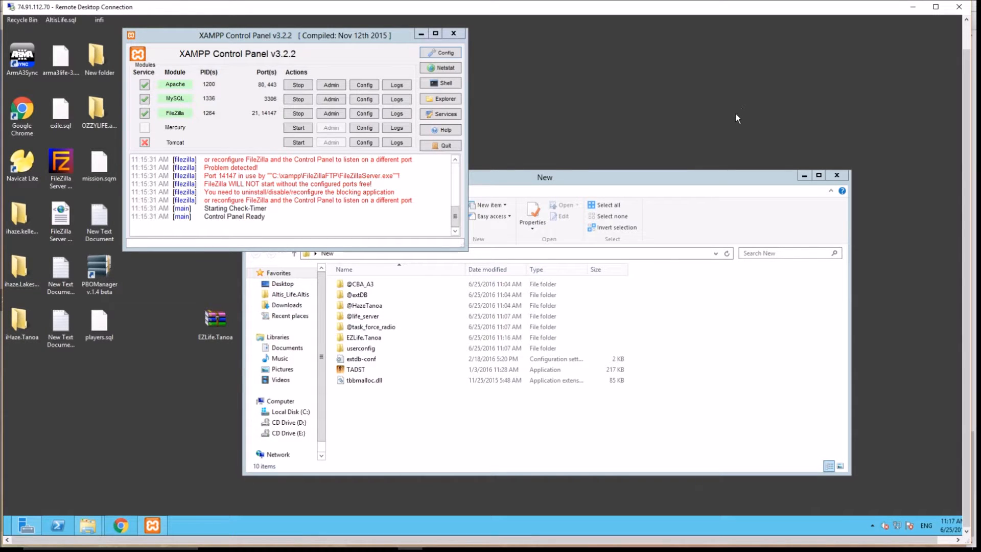
pyautogui.moveTo(701, 136)
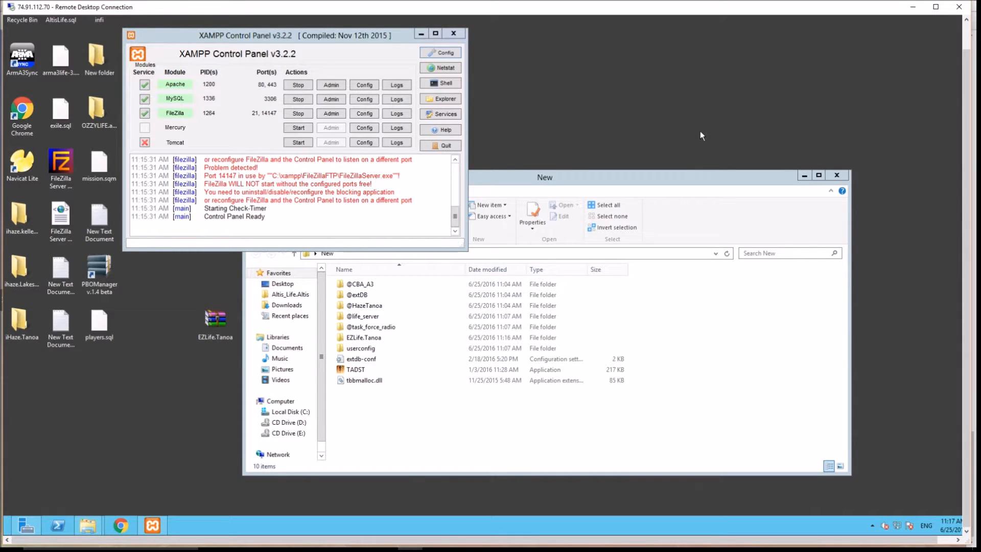
pyautogui.moveTo(666, 151)
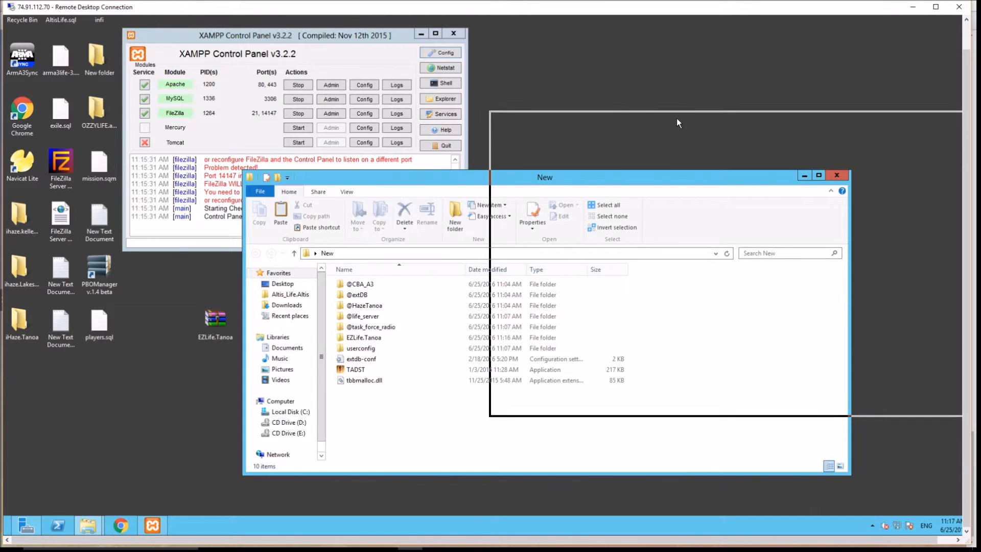
pyautogui.click(607, 224)
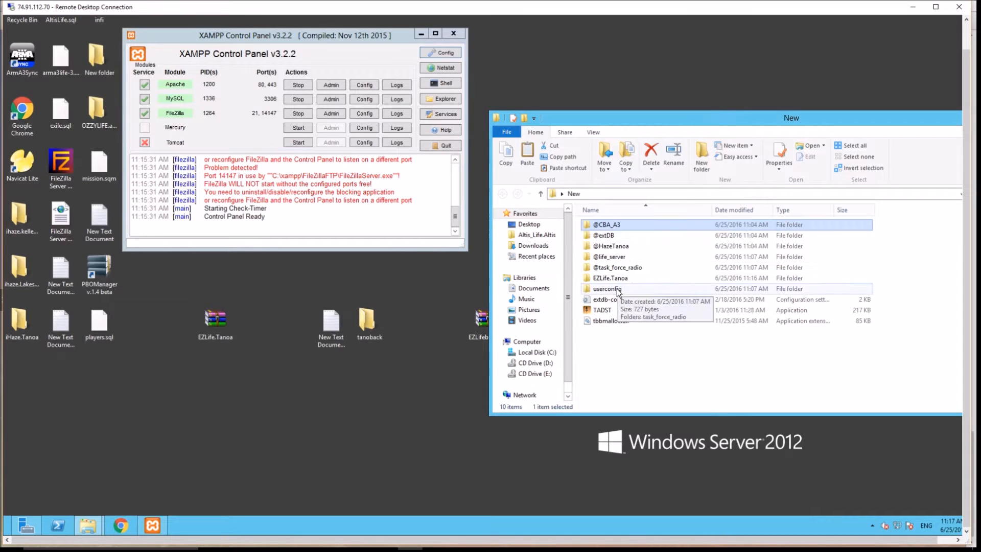
pyautogui.click(604, 235)
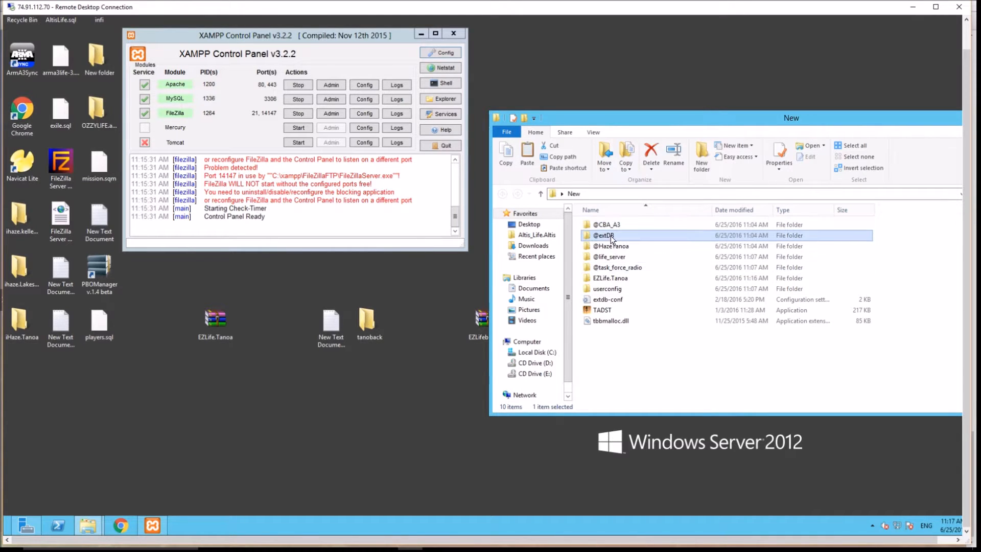
pyautogui.moveTo(614, 244)
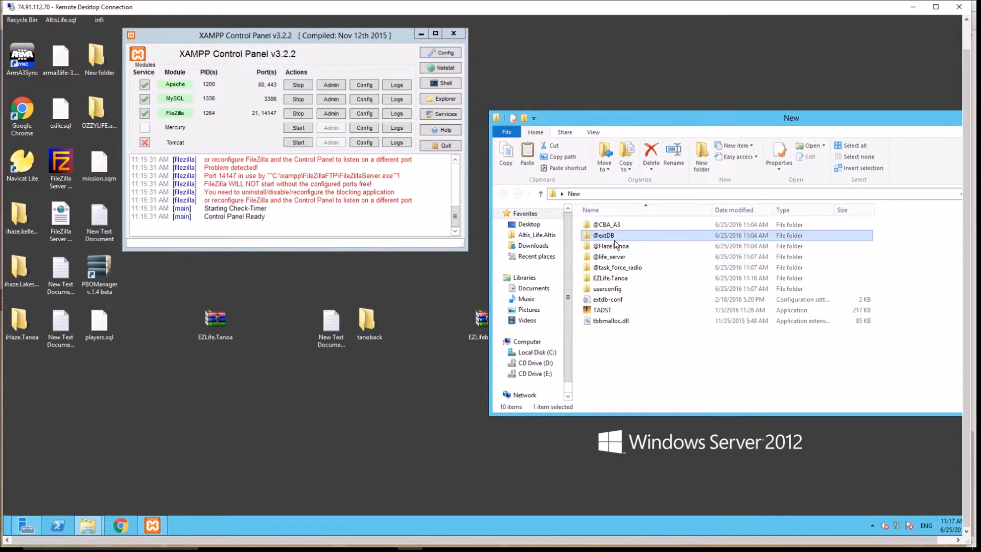
pyautogui.click(610, 245)
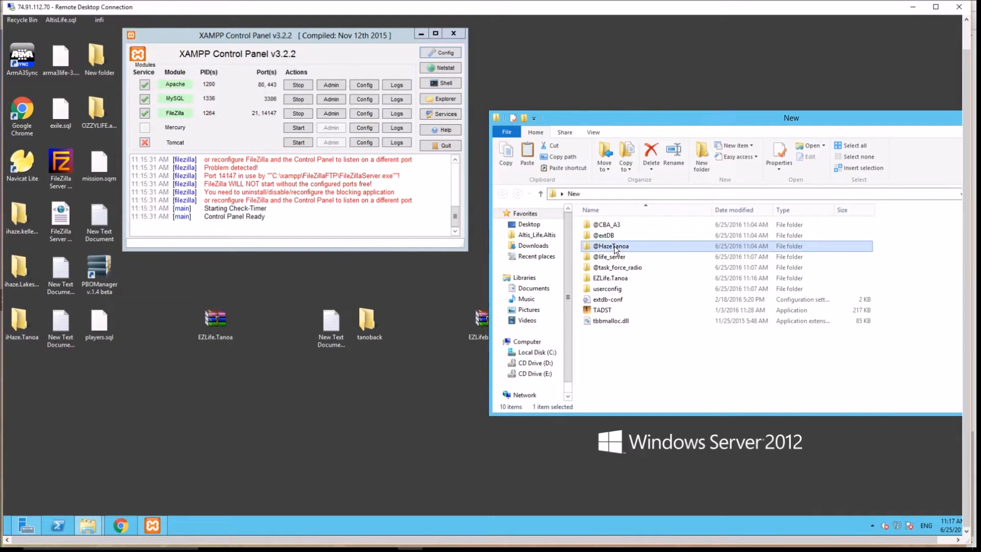
pyautogui.moveTo(616, 246)
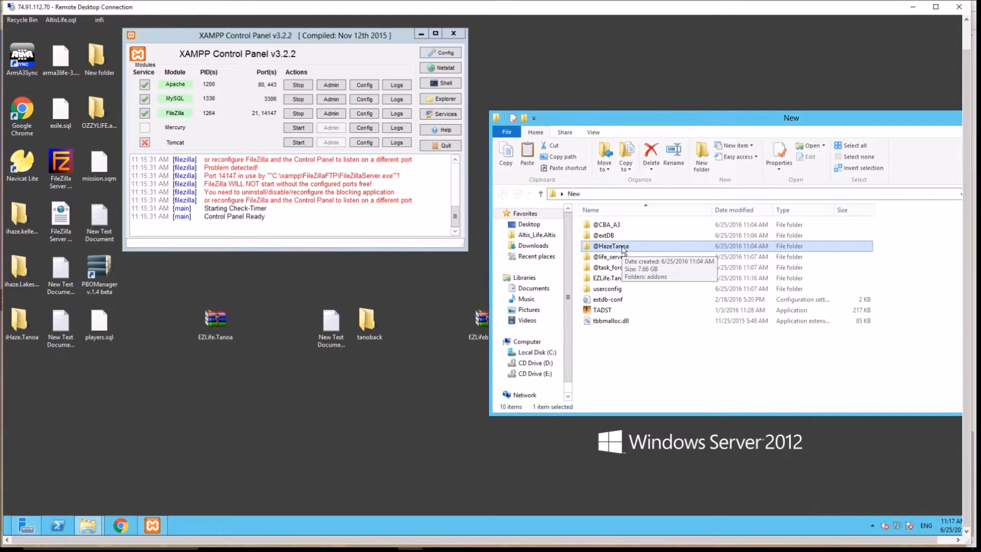
pyautogui.moveTo(621, 287)
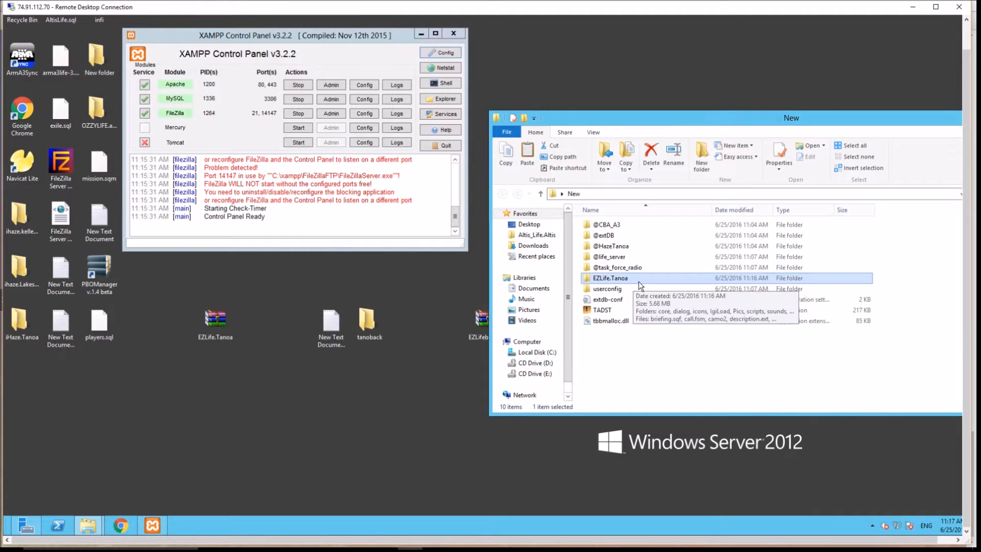
pyautogui.click(607, 298)
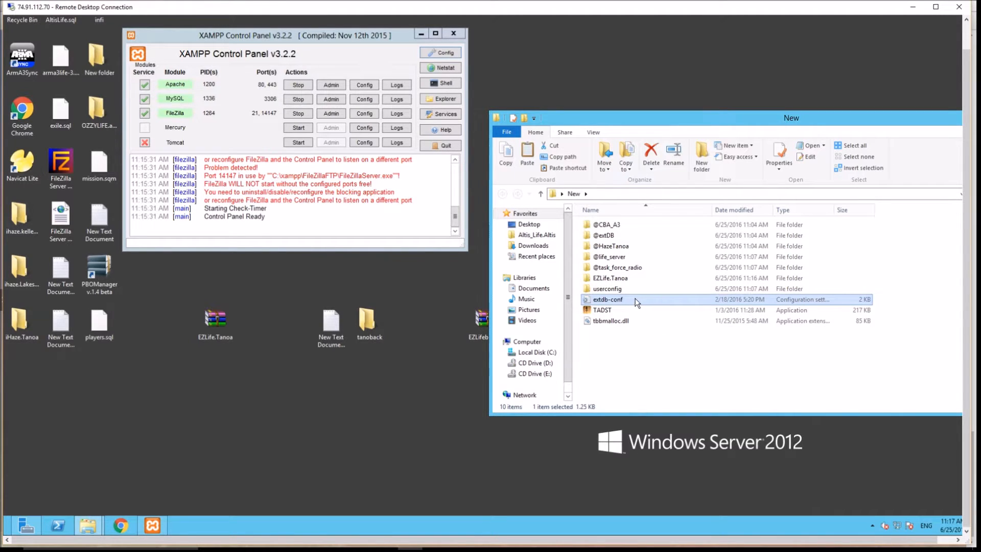
pyautogui.click(601, 309)
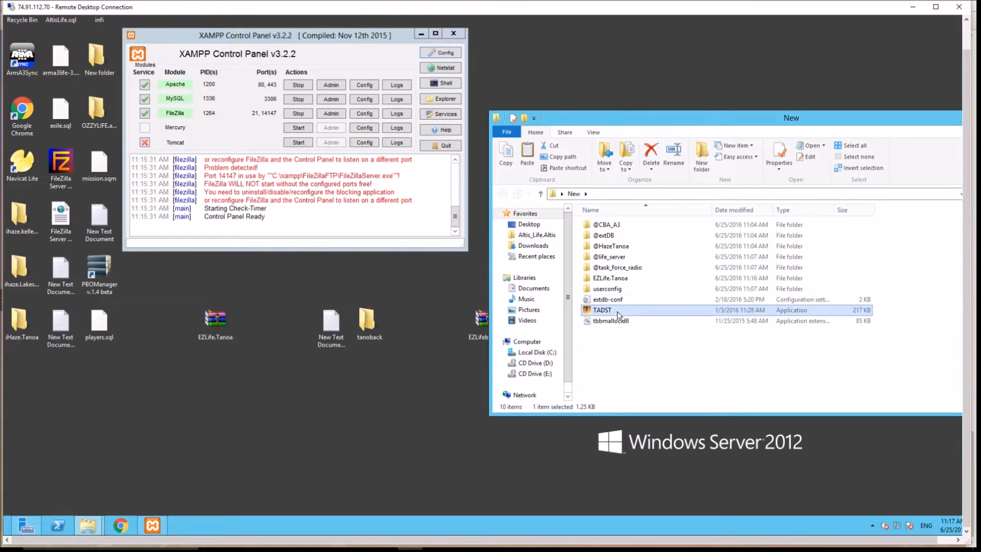
pyautogui.click(610, 320)
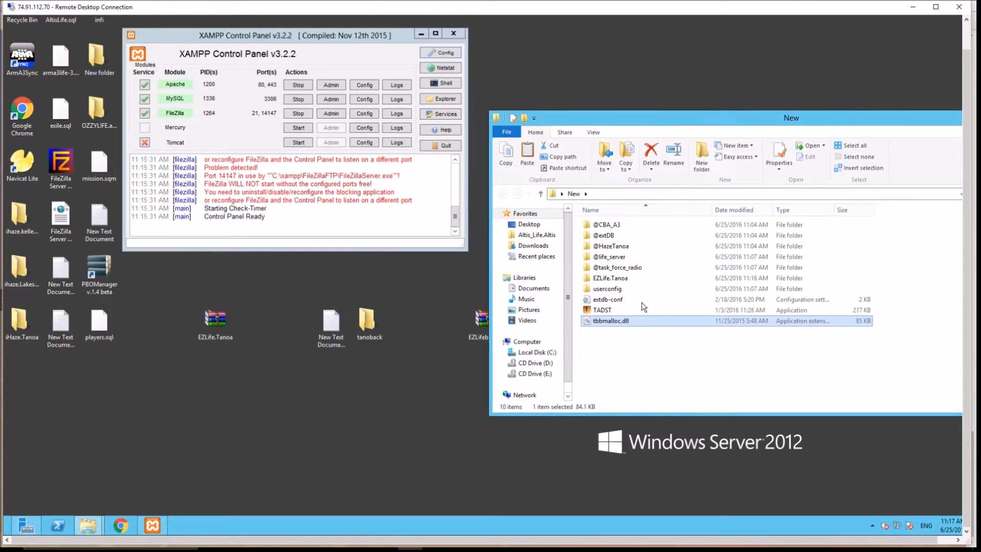
pyautogui.moveTo(647, 289)
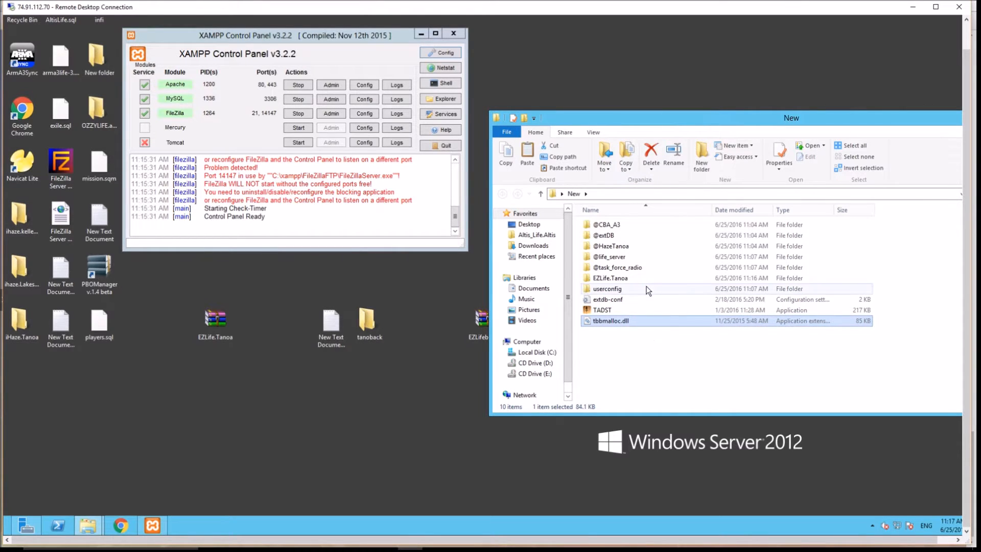
pyautogui.moveTo(546, 347)
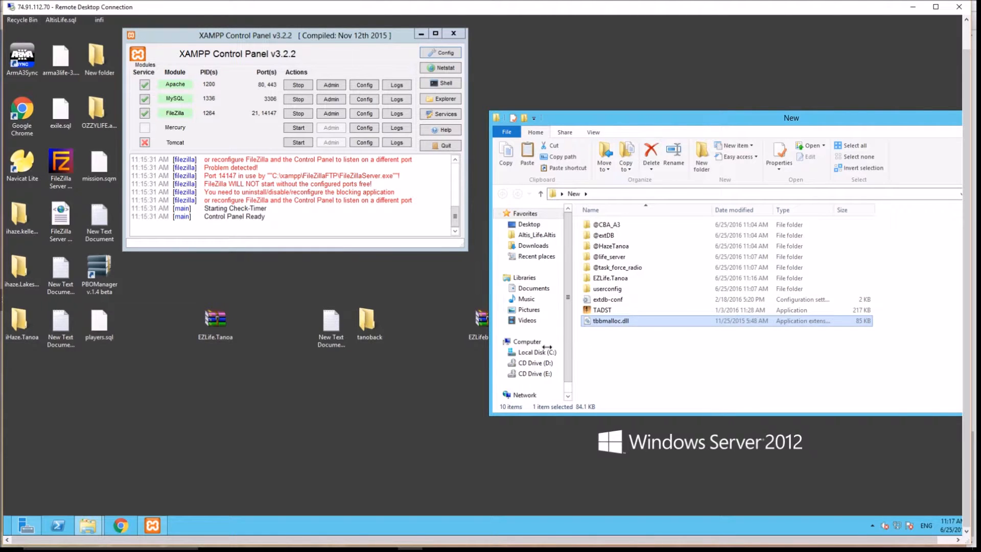
pyautogui.click(536, 336)
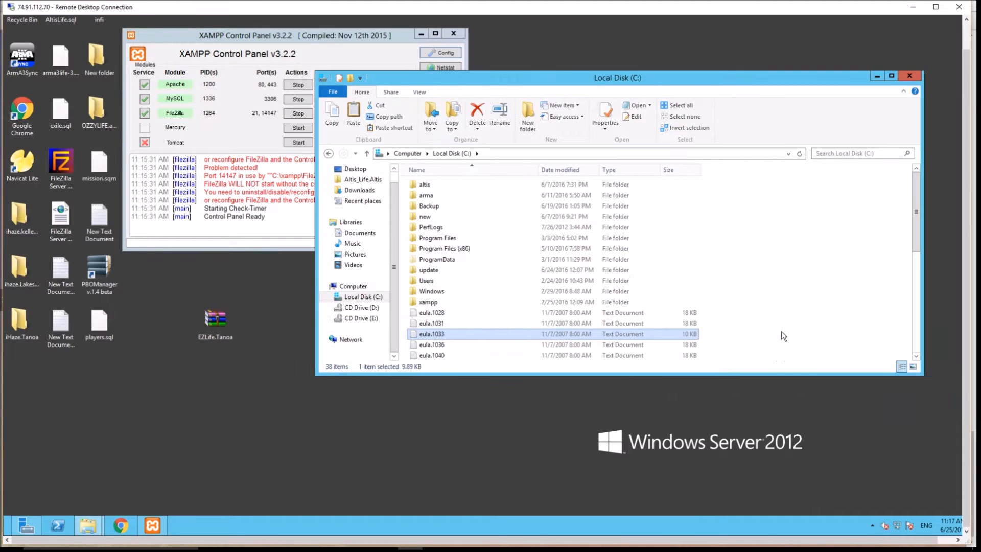
# Create a new folder named 'Tanoa' at the C: drive root
pyautogui.rightClick(784, 336)
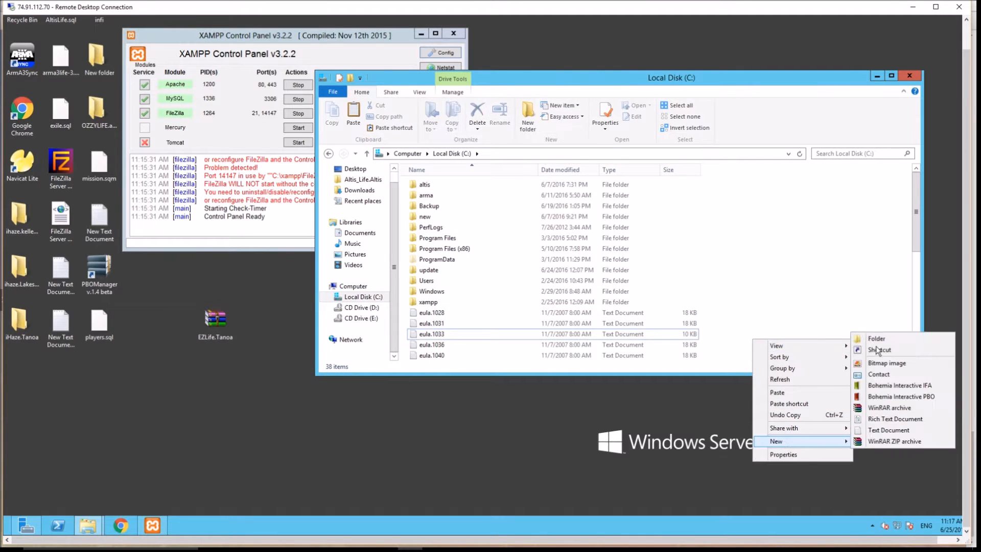
pyautogui.click(875, 338)
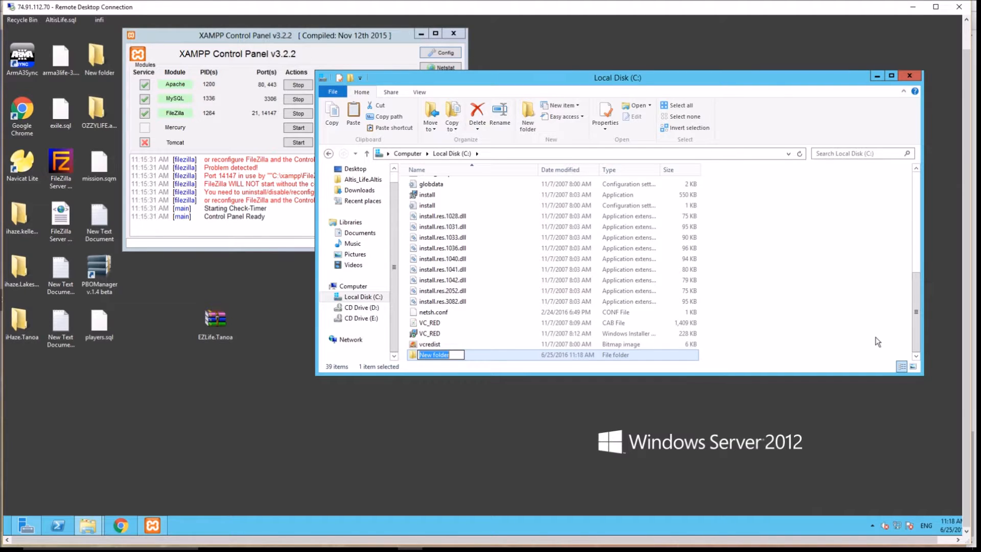
pyautogui.write('Tanoa')
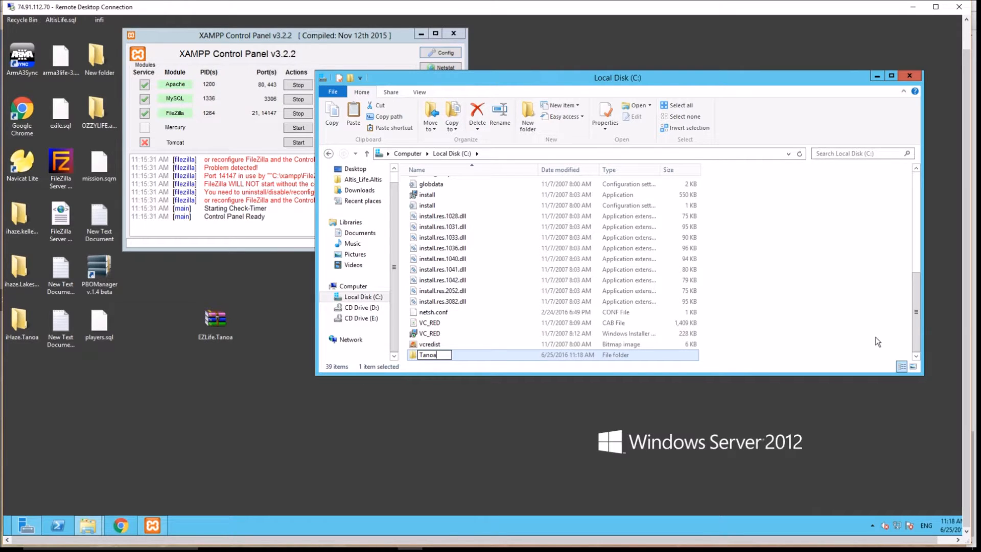
pyautogui.doubleClick(429, 354)
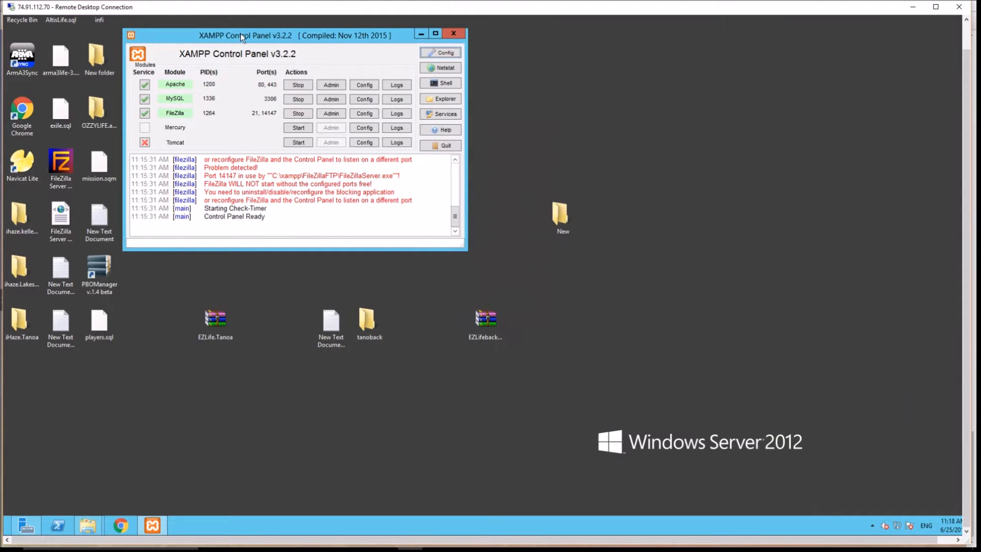
# Drag the XAMPP Control Panel window toward the middle of the desktop
pyautogui.moveTo(295, 35); pyautogui.dragTo(348, 78)
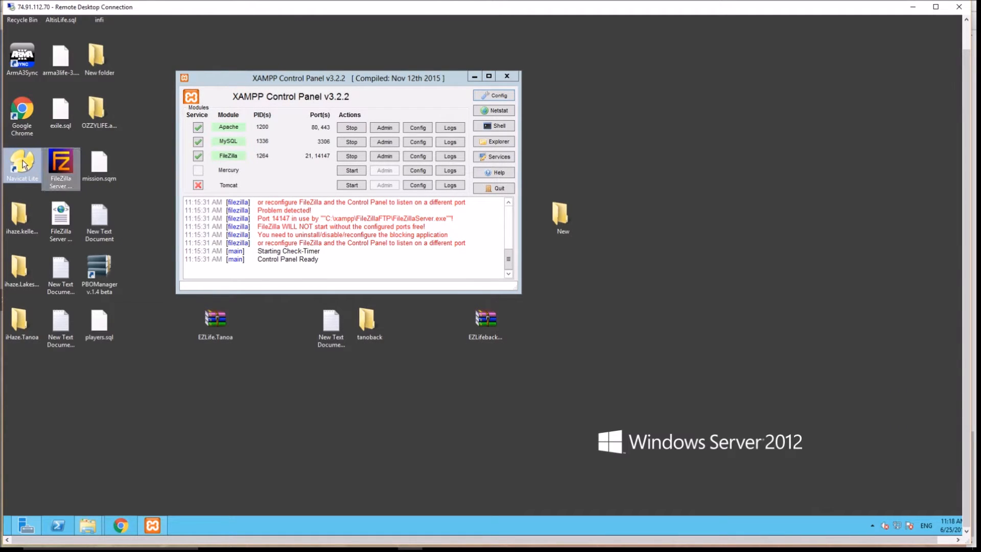
pyautogui.moveTo(298, 131)
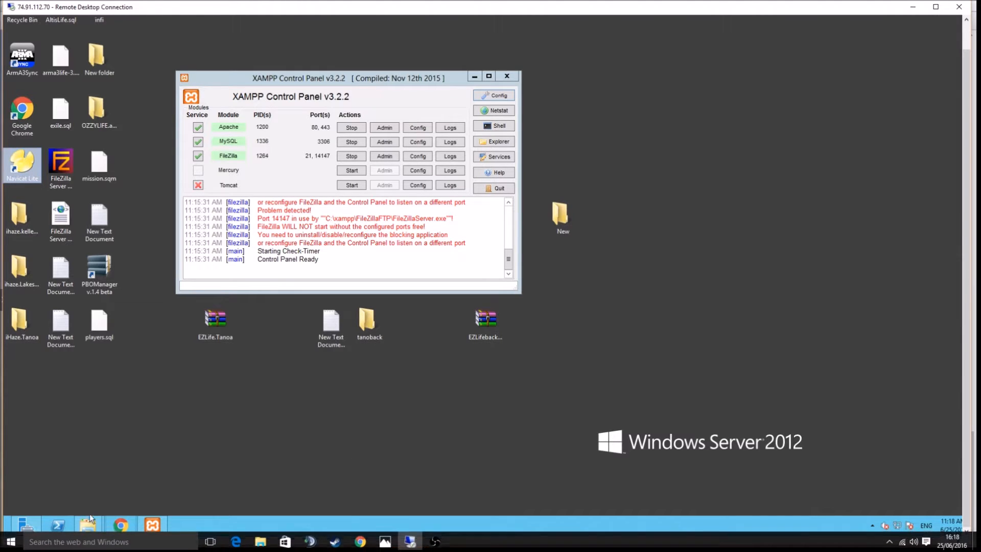
pyautogui.moveTo(88, 524)
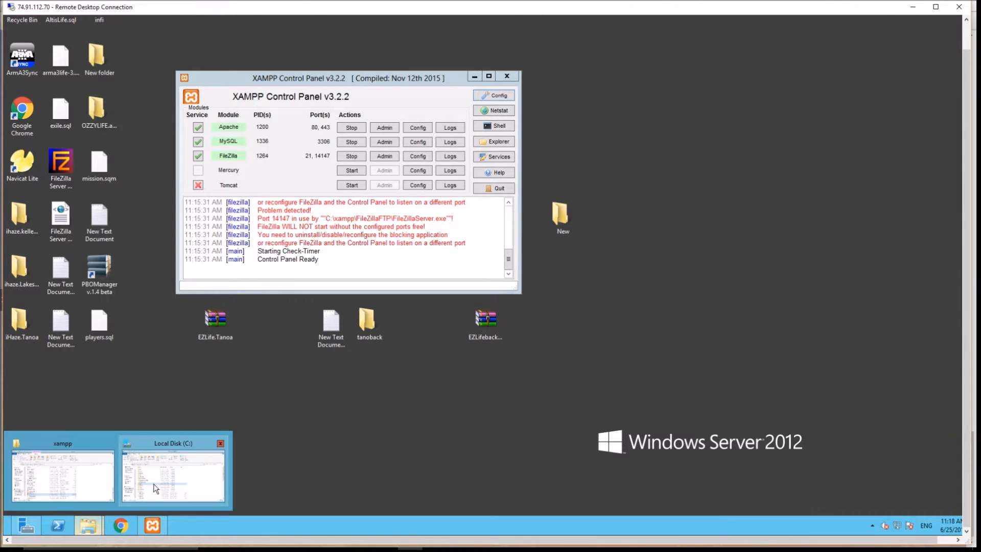
# Check steamcmd in Downloads, then run steamcmd.exe from C:\Tanoa
pyautogui.click(173, 471)
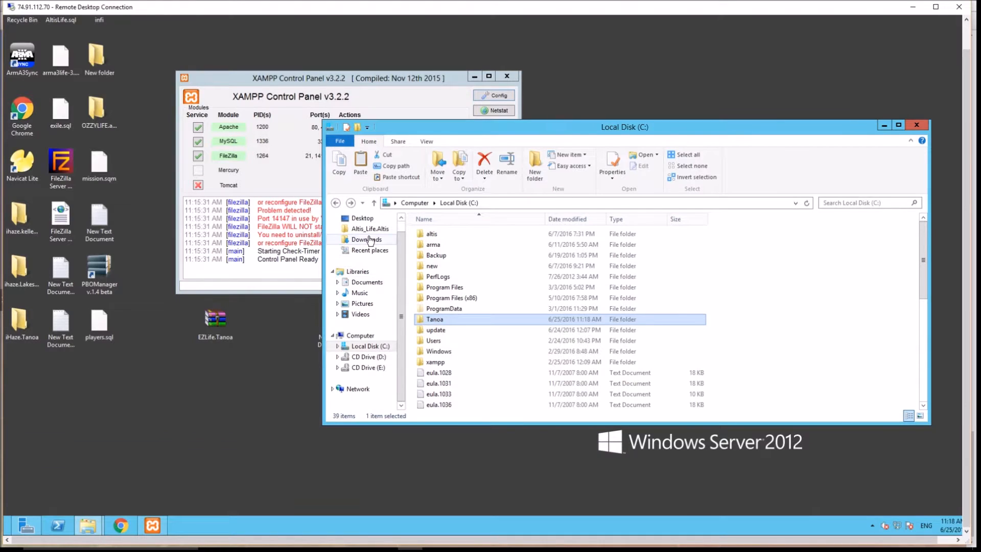
pyautogui.click(367, 239)
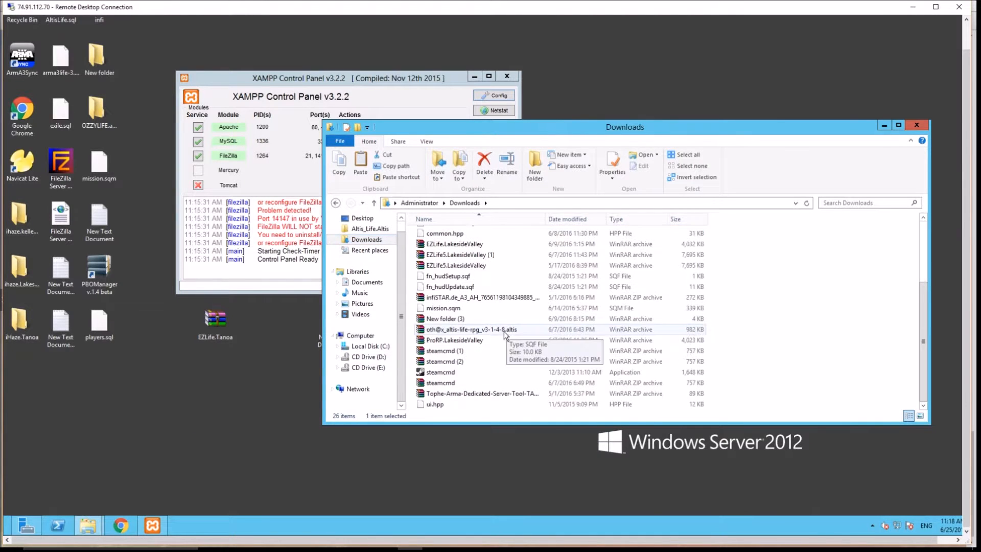
pyautogui.moveTo(440, 371)
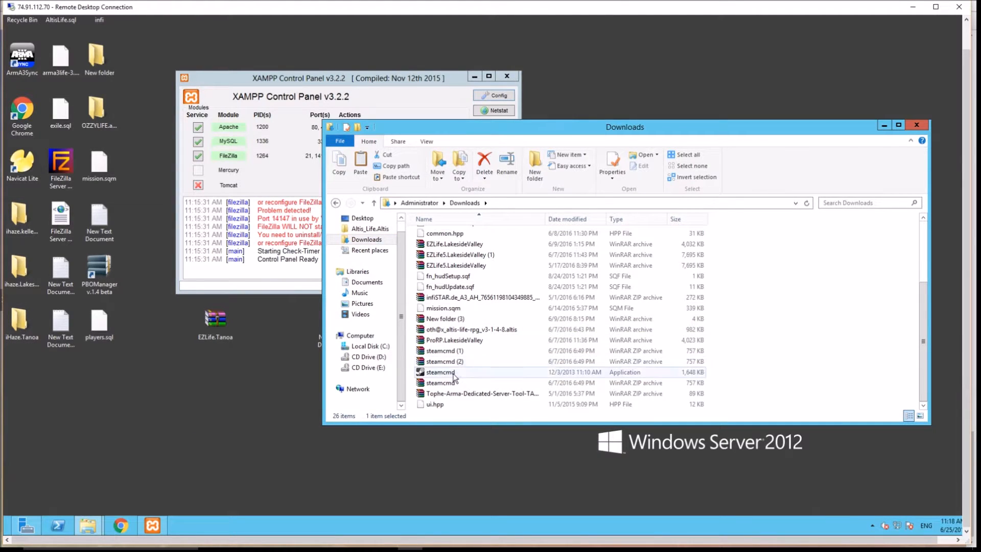
pyautogui.click(440, 372)
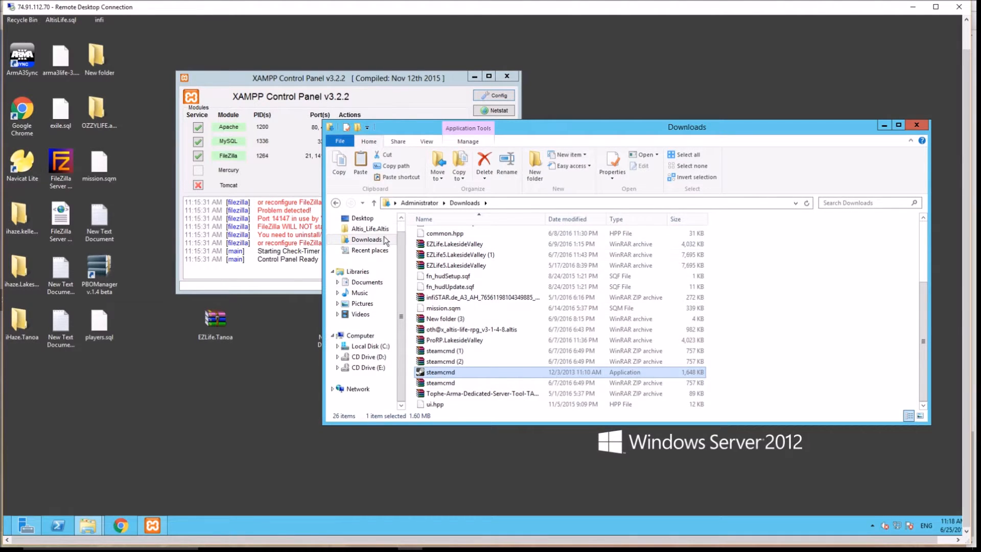
pyautogui.click(370, 346)
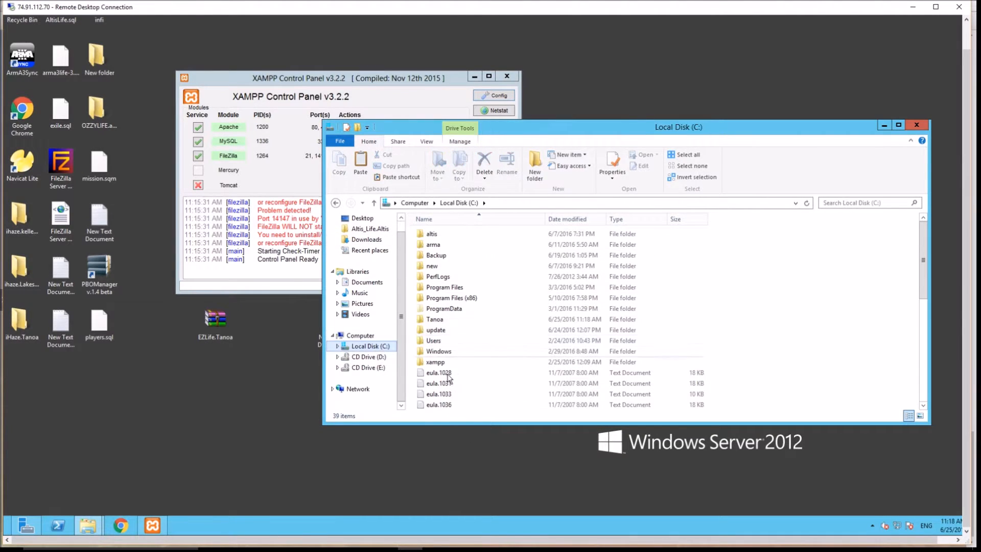
pyautogui.doubleClick(435, 319)
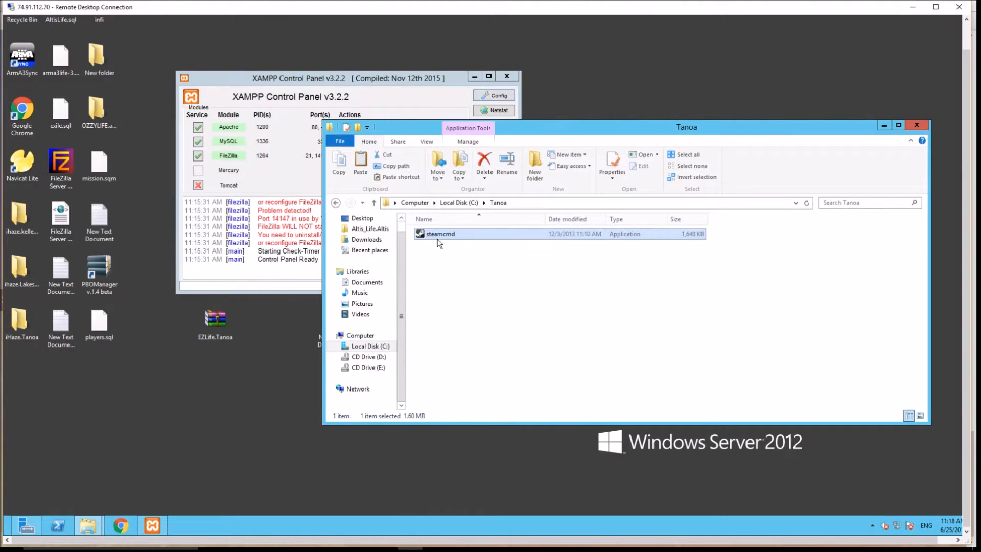
pyautogui.moveTo(512, 270)
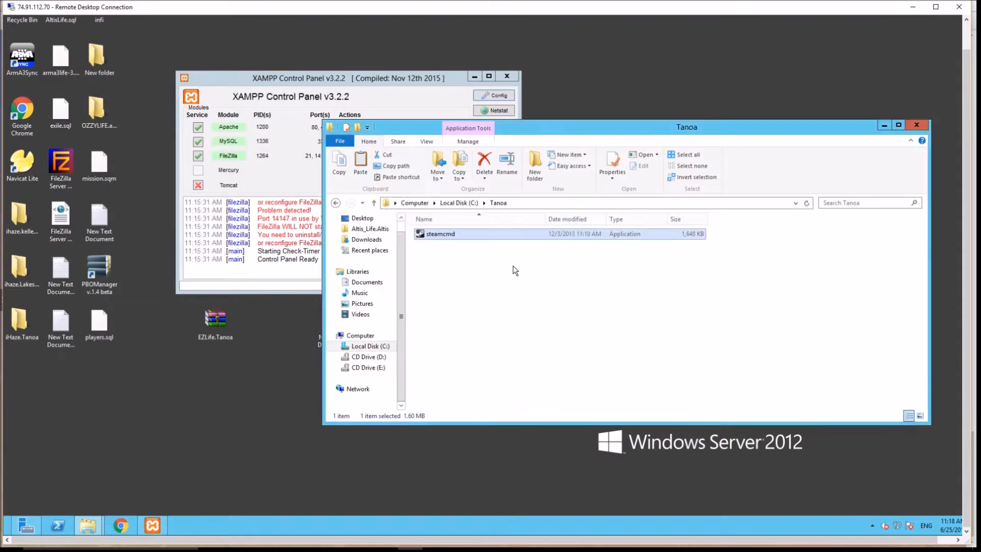
pyautogui.doubleClick(439, 233)
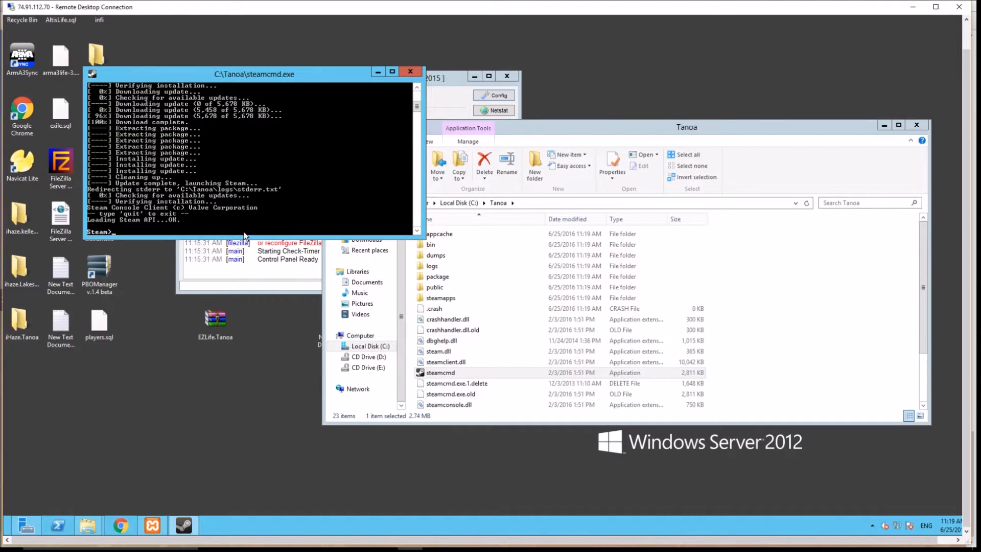
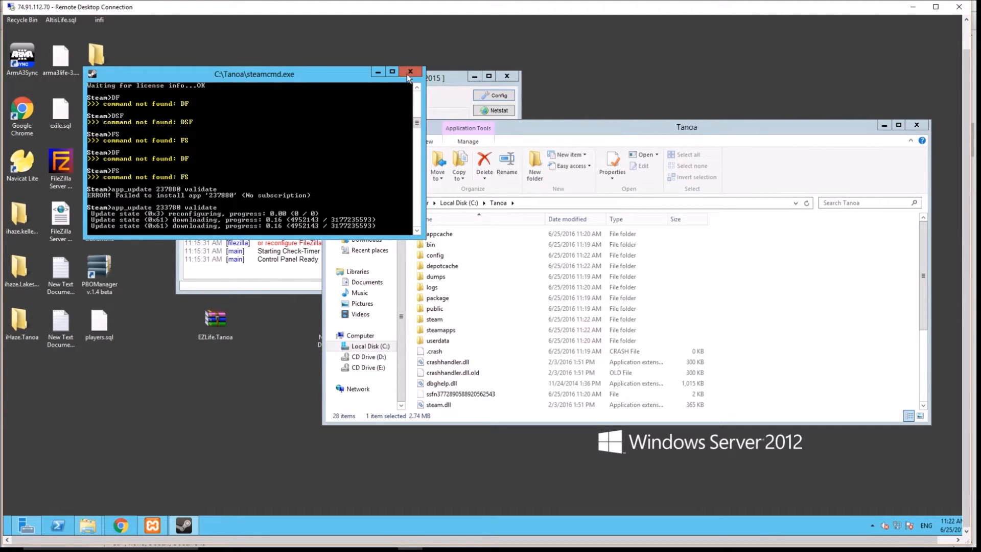
# Log in to Steam at the prompt and run app_update 233780 validate
pyautogui.moveTo(186, 209)
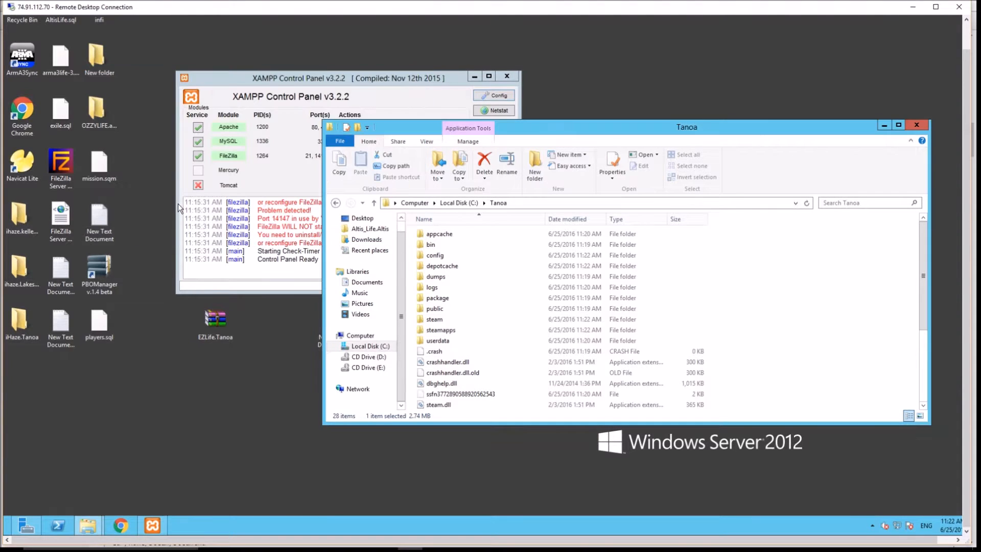
# Permanently delete all 28 items in C:\Tanoa
pyautogui.click(432, 286)
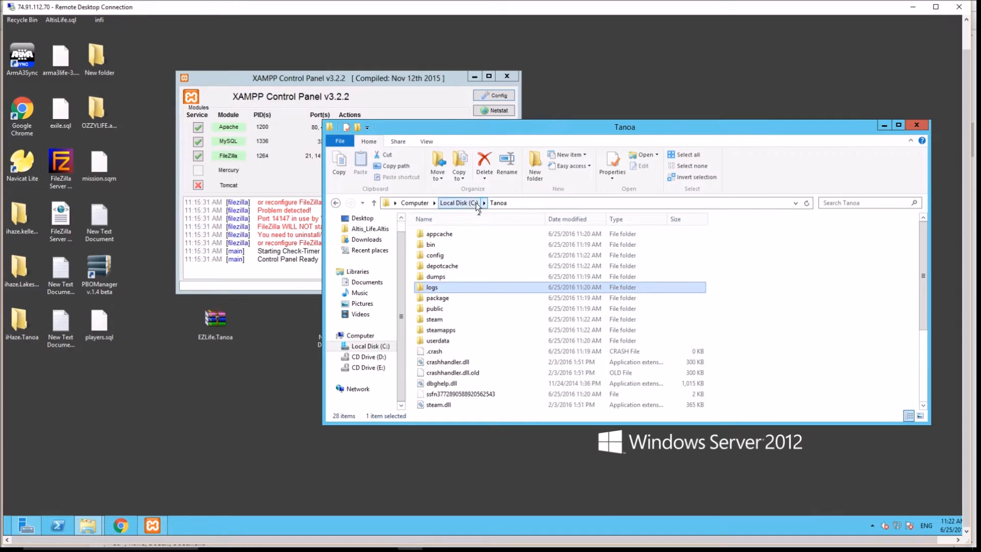
pyautogui.click(431, 244)
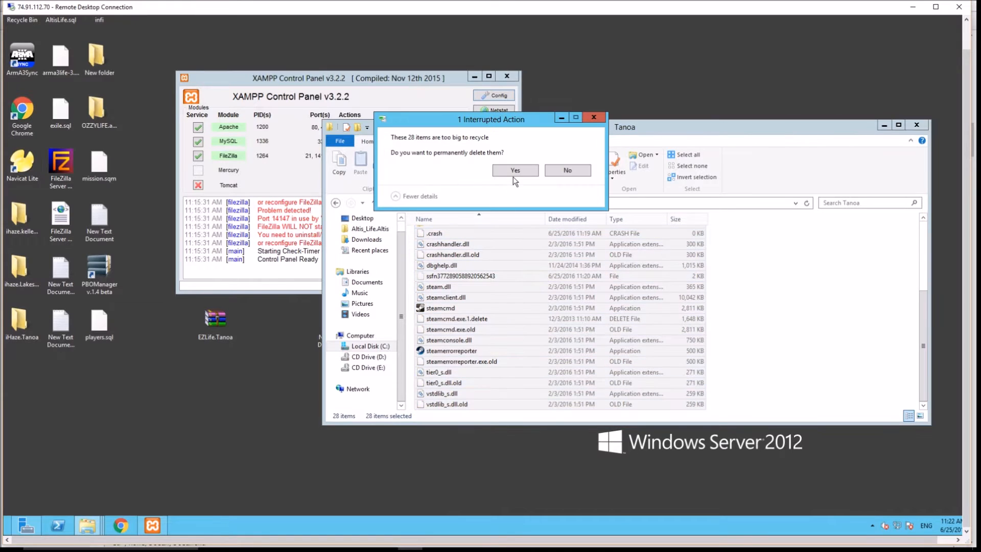
pyautogui.click(515, 170)
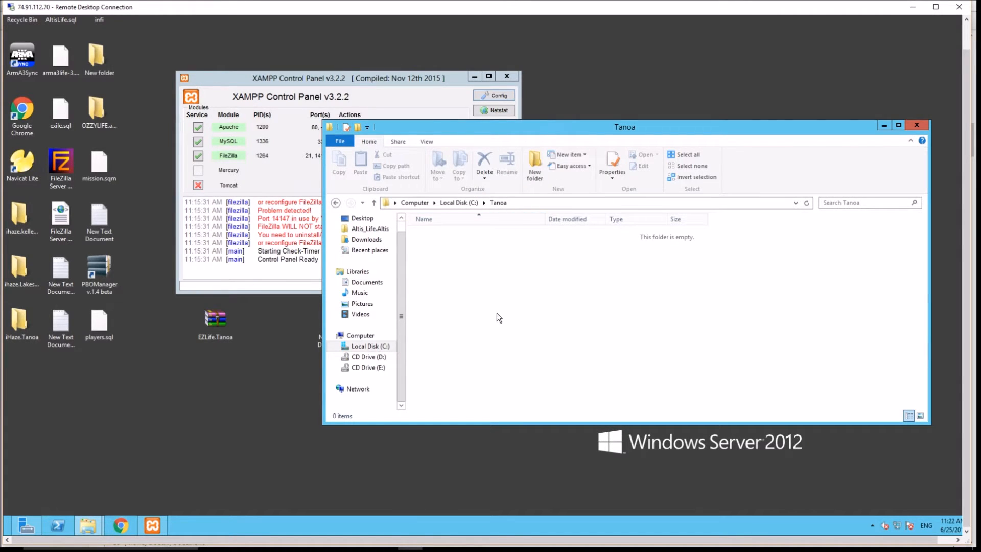
# Restore steamcmd.exe from Downloads and launch it again from Tanoa
pyautogui.click(366, 239)
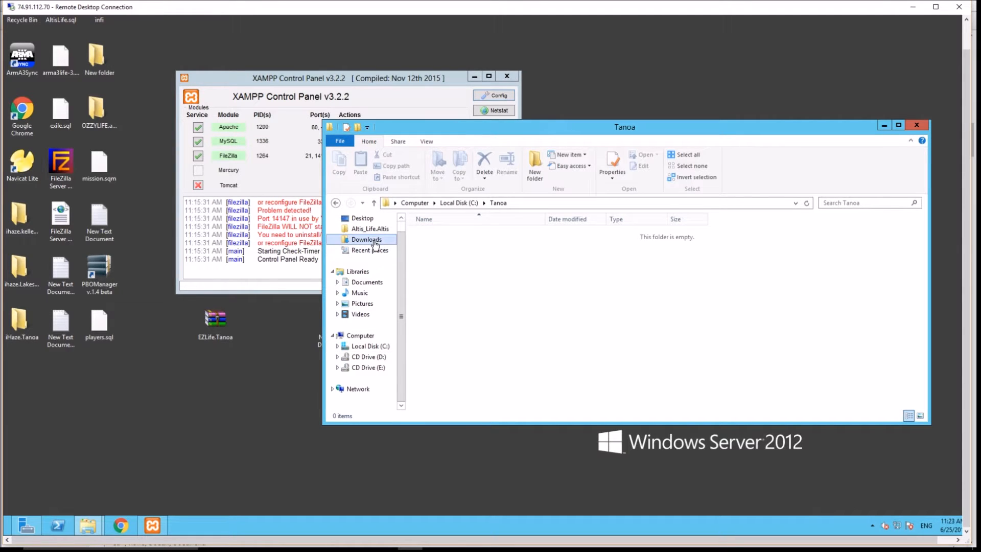
pyautogui.click(366, 239)
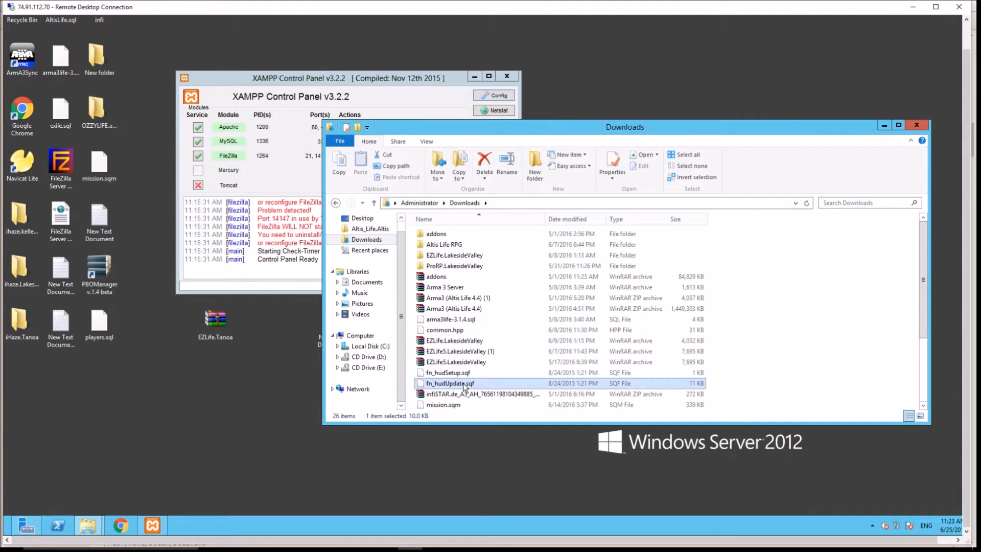
pyautogui.rightClick(439, 372)
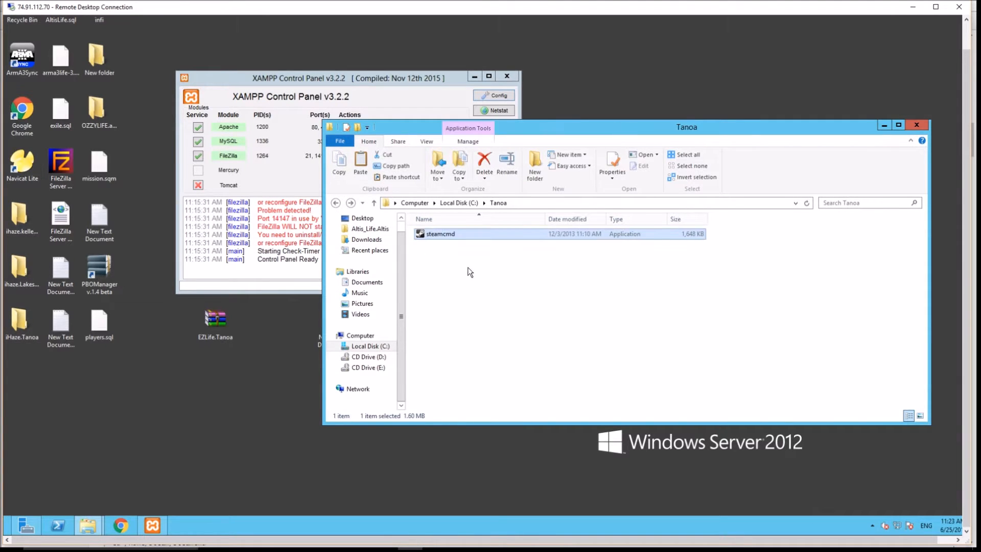
pyautogui.doubleClick(440, 234)
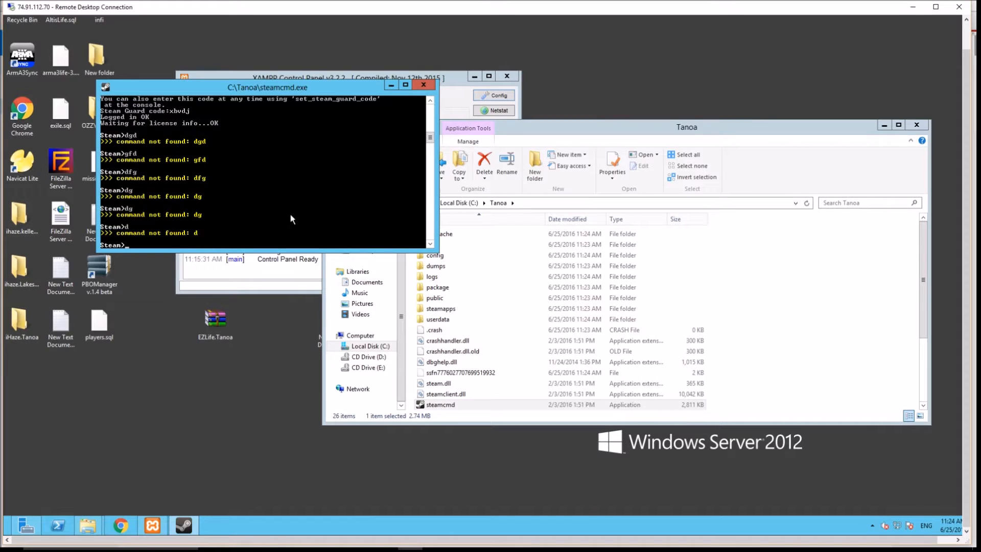
pyautogui.moveTo(287, 112)
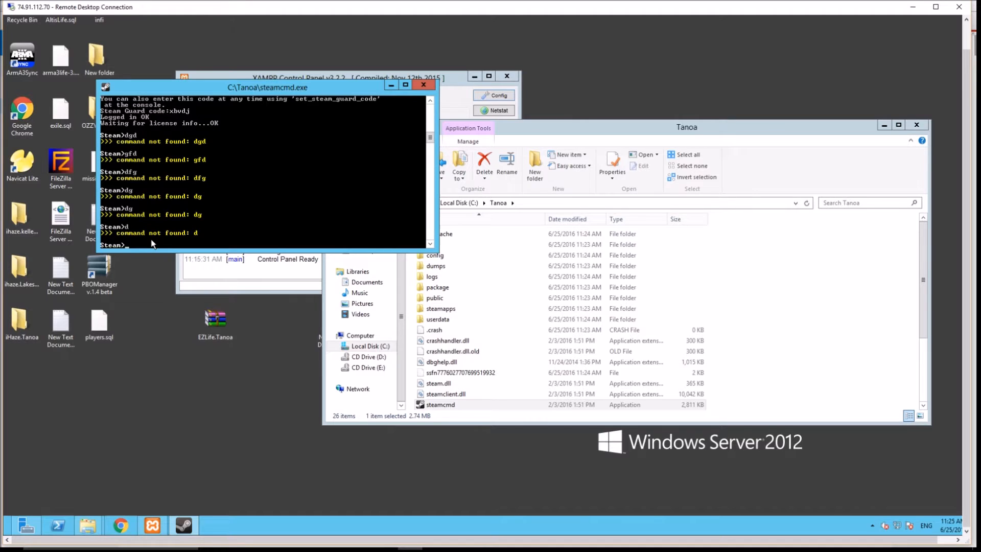
pyautogui.moveTo(466, 308)
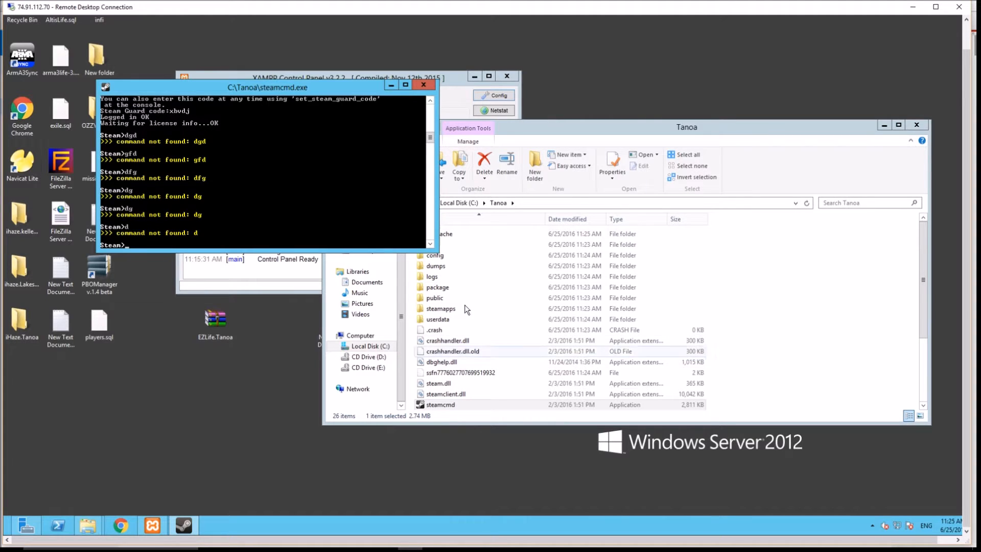
pyautogui.moveTo(563, 318)
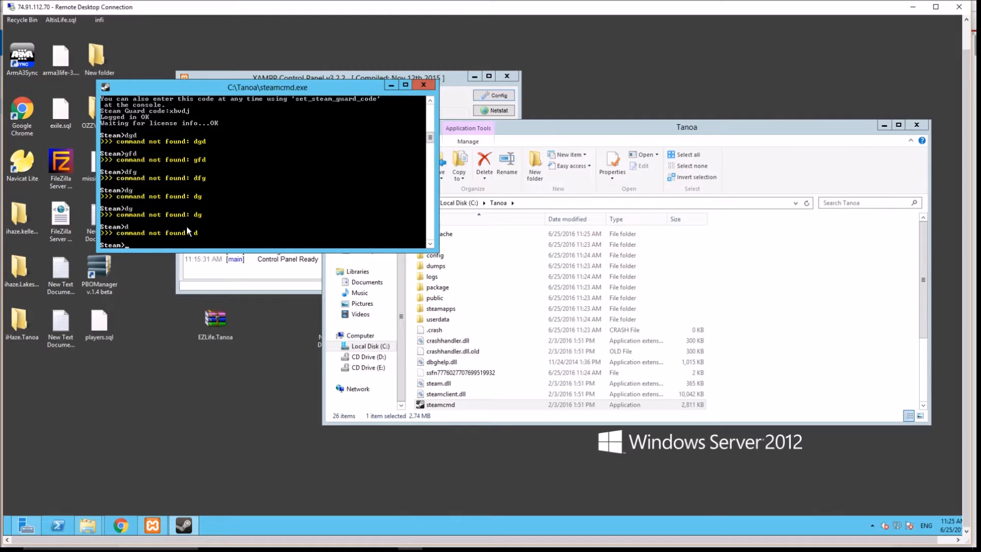
# Replace the 233780 command with app_update 107410 -beta apex_sneak_preview validate
pyautogui.write('app_update')
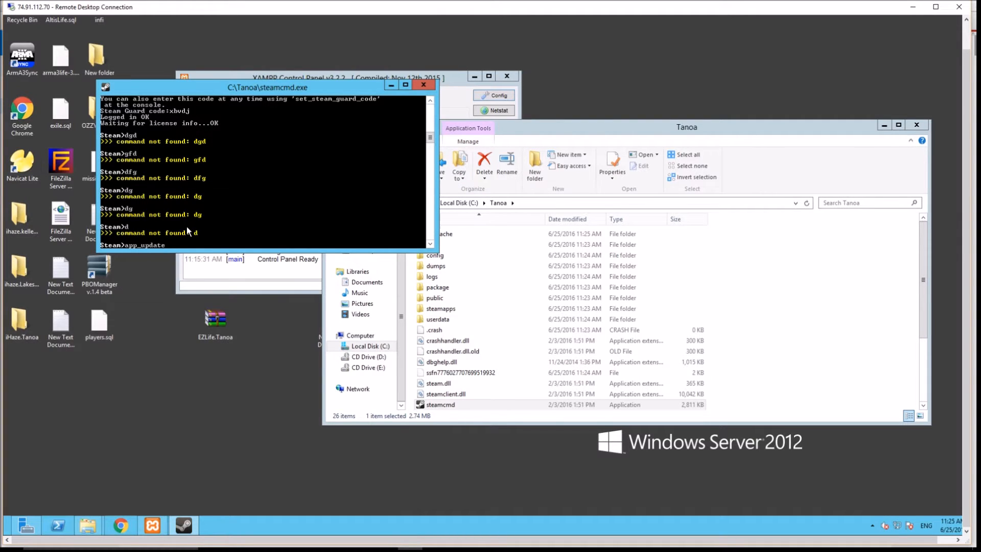
pyautogui.write('233780 va')
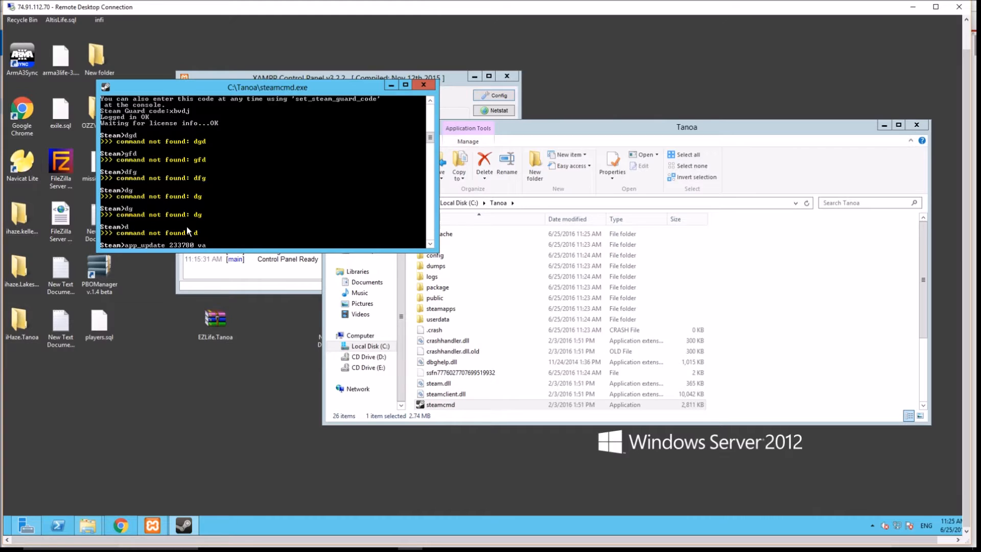
pyautogui.write('validate')
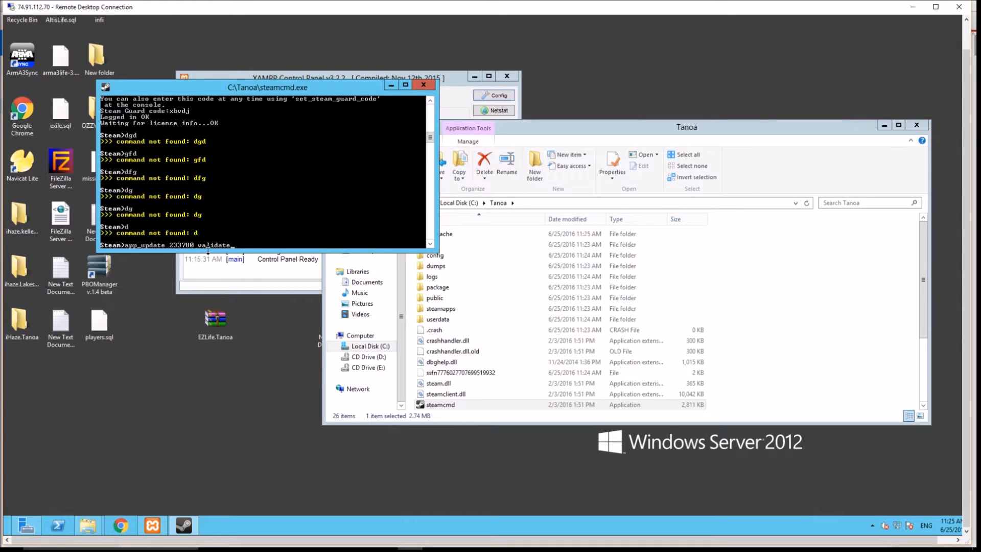
pyautogui.moveTo(216, 251)
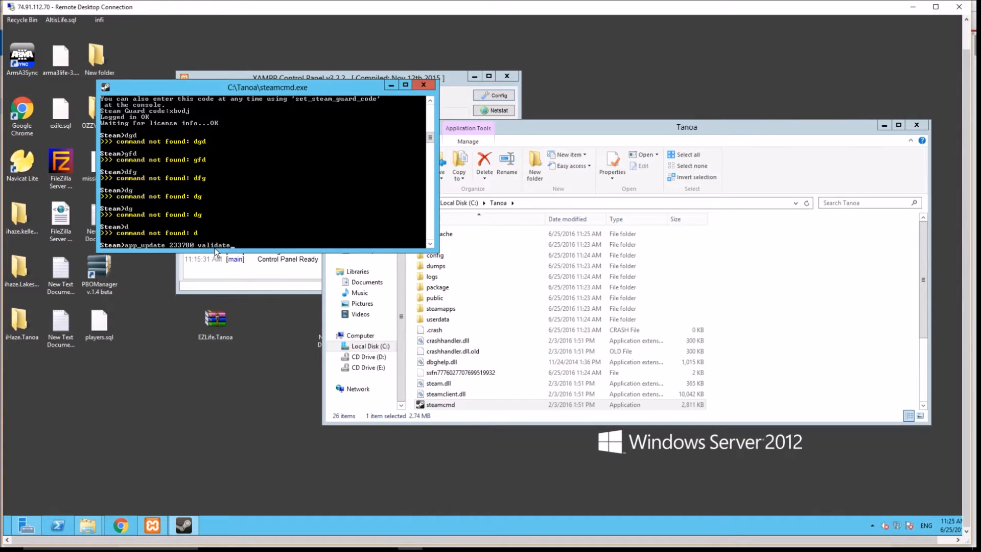
pyautogui.press('Backspace')
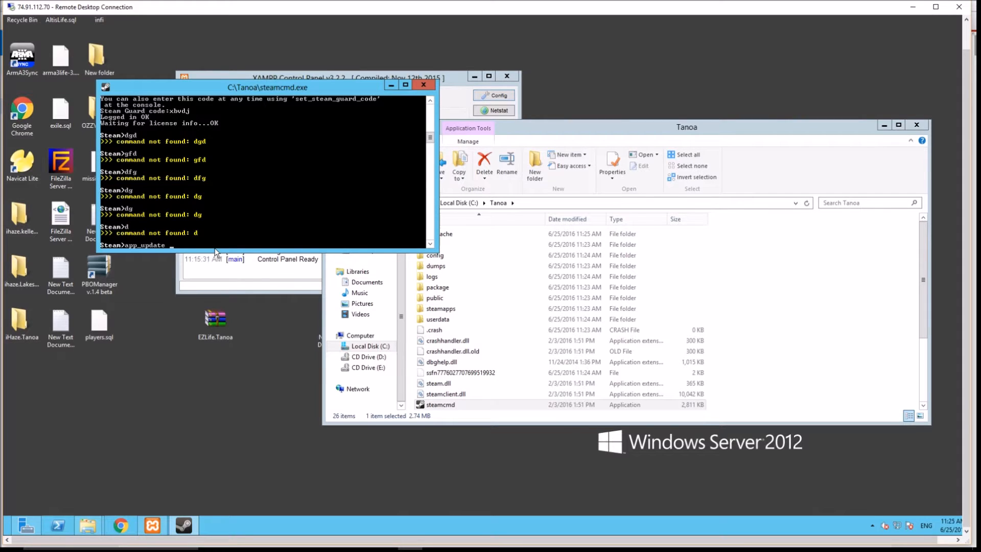
pyautogui.write('107')
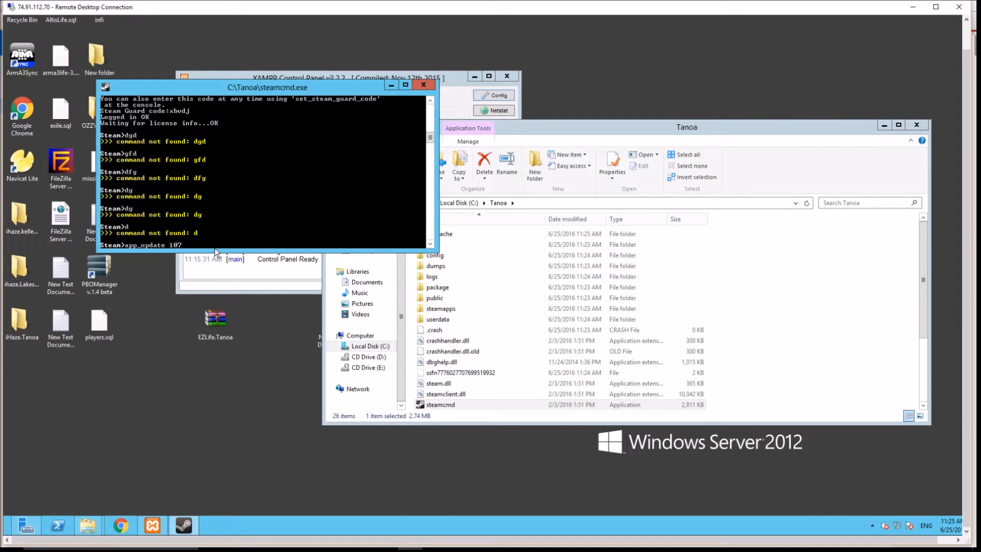
pyautogui.write('410')
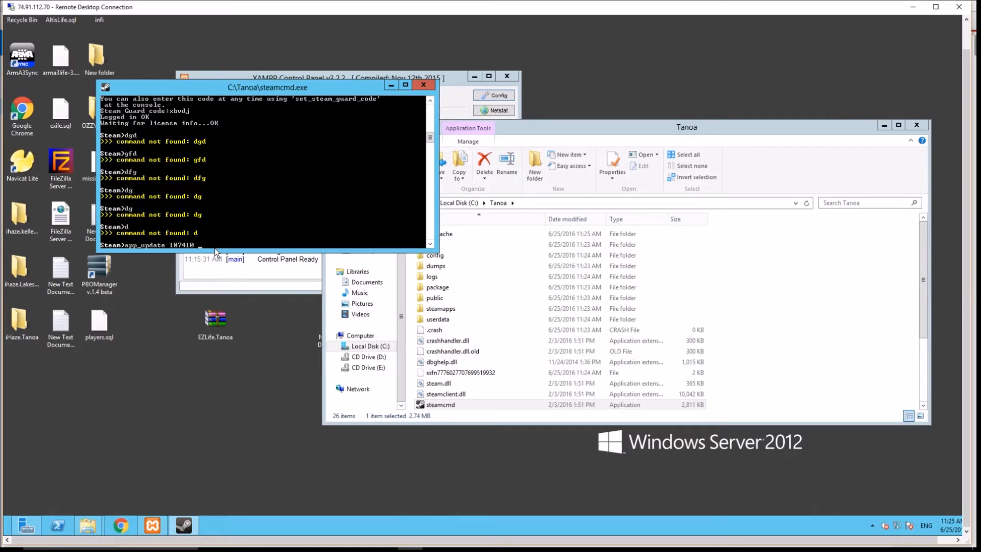
pyautogui.write('-beta')
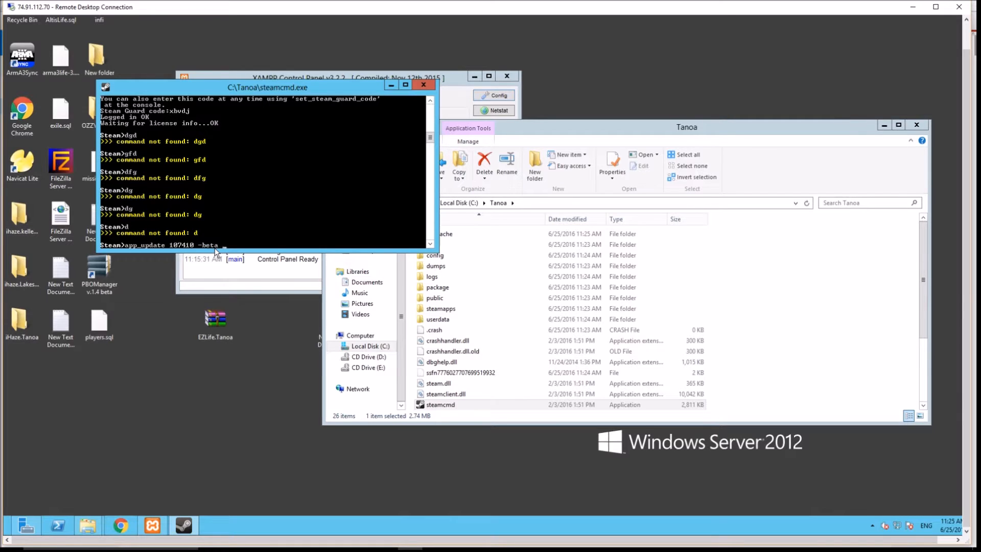
pyautogui.write('apex_s')
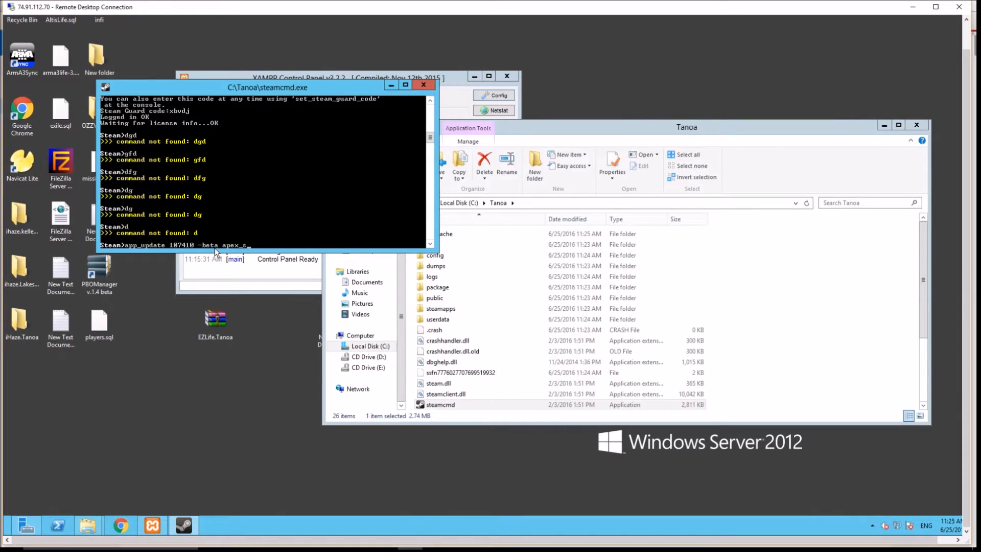
pyautogui.write('neak_preview validate')
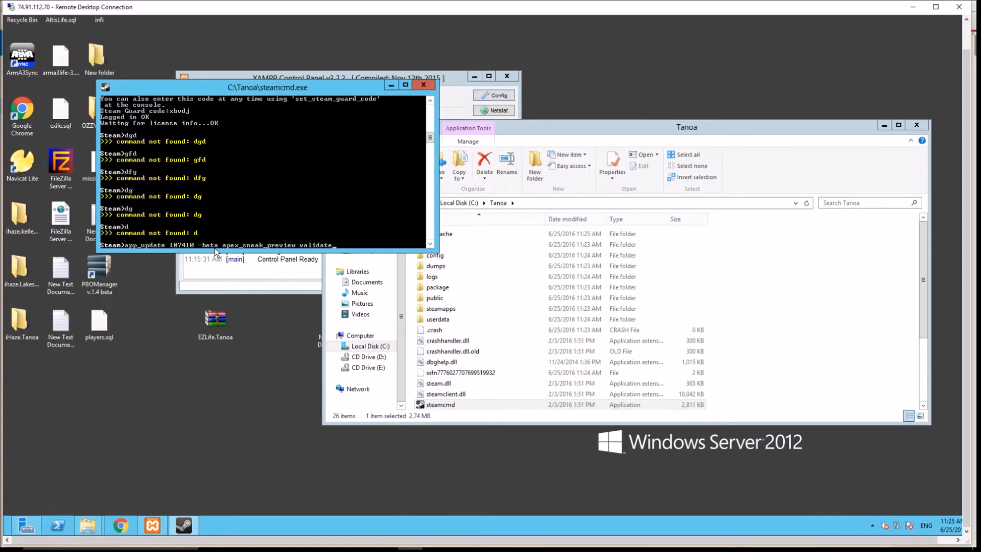
# Run the 107410 beta update, then browse C:\Tanoa\steamapps\common\Arma 3
pyautogui.press('Return')
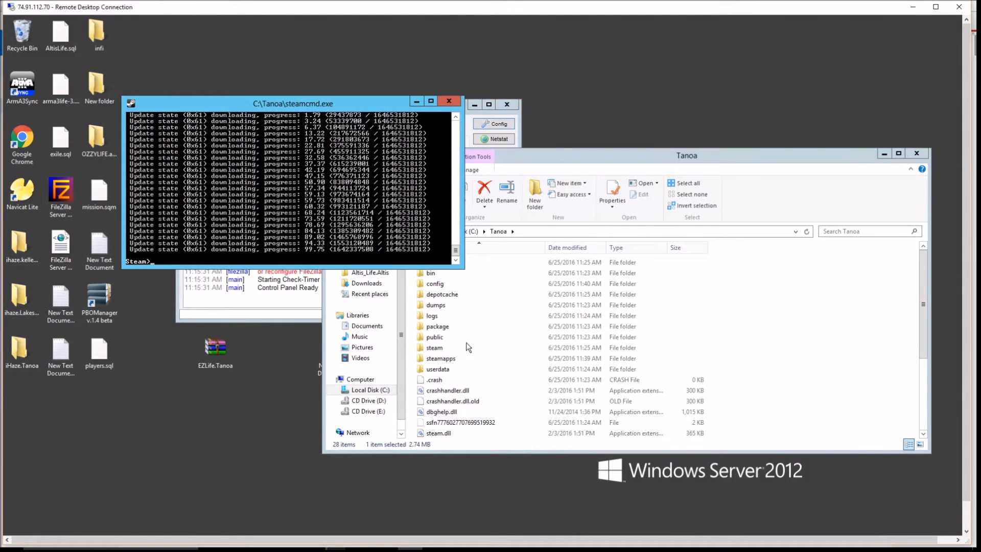
pyautogui.doubleClick(441, 358)
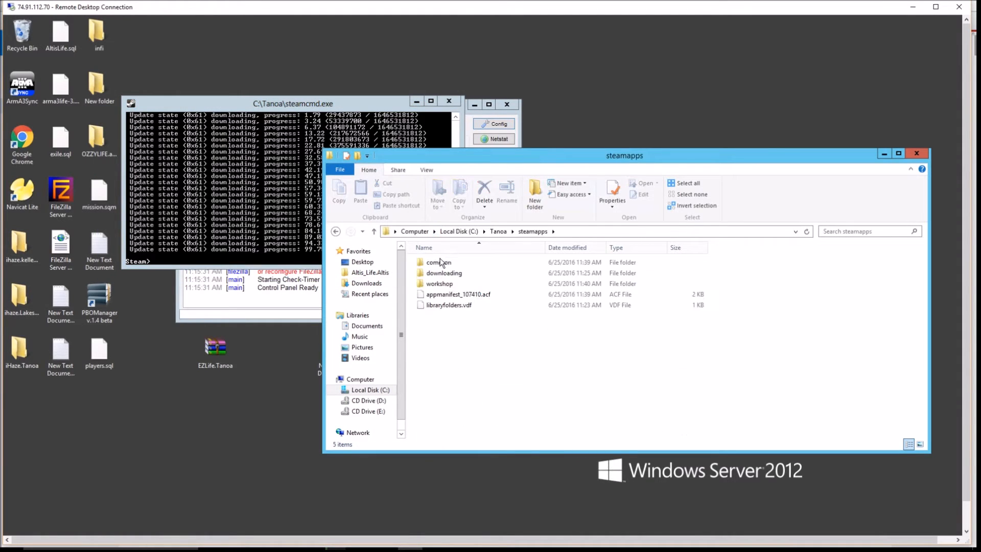
pyautogui.doubleClick(438, 262)
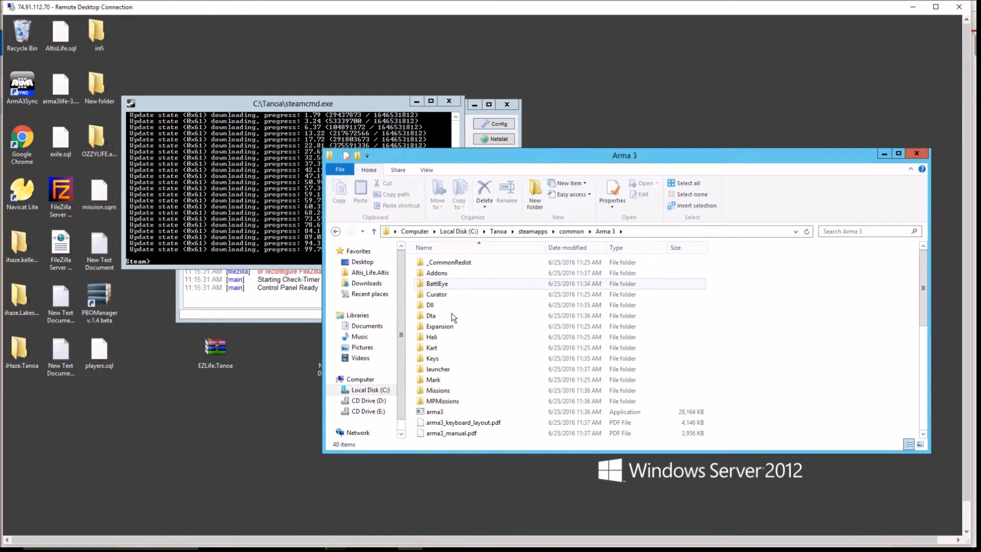
pyautogui.click(439, 326)
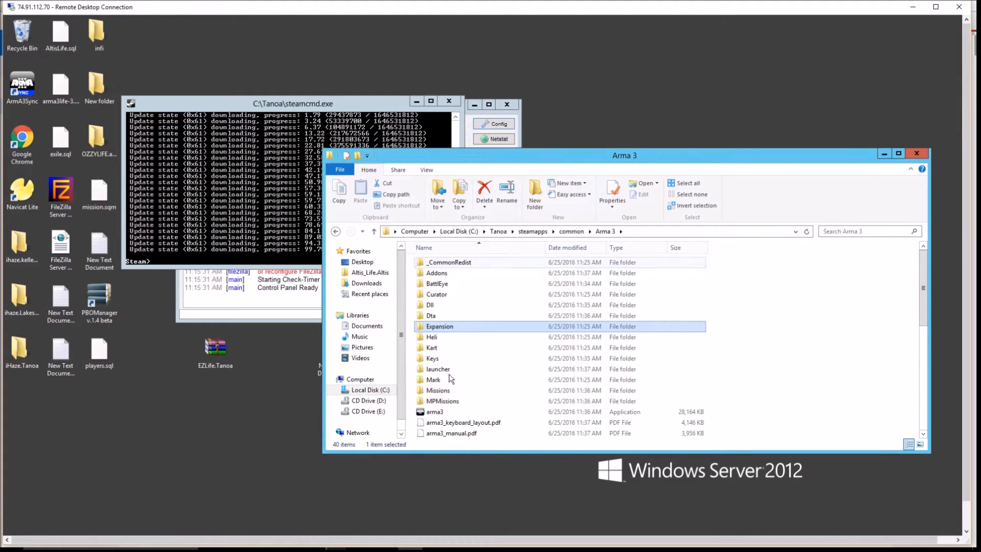
pyautogui.scroll(-3)
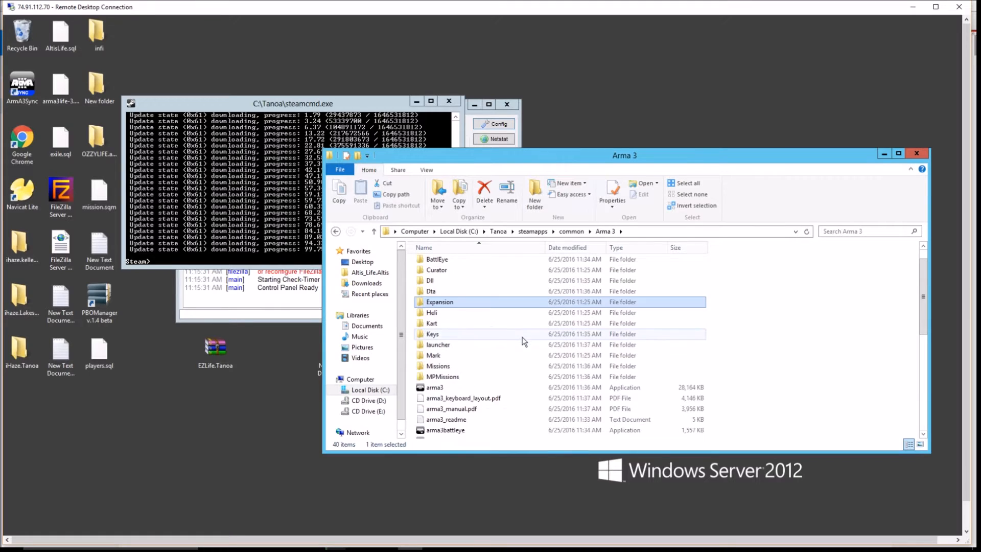
pyautogui.scroll(3)
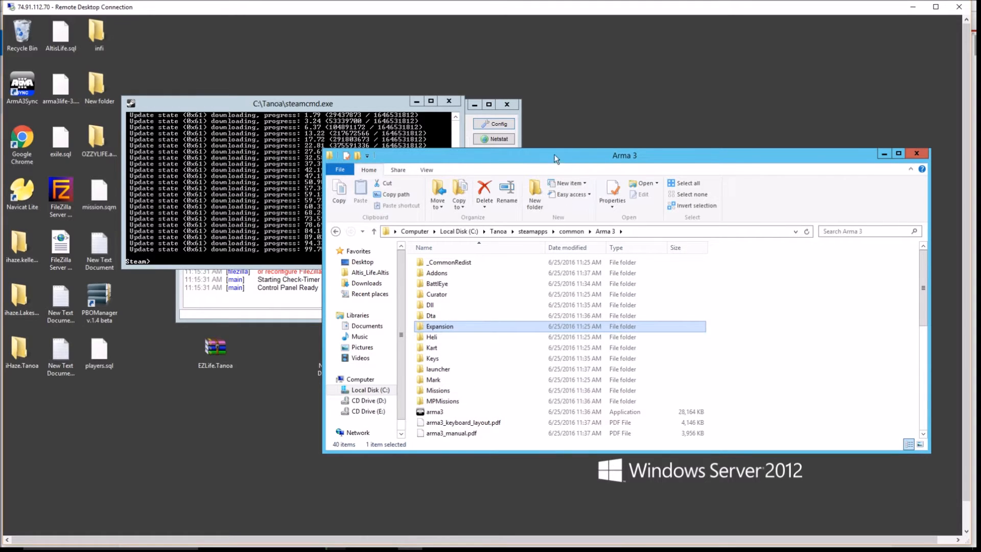
pyautogui.rightClick(61, 34)
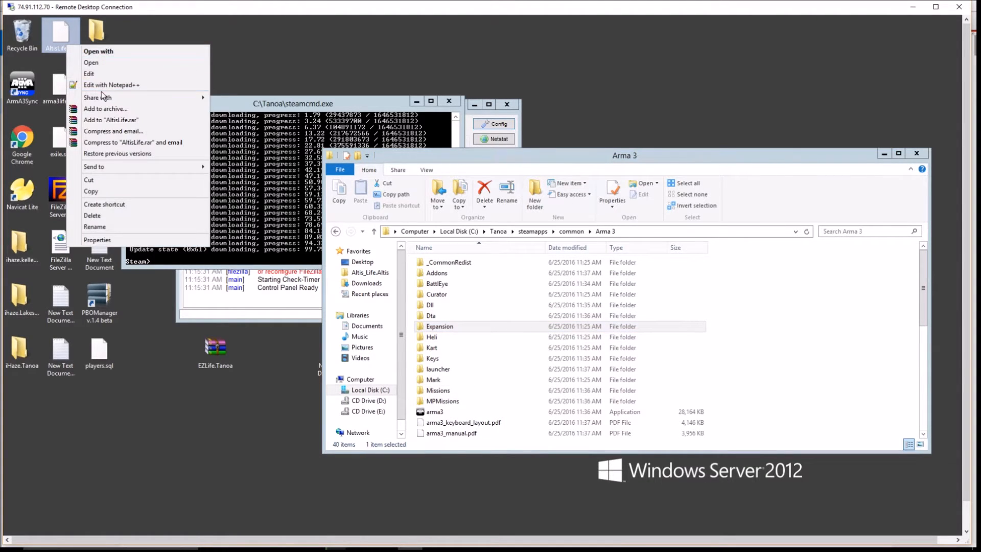
pyautogui.moveTo(95, 201)
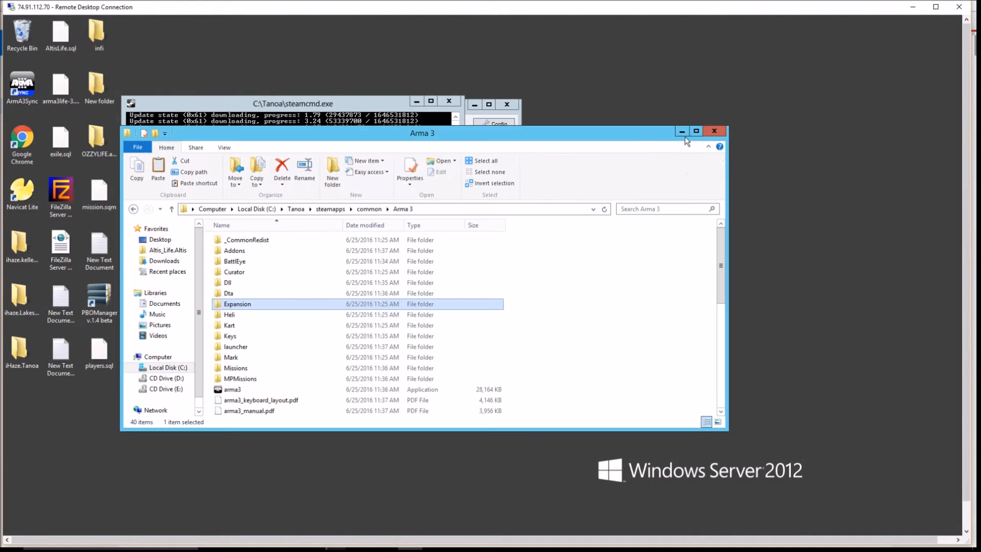
pyautogui.click(714, 132)
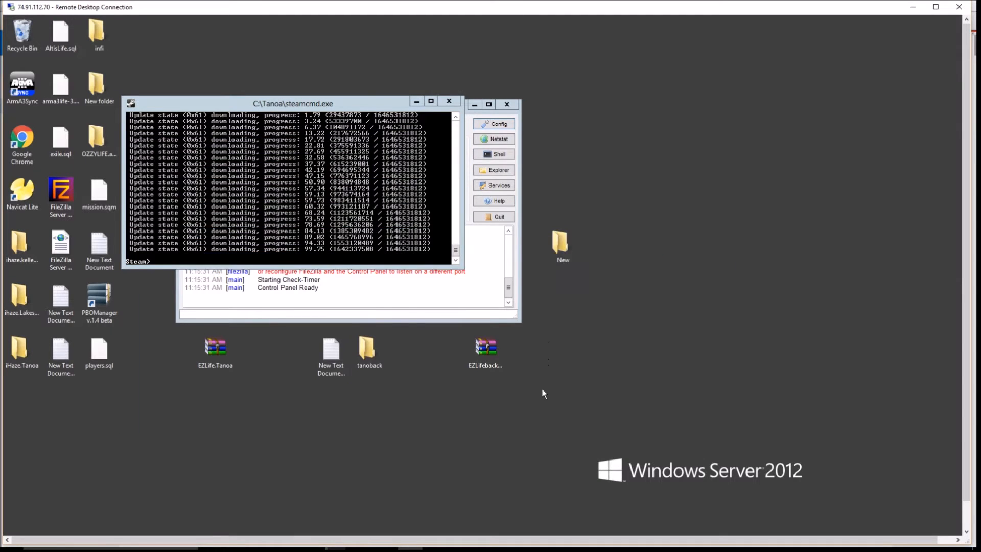
pyautogui.doubleClick(561, 244)
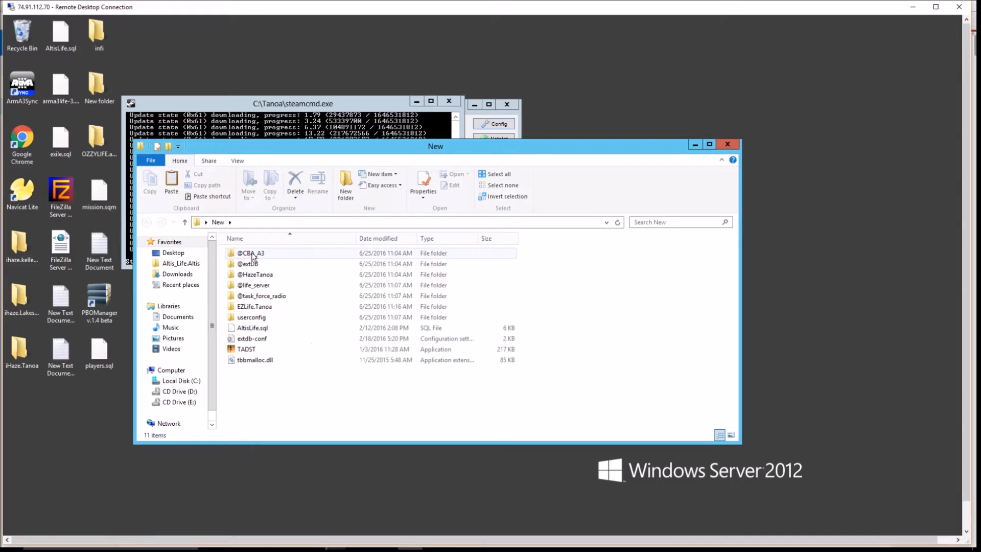
pyautogui.click(250, 253)
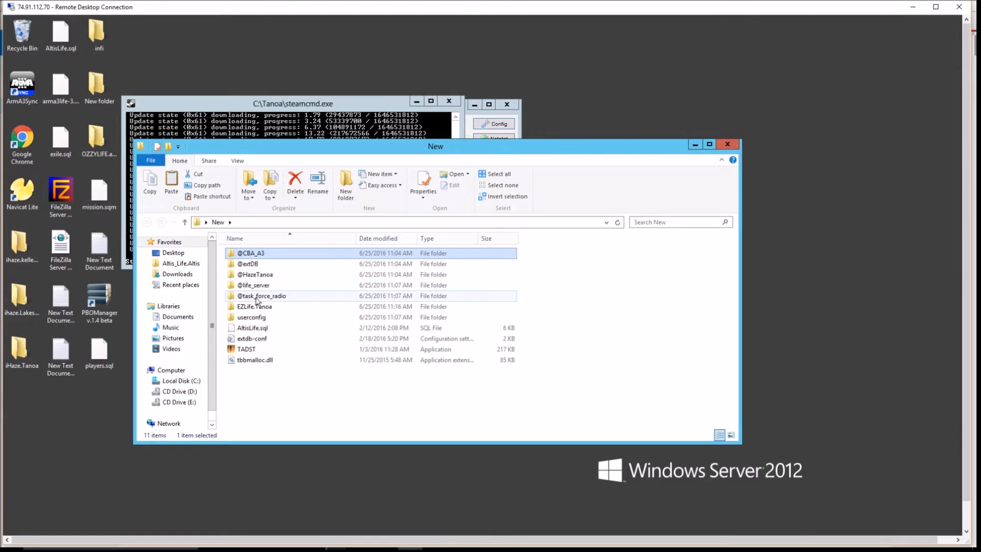
pyautogui.click(251, 317)
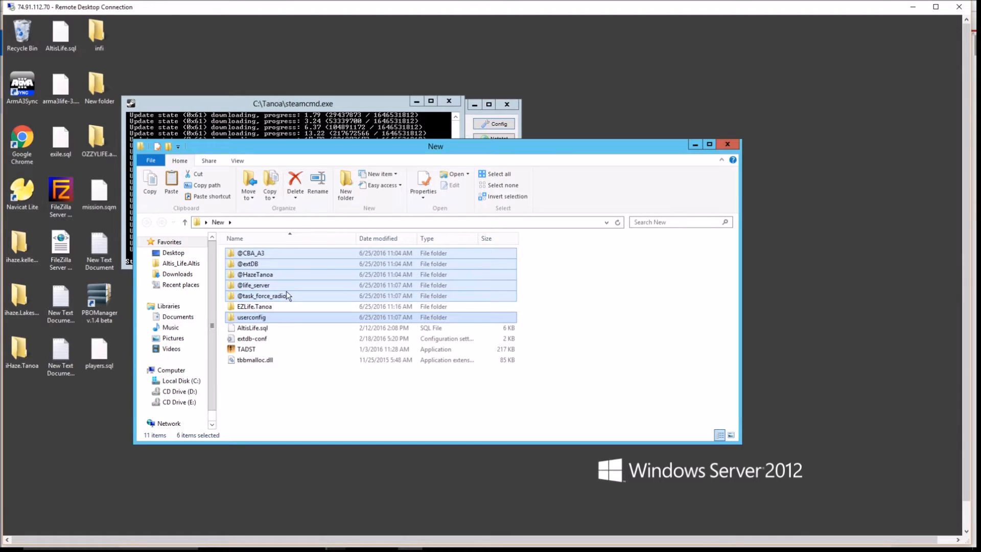
pyautogui.rightClick(262, 295)
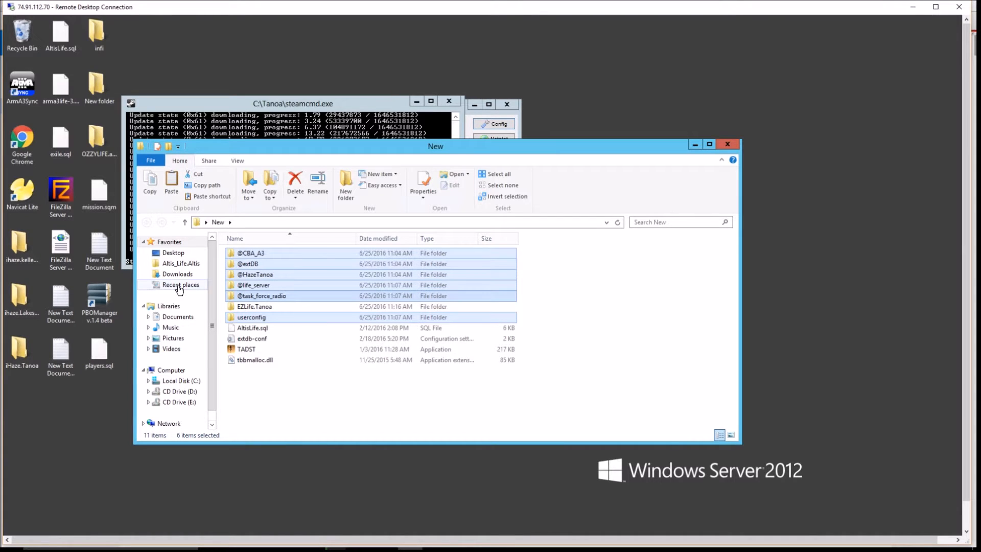
pyautogui.moveTo(226, 541)
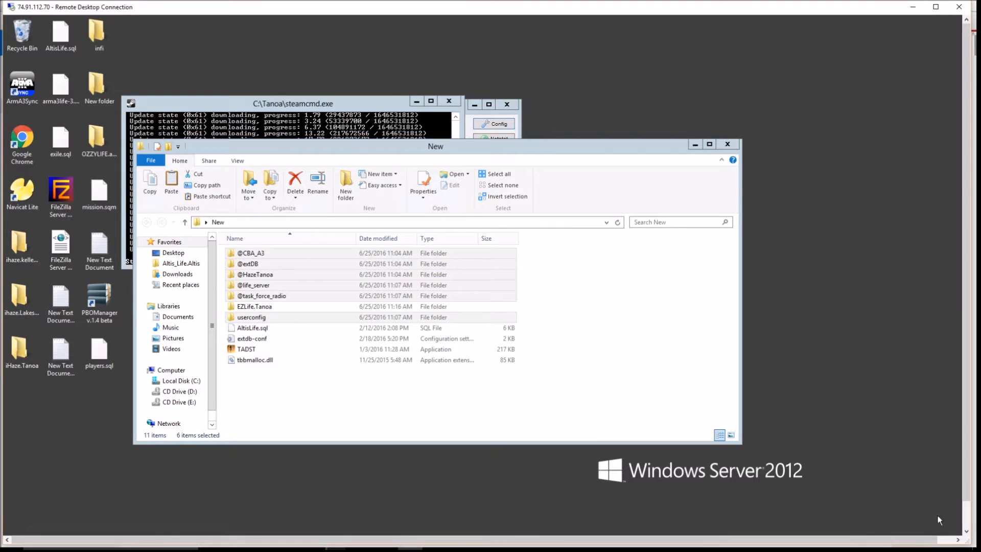
pyautogui.click(87, 524)
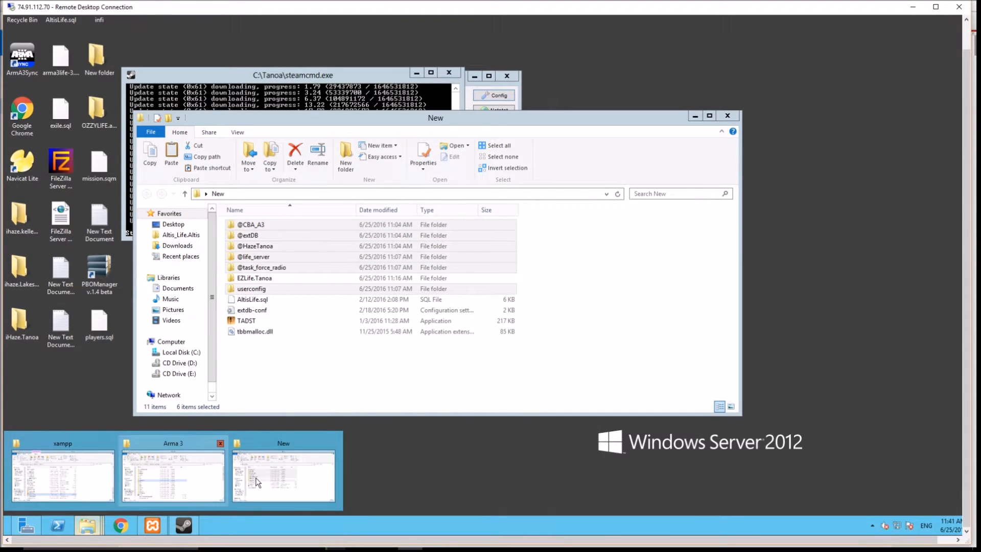
pyautogui.click(173, 476)
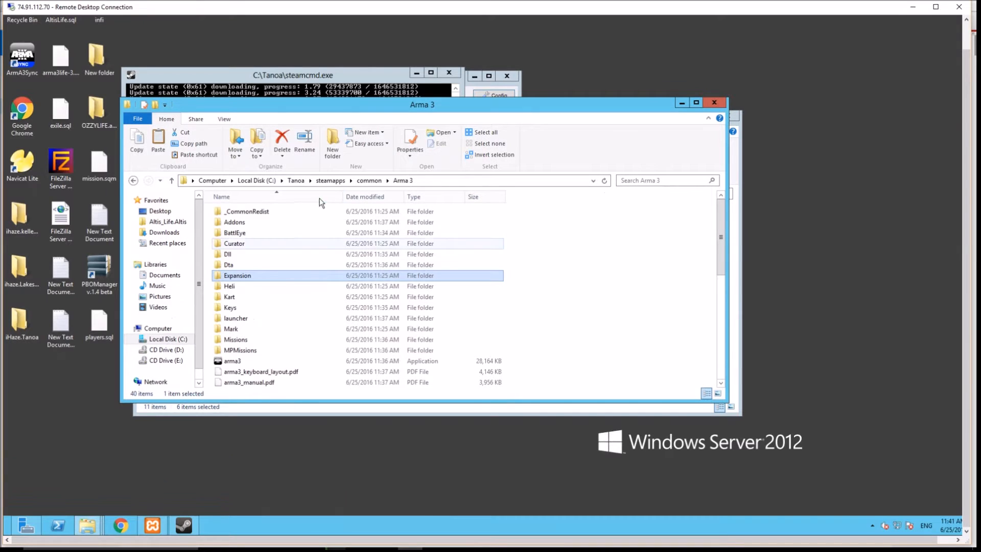
pyautogui.scroll(-3)
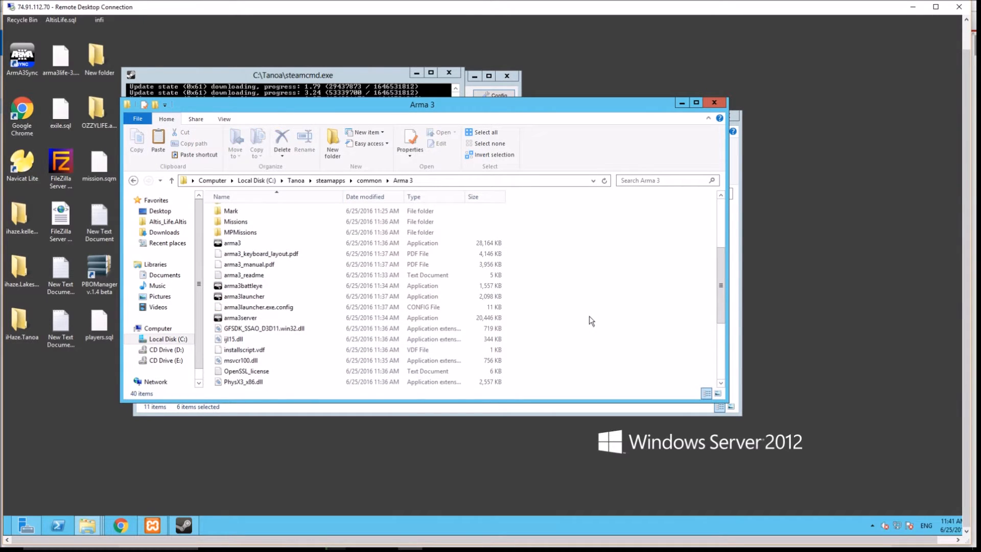
pyautogui.moveTo(616, 386)
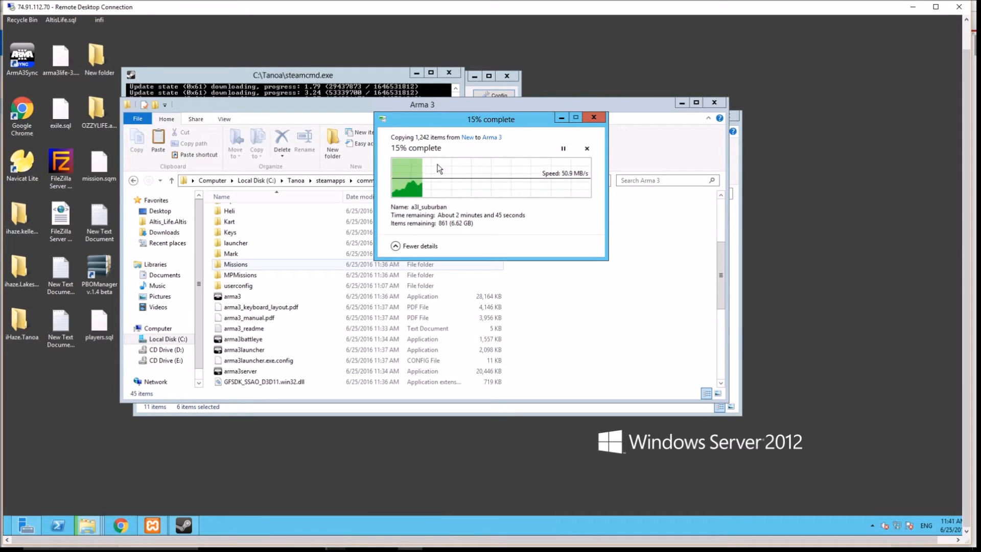
pyautogui.moveTo(426, 201)
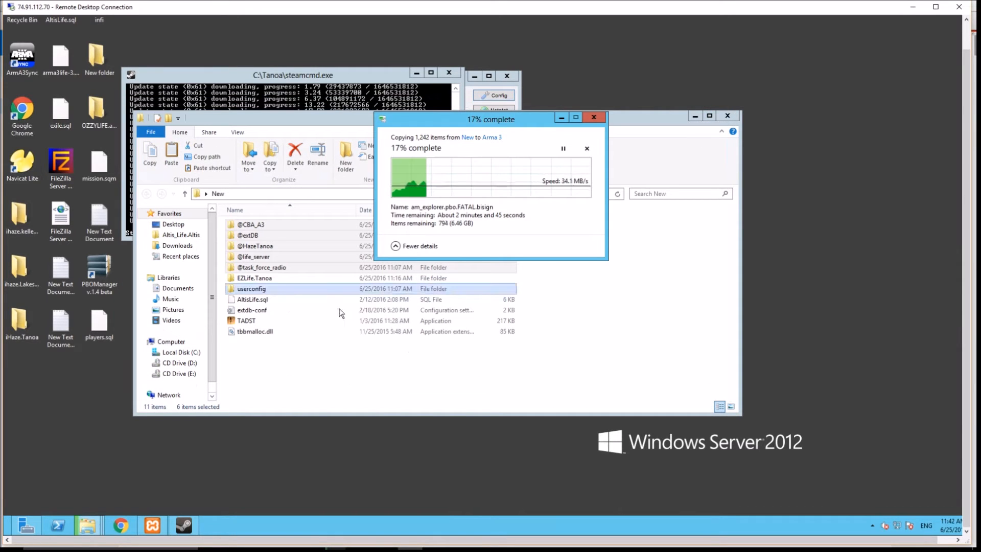
# Copy the EZLife.Tanoa mission folder into Arma 3's MPMissions folder
pyautogui.rightClick(254, 278)
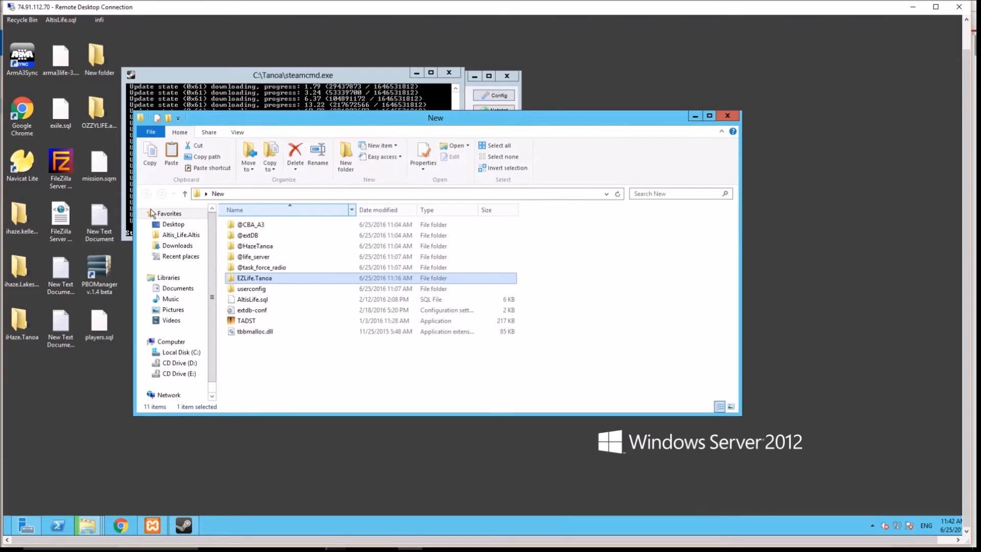
pyautogui.moveTo(87, 524)
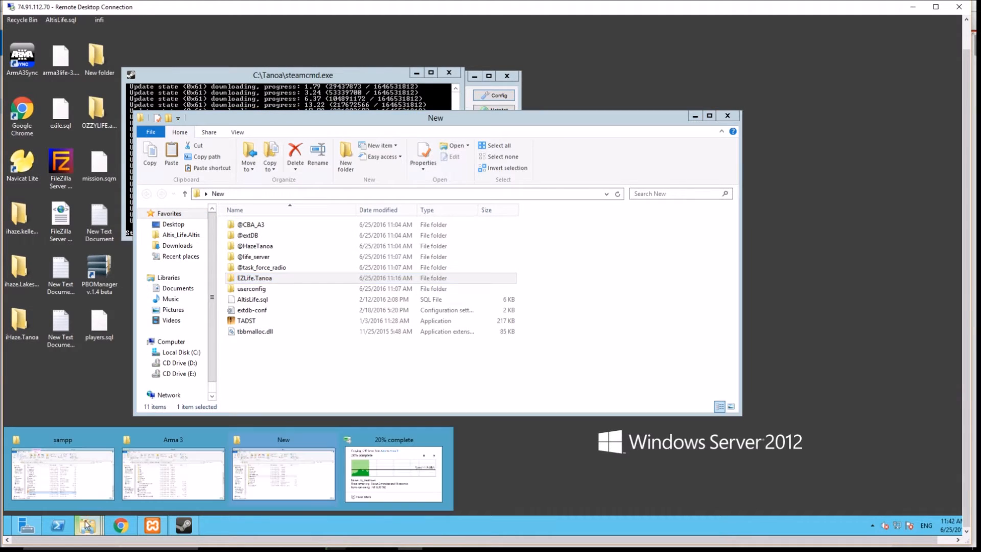
pyautogui.click(172, 472)
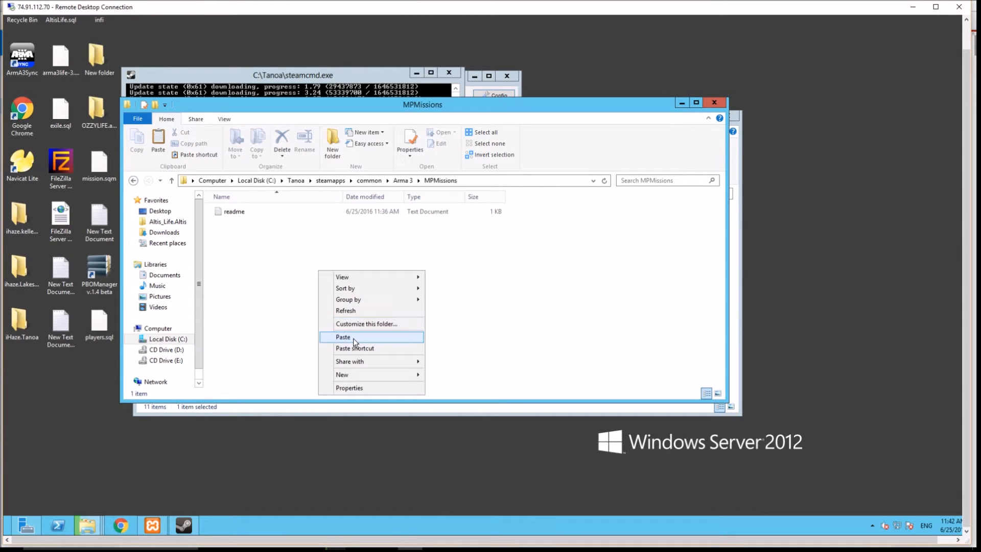
pyautogui.click(342, 337)
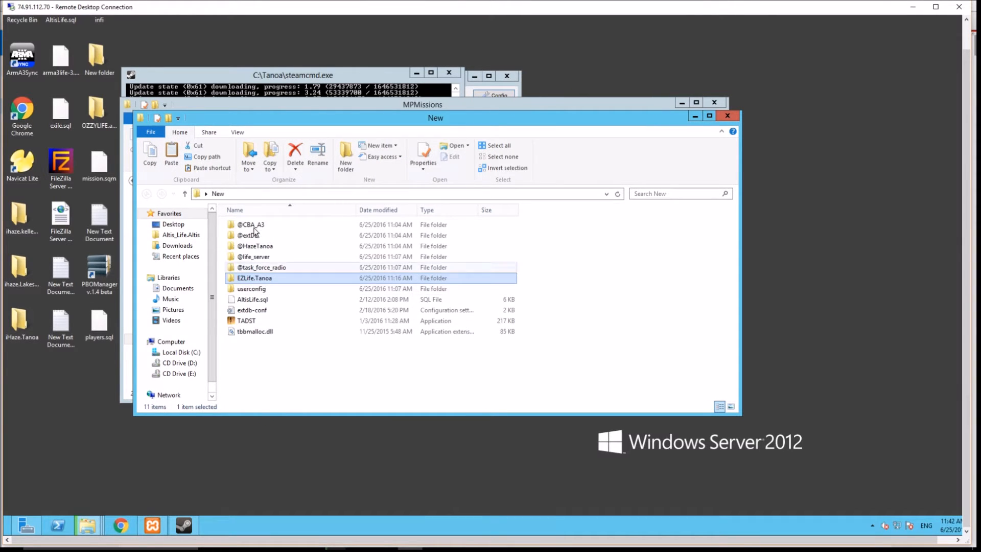
# Select extdb-conf, TADST and tbbmalloc.dll in the New folder
pyautogui.click(251, 223)
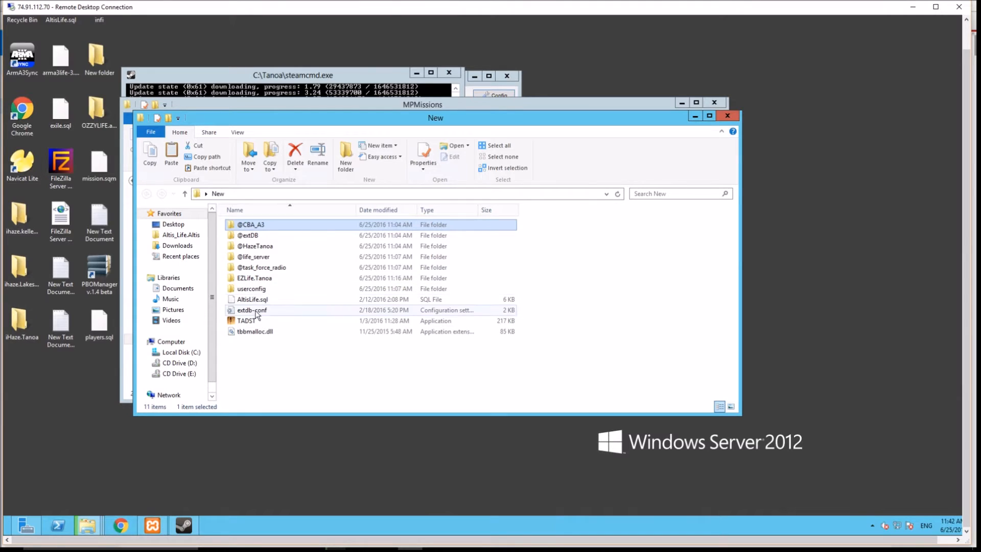
pyautogui.click(251, 299)
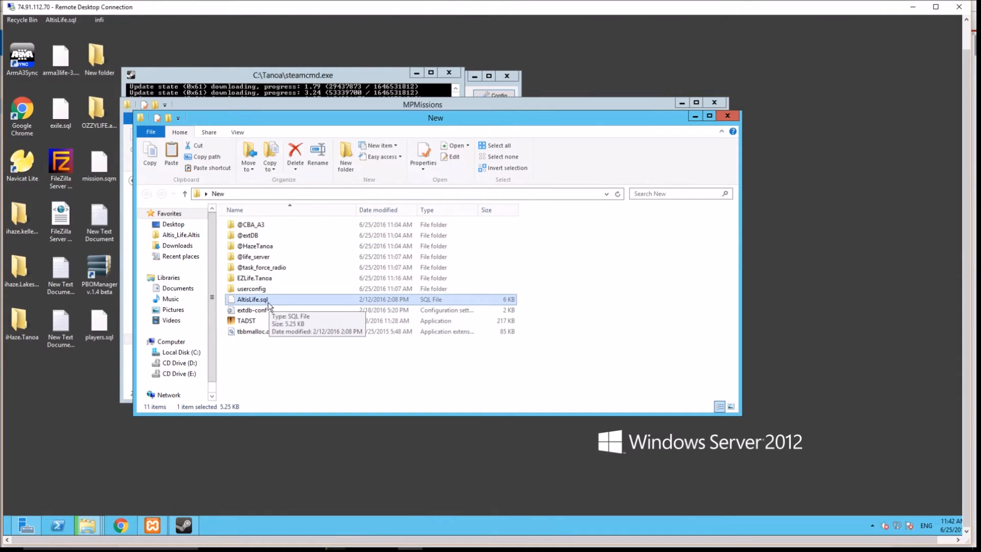
pyautogui.click(254, 331)
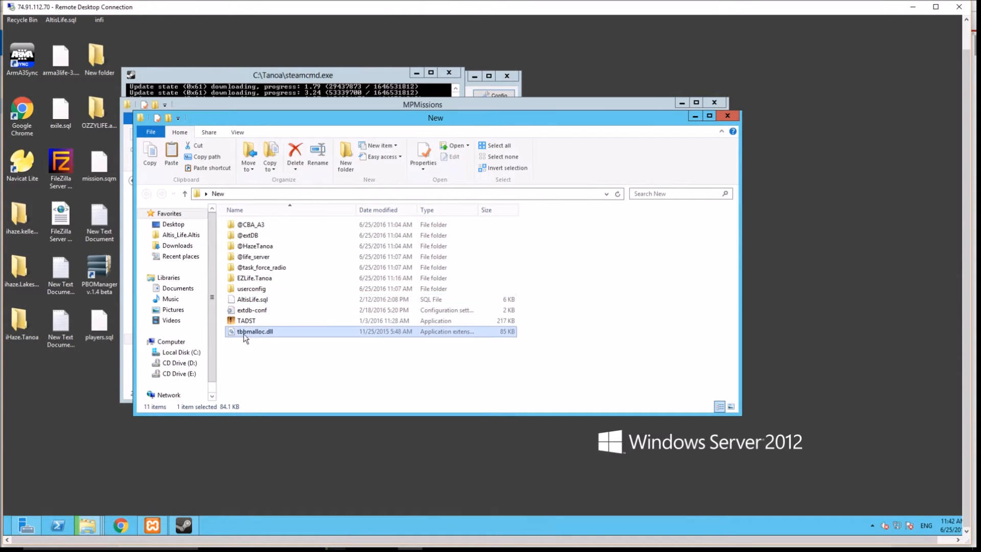
pyautogui.click(251, 310)
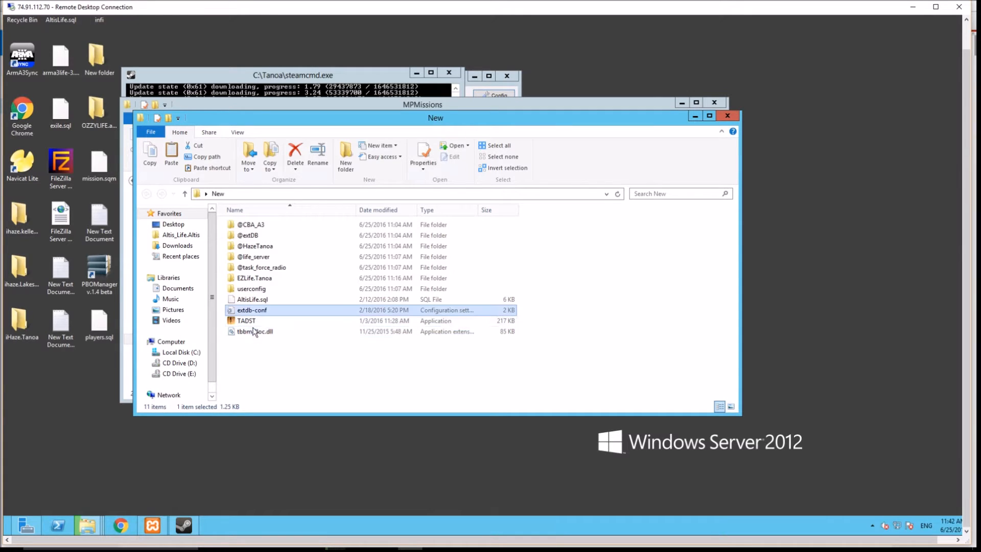
pyautogui.click(255, 331)
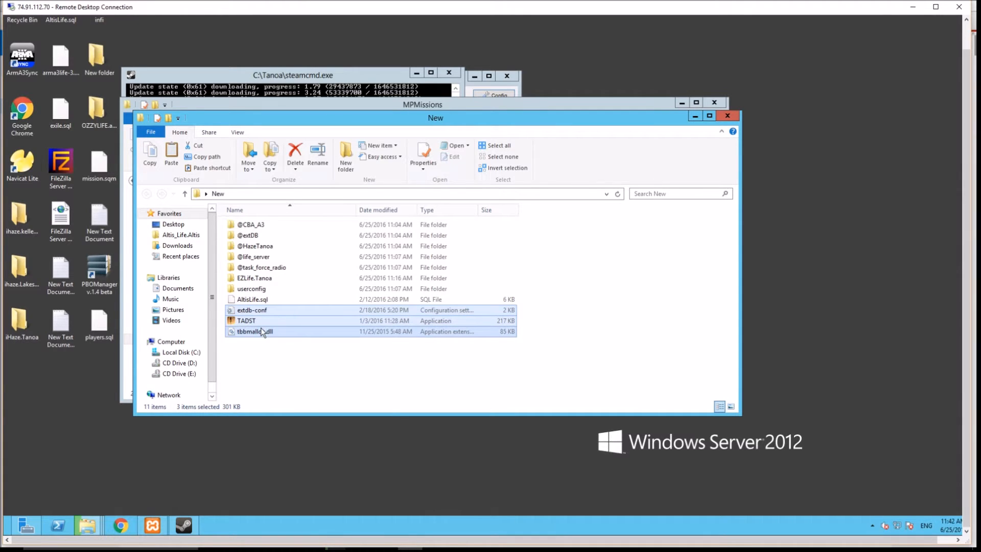
pyautogui.moveTo(284, 435)
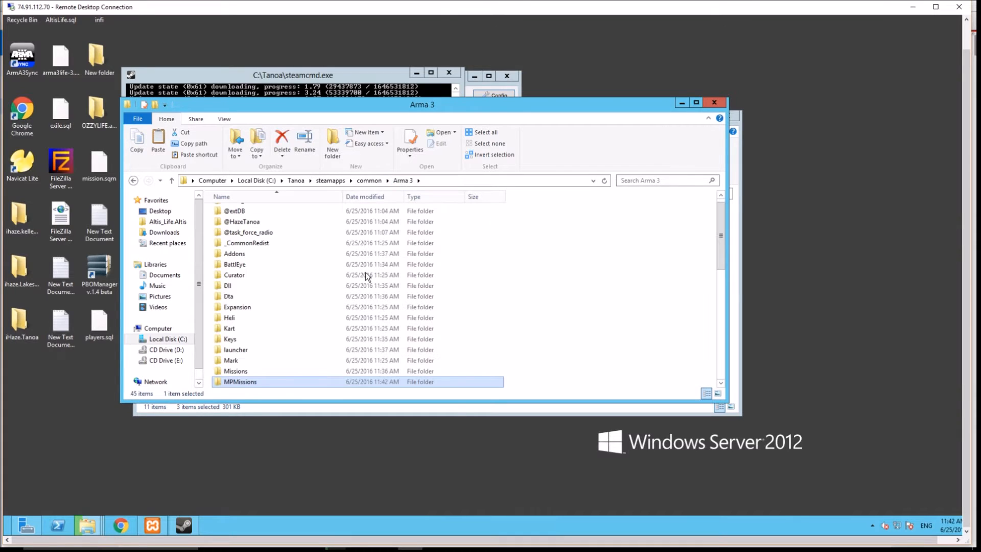
# Scroll down through the New folder's file list
pyautogui.scroll(-3)
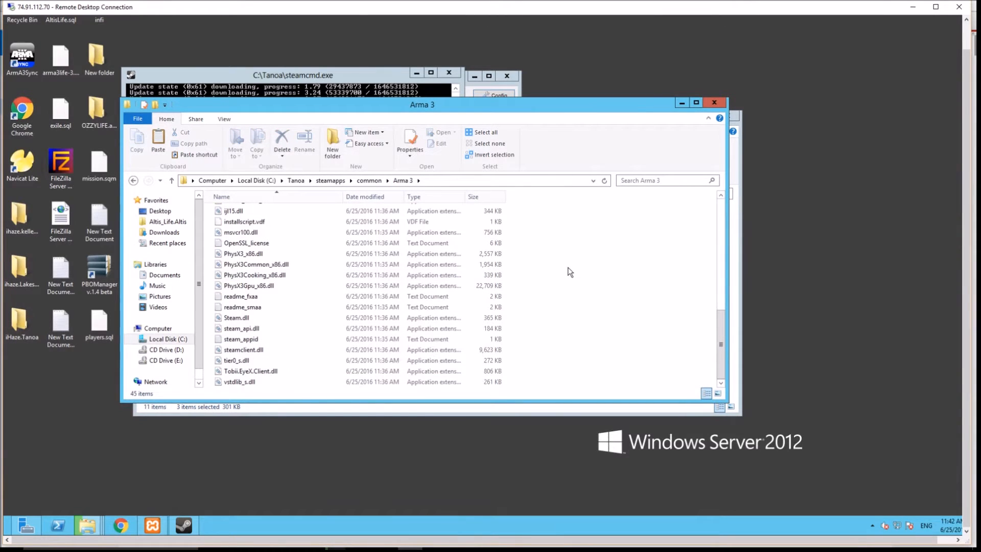
pyautogui.moveTo(591, 338)
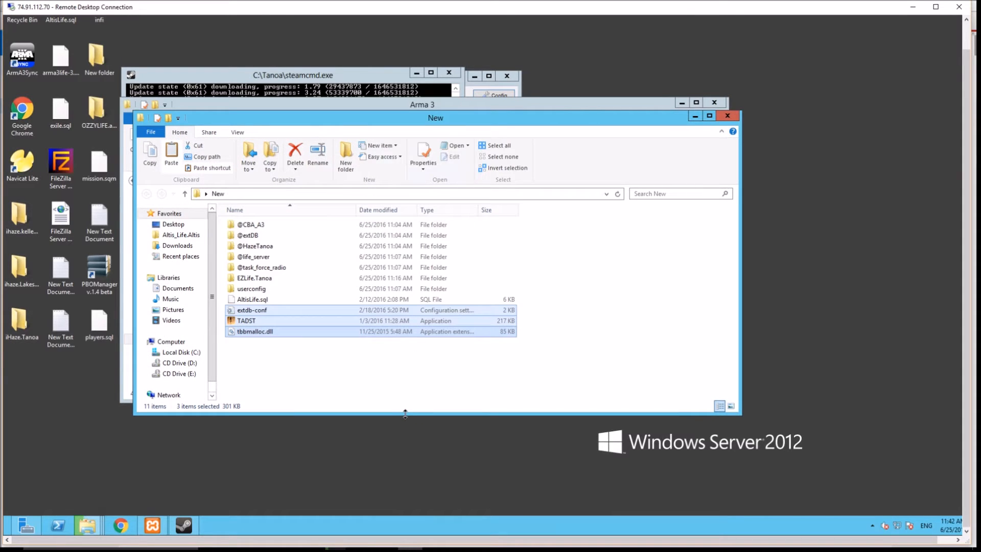
pyautogui.moveTo(337, 364)
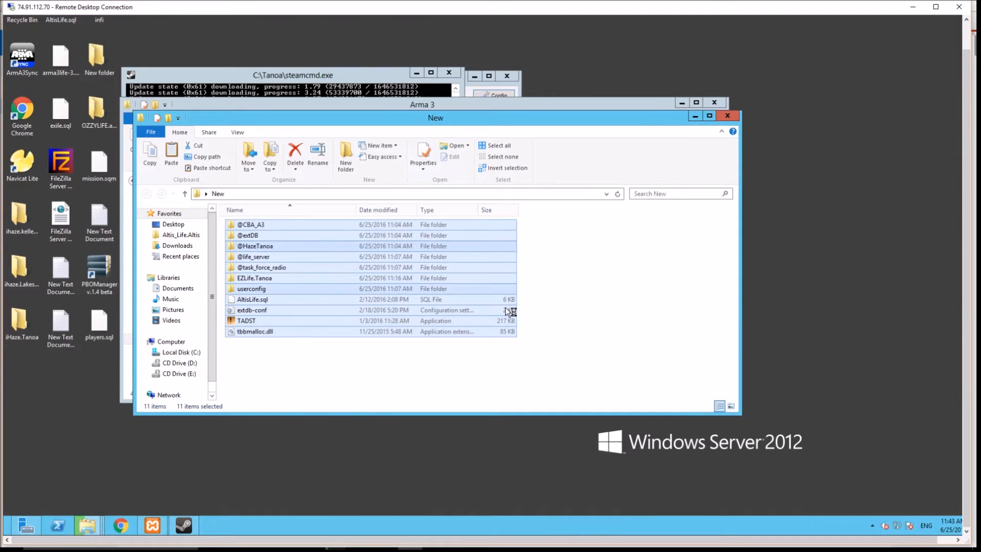
pyautogui.moveTo(608, 302)
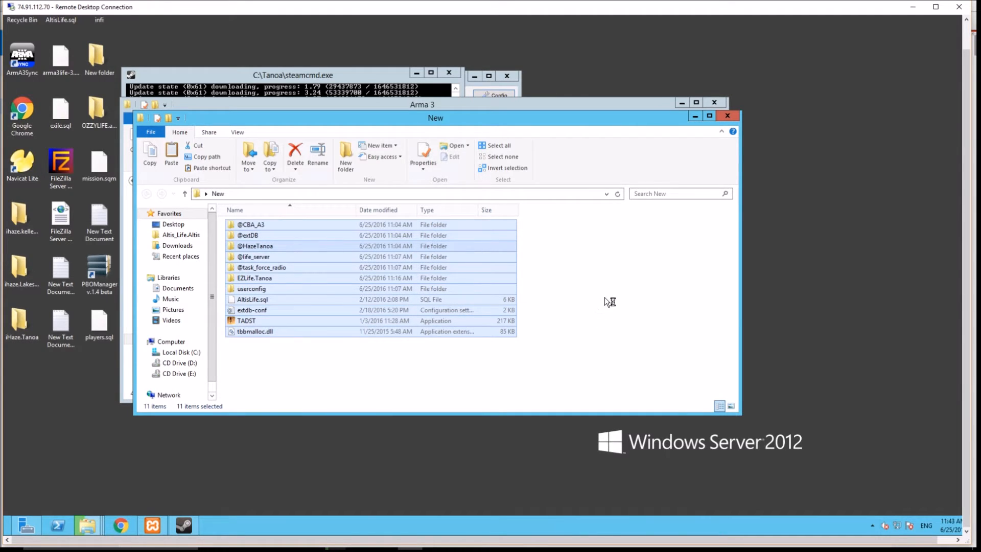
pyautogui.moveTo(426, 295)
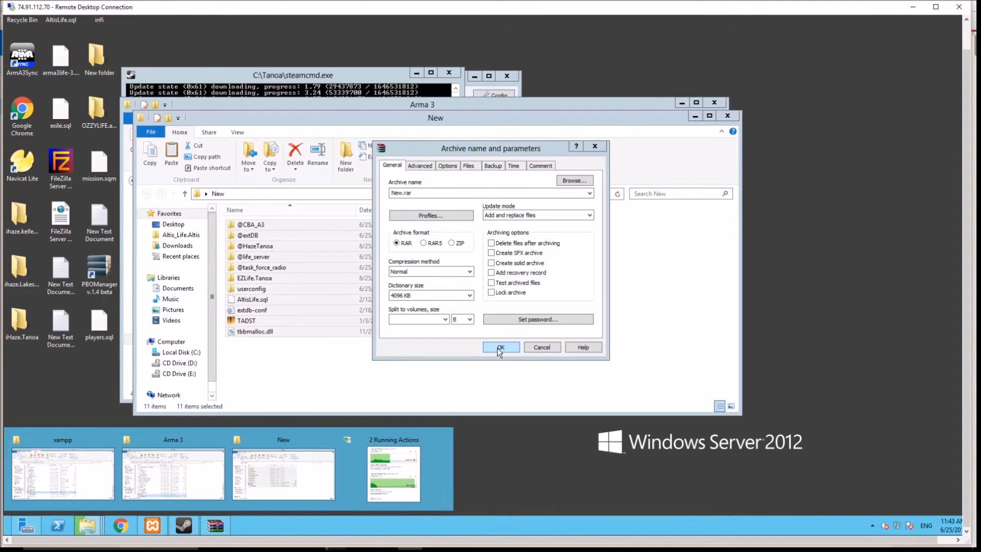
# Create the New.rar archive and send WinRAR's compression to the background
pyautogui.click(499, 348)
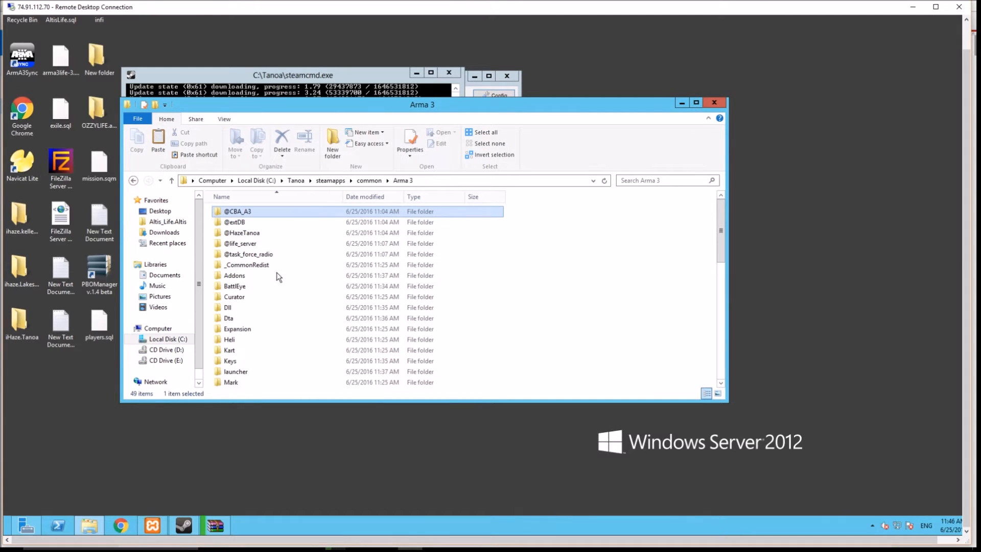
pyautogui.scroll(-3)
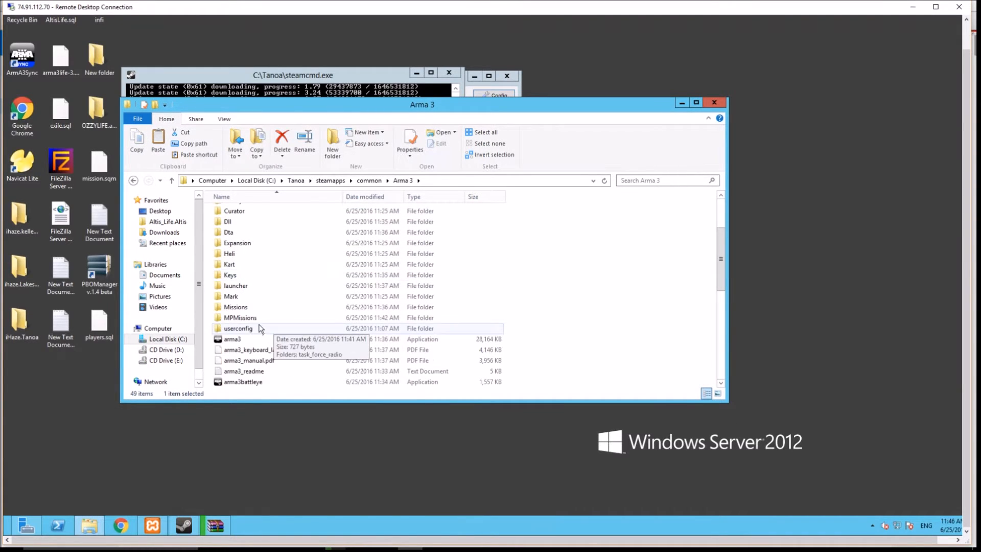
pyautogui.scroll(3)
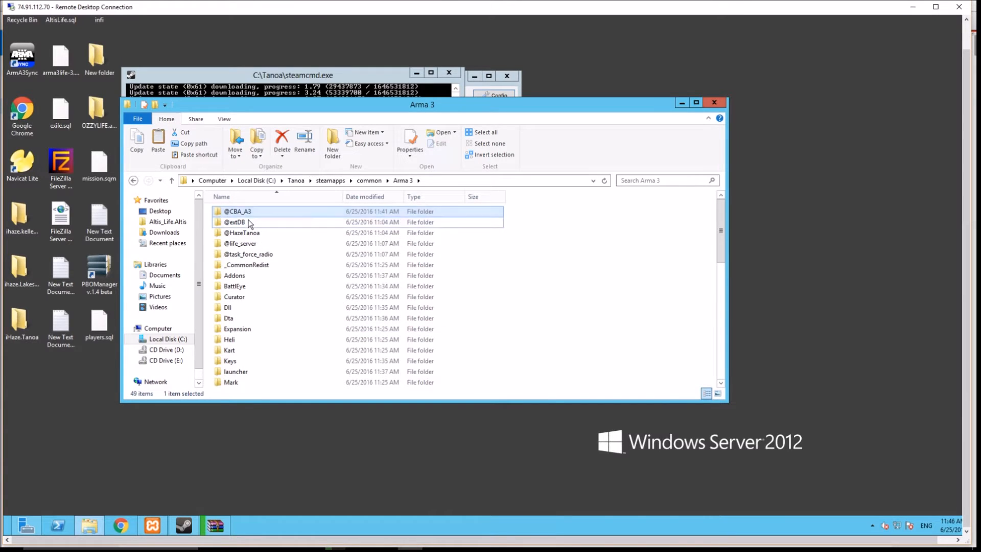
pyautogui.scroll(-3)
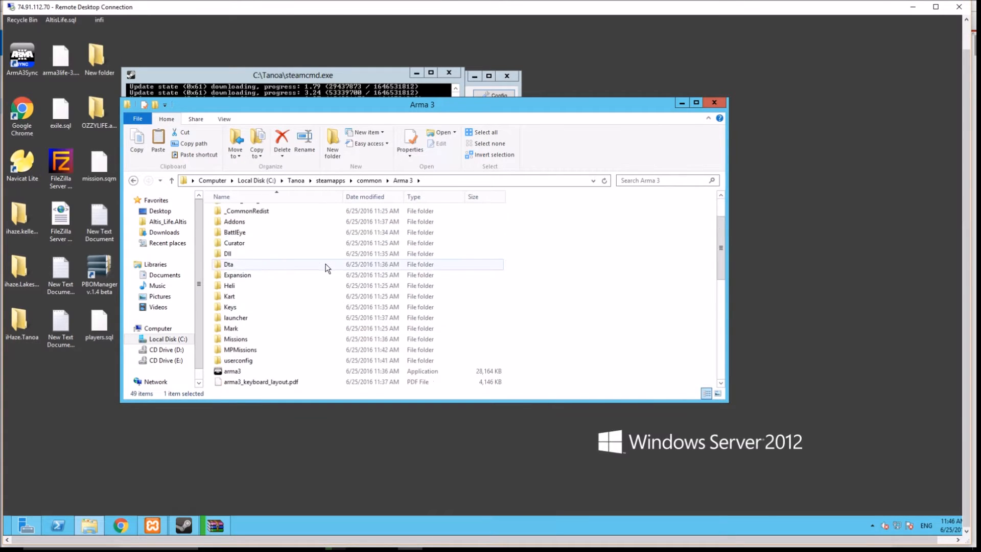
pyautogui.scroll(-3)
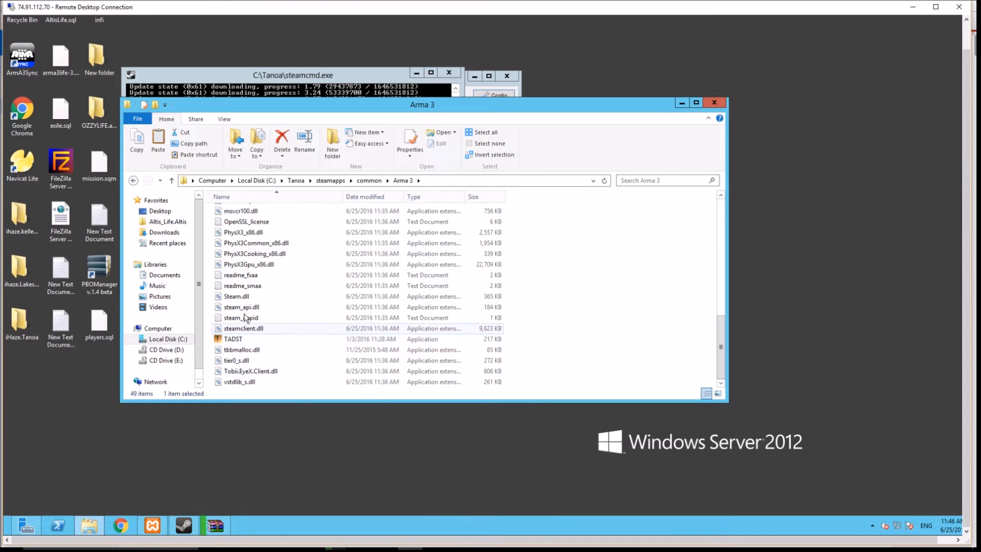
pyautogui.scroll(3)
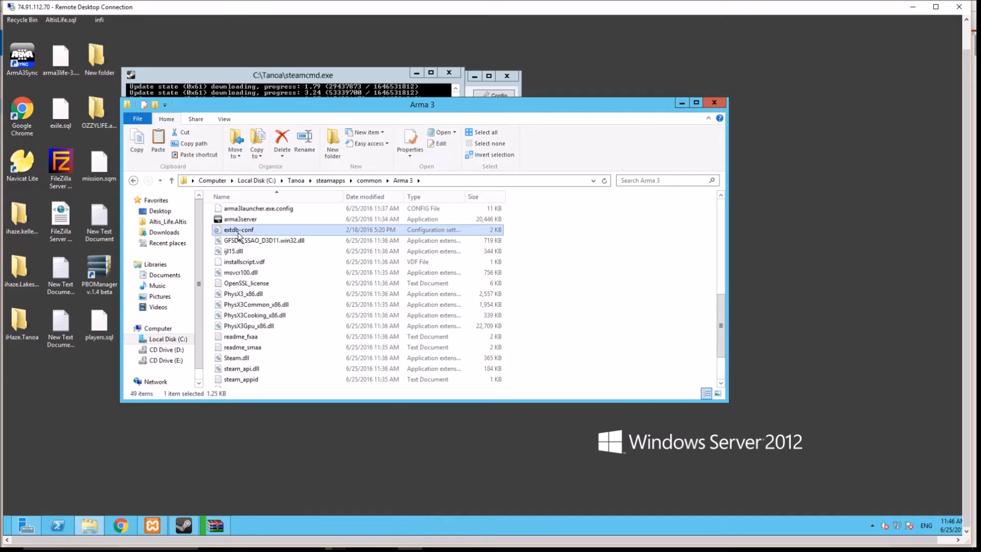
pyautogui.moveTo(262, 279)
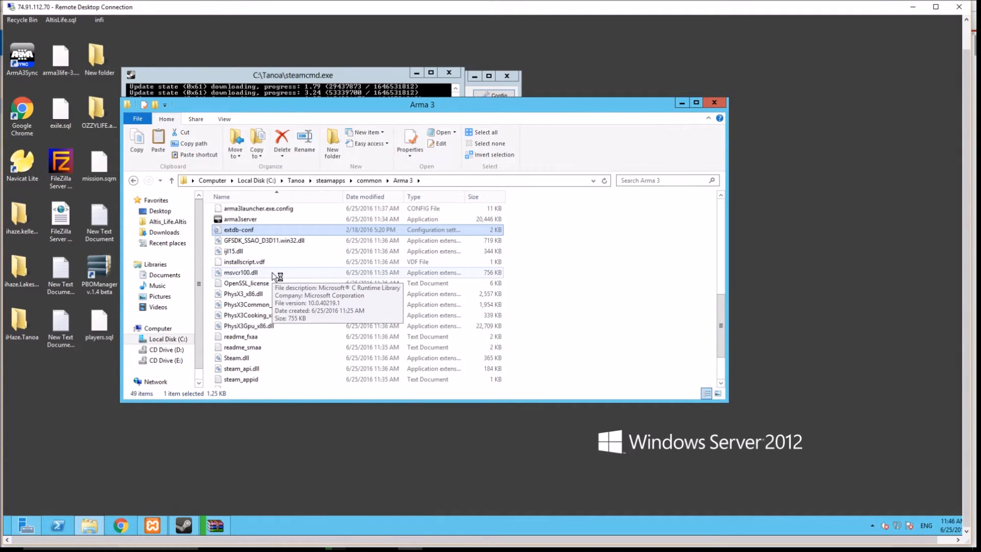
pyautogui.moveTo(216, 526)
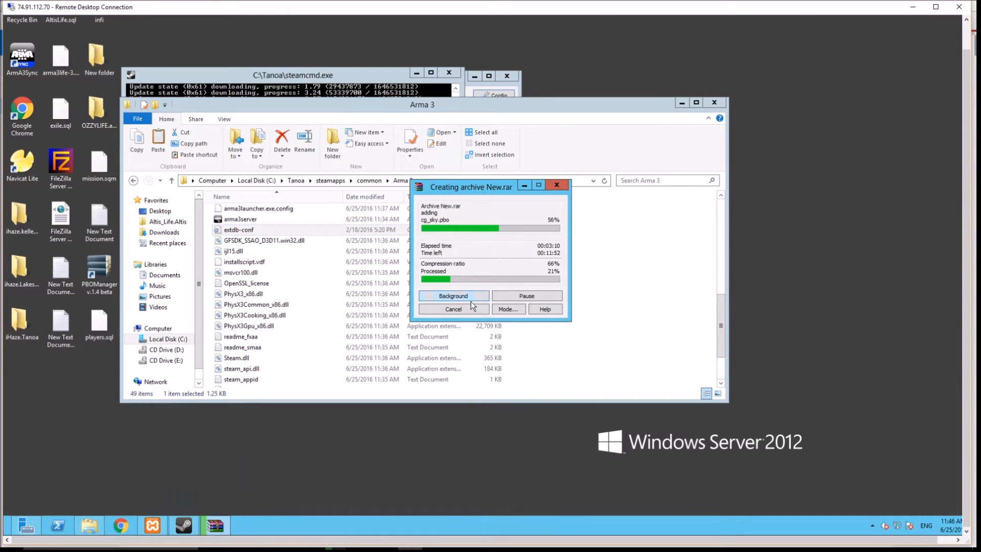
pyautogui.click(525, 295)
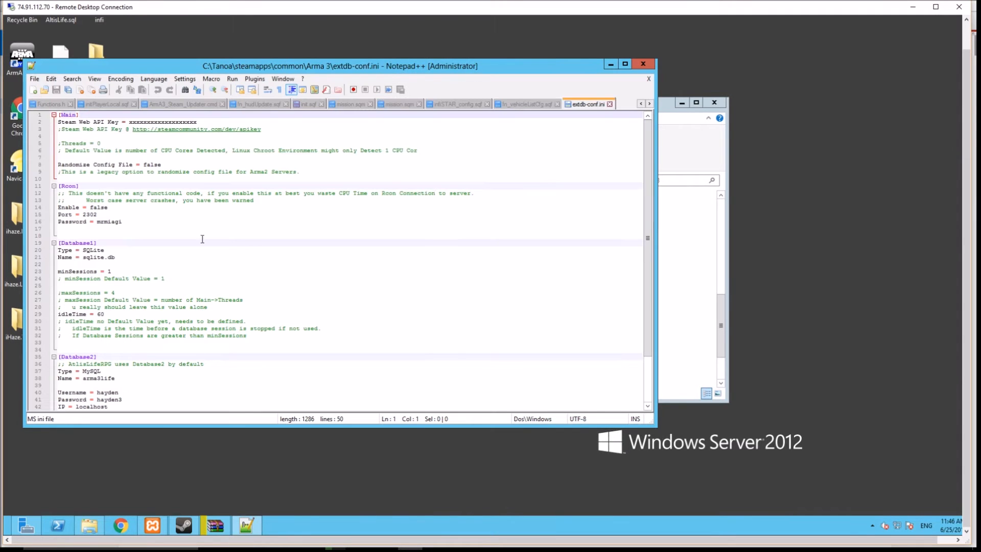
# Review the arma3life name, username, password and port 3306, then close Notepad++ and the Arma 3 folder
pyautogui.scroll(-3)
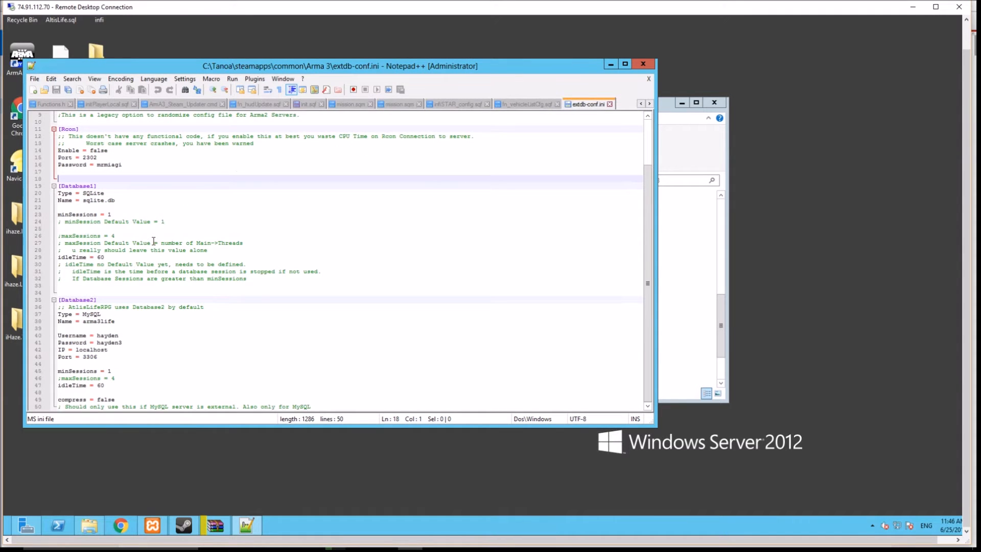
pyautogui.click(106, 335)
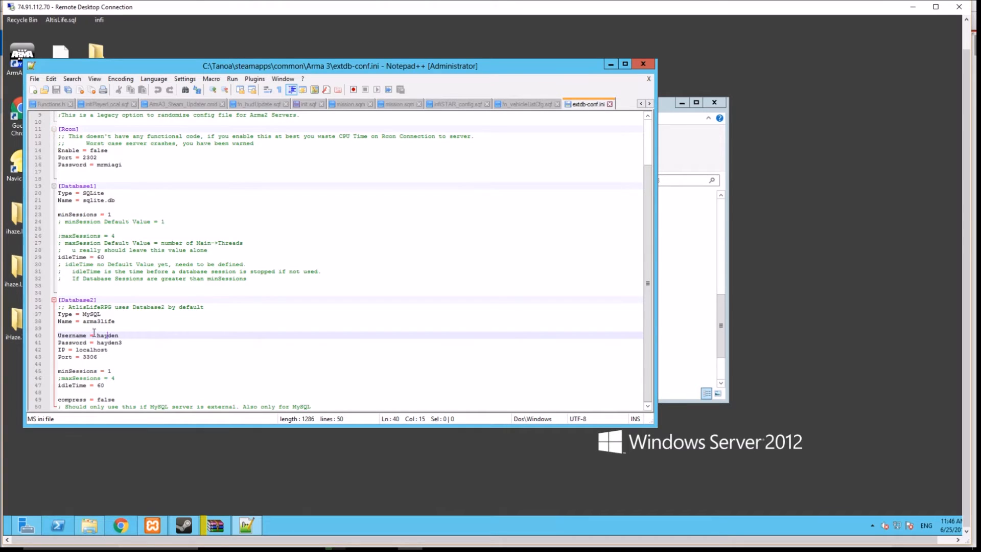
pyautogui.click(104, 321)
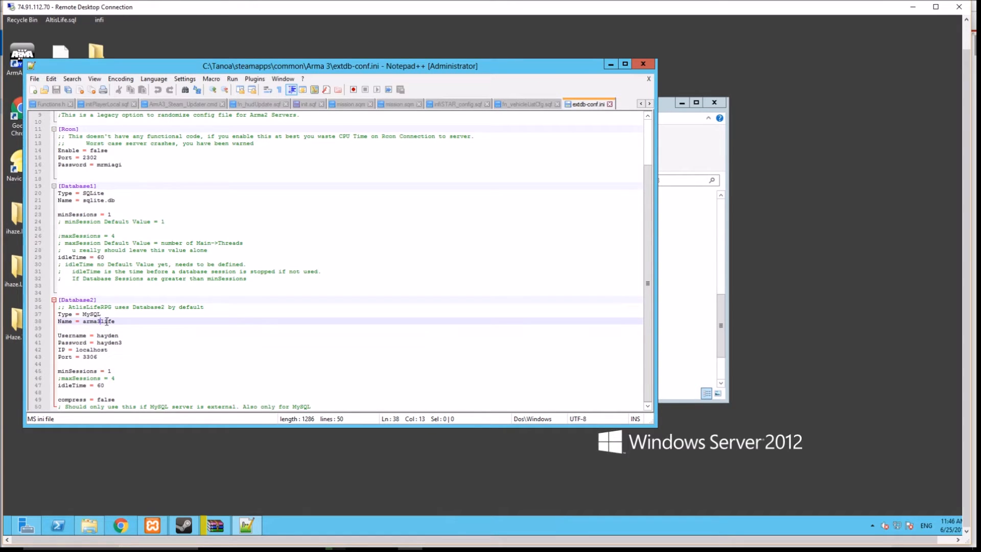
pyautogui.click(109, 334)
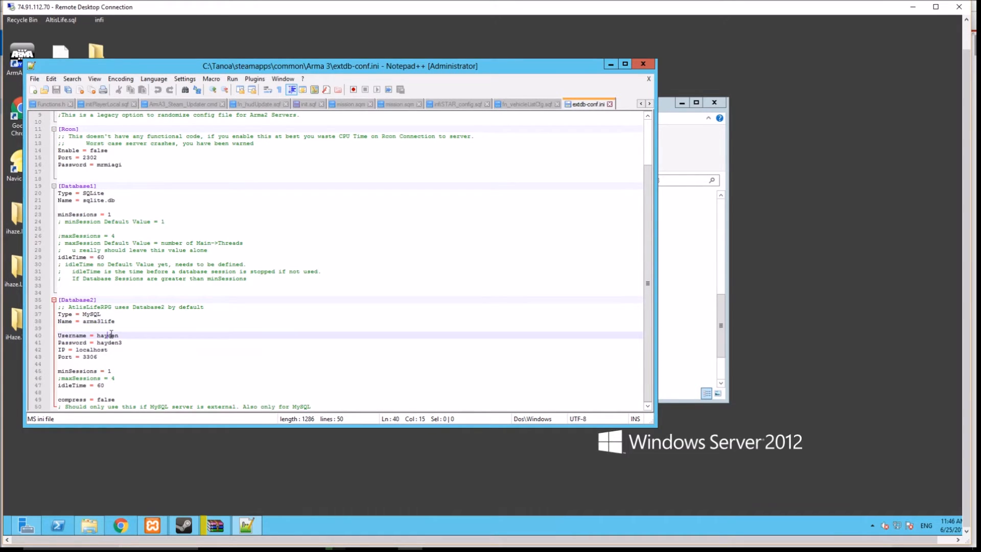
pyautogui.click(115, 342)
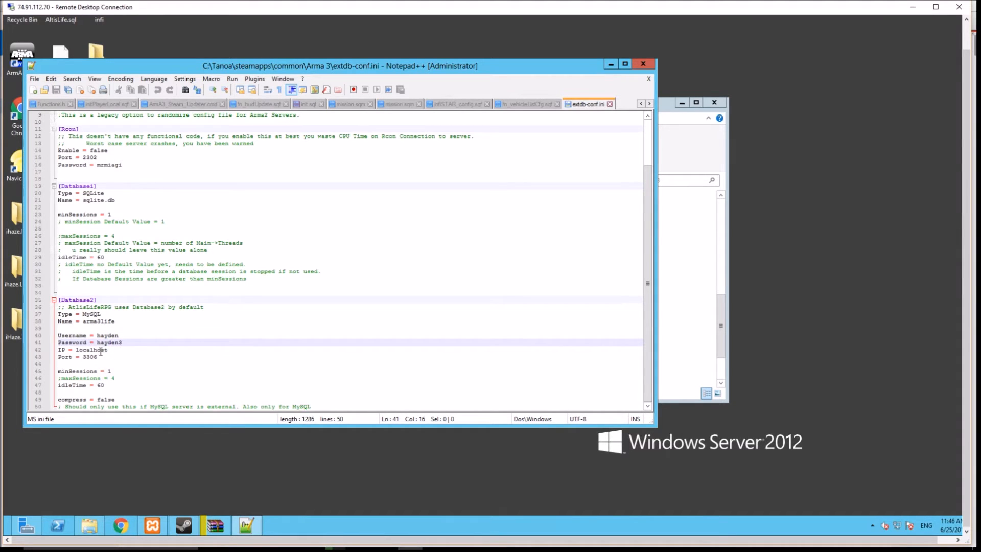
pyautogui.click(91, 356)
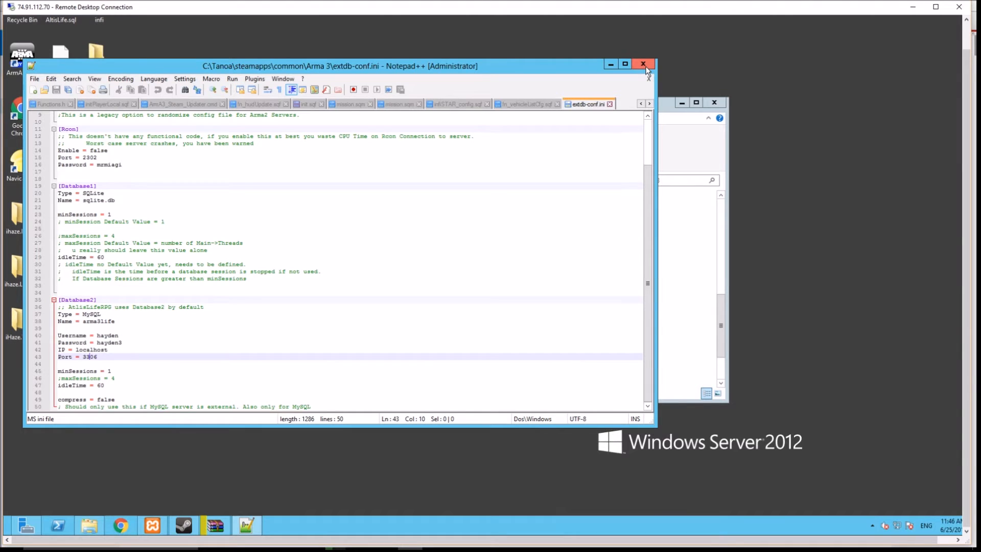
pyautogui.click(642, 64)
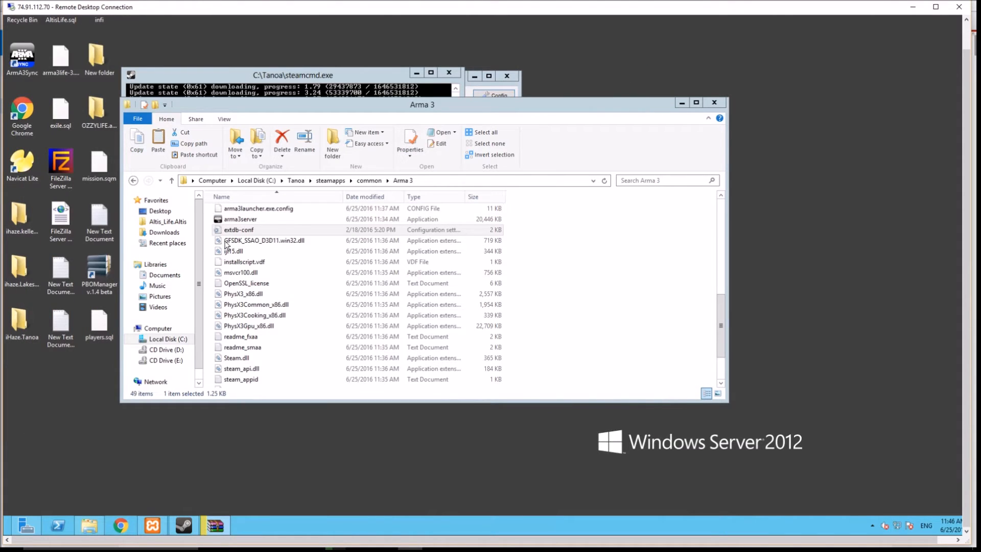
pyautogui.moveTo(682, 157)
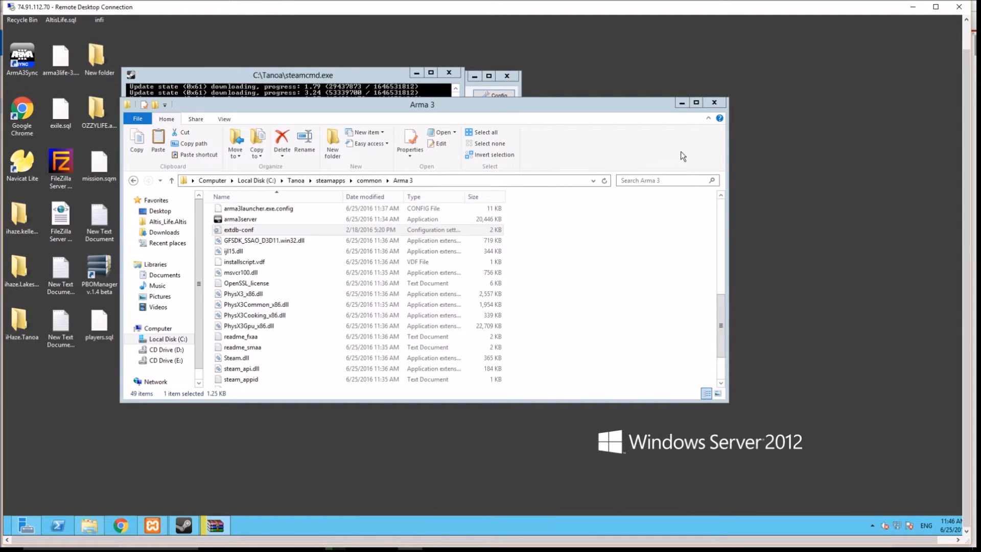
pyautogui.click(713, 102)
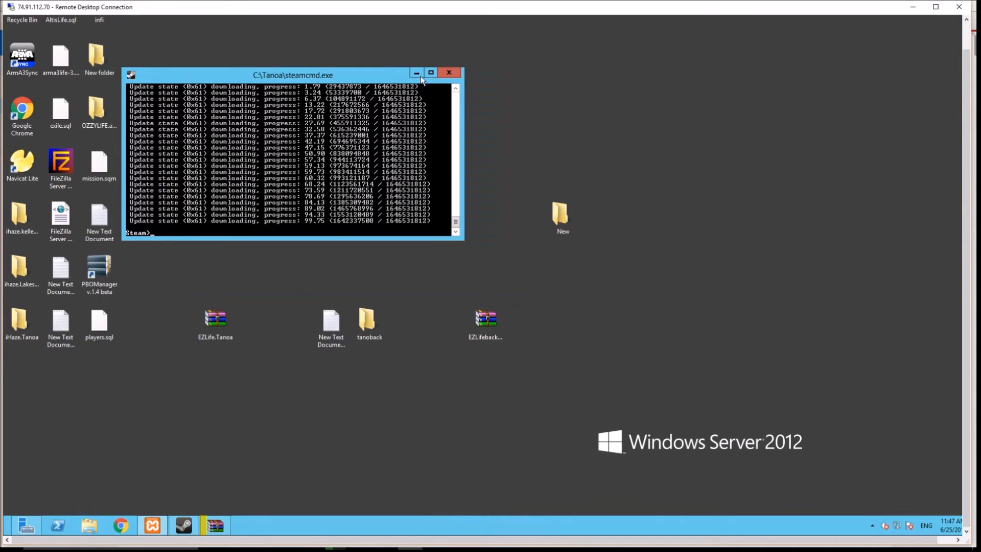
pyautogui.moveTo(253, 271)
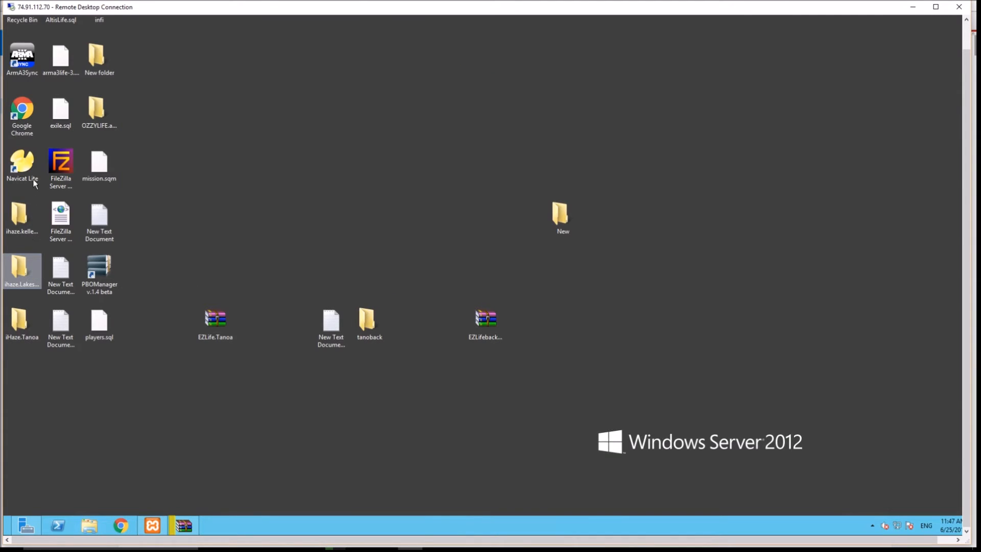
# Launch Navicat Lite from its desktop shortcut
pyautogui.click(22, 165)
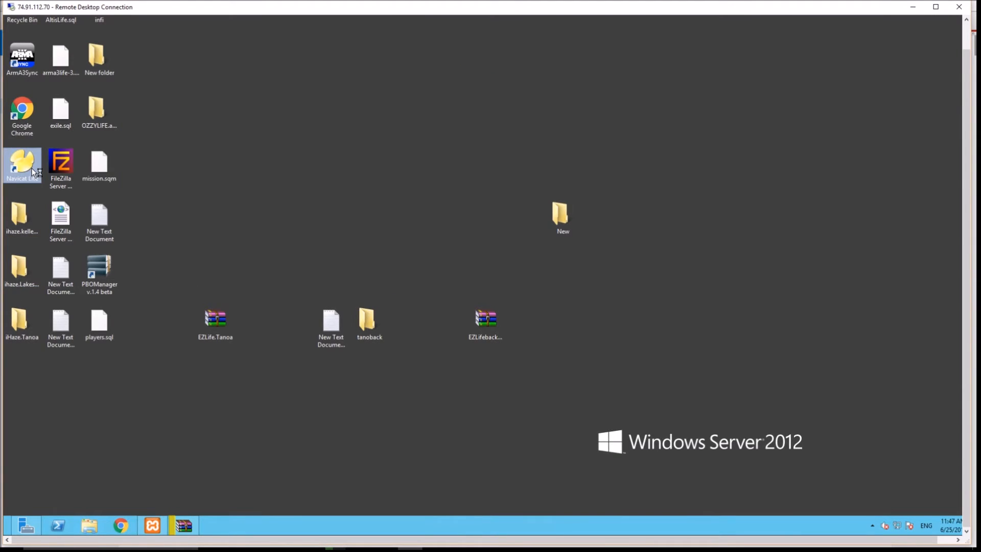
pyautogui.doubleClick(21, 164)
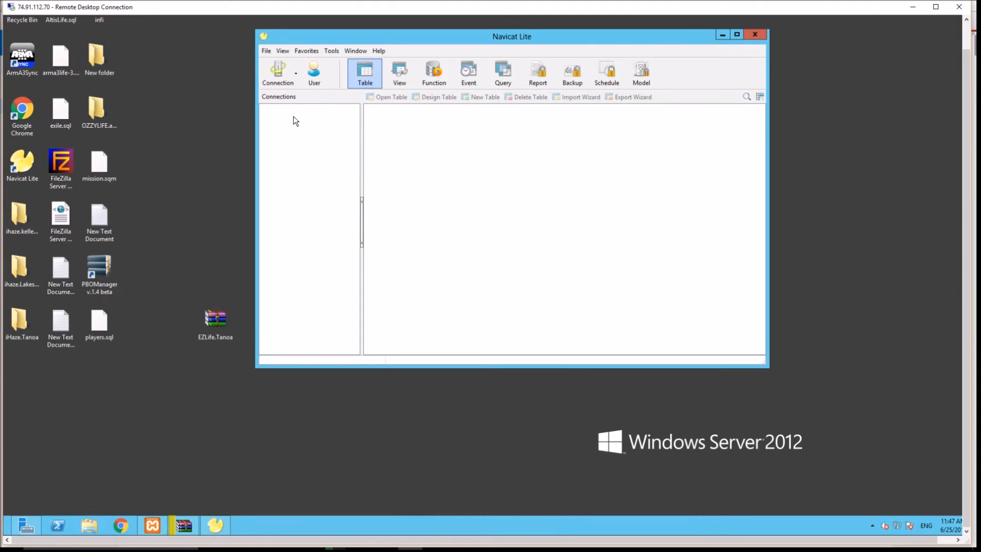
# Add a MySQL connection named arma3life and bring up the XAMPP Control Panel
pyautogui.click(277, 72)
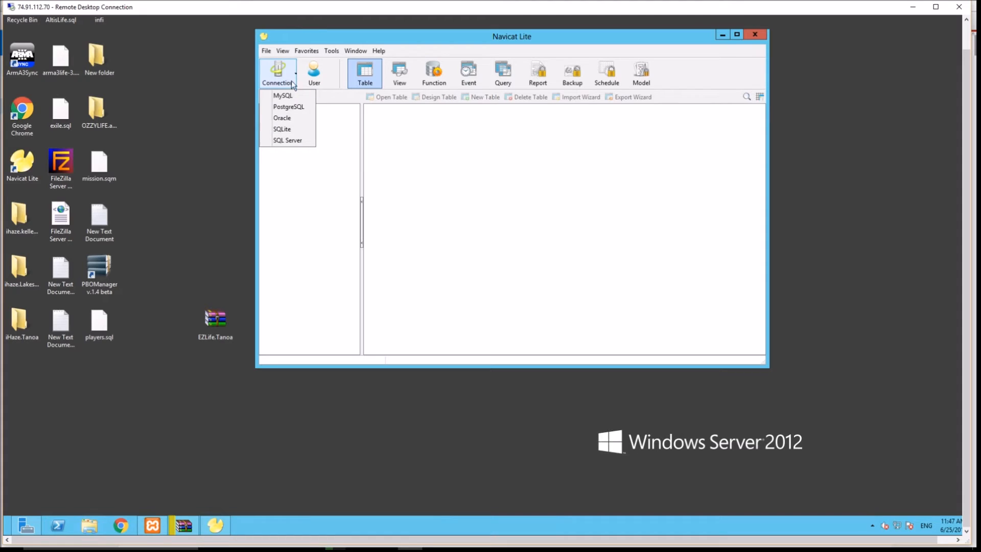
pyautogui.click(282, 95)
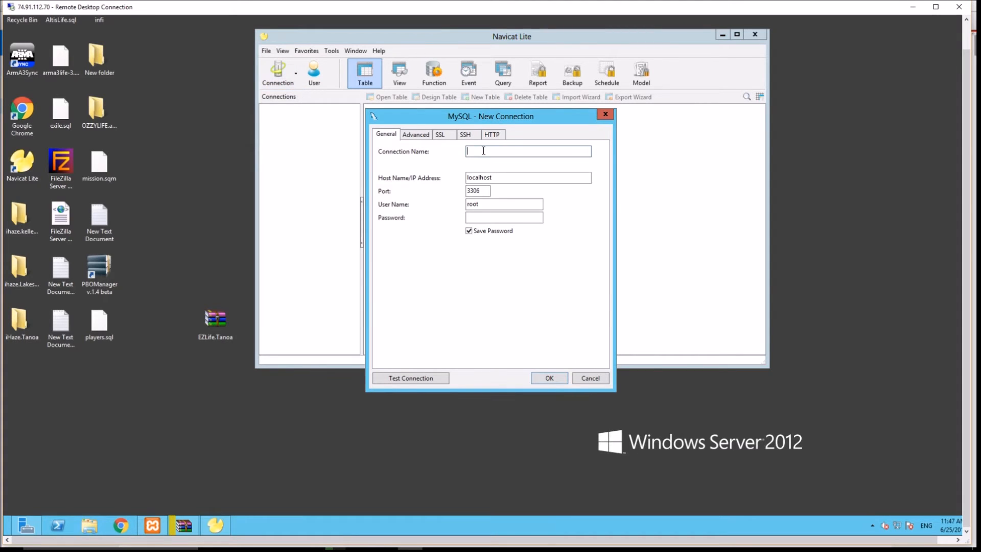
pyautogui.write('a')
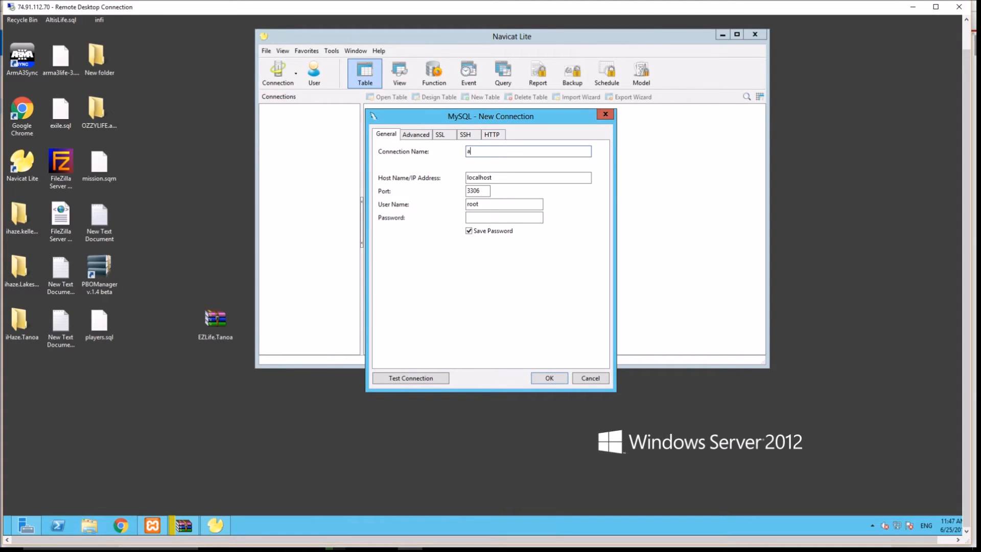
pyautogui.write('rma3life')
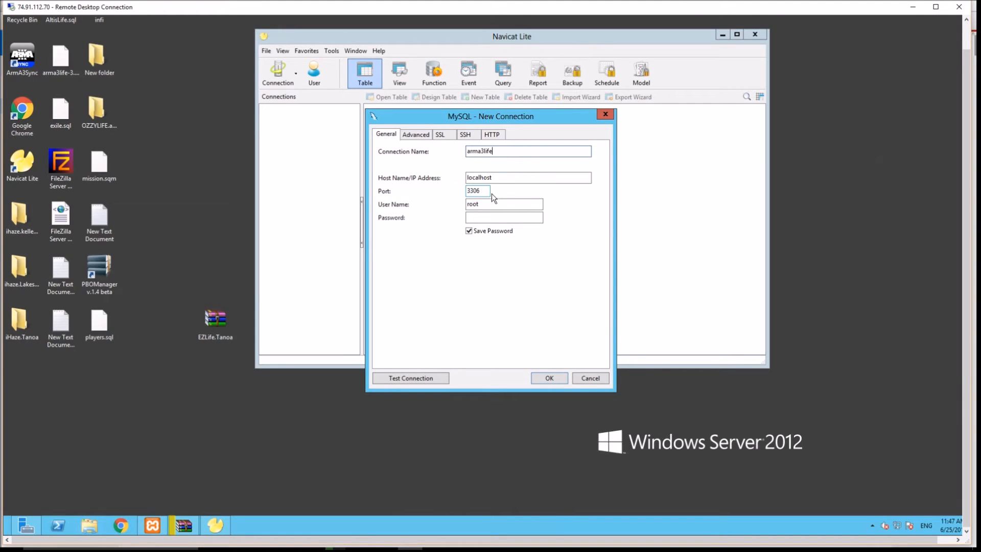
pyautogui.click(549, 378)
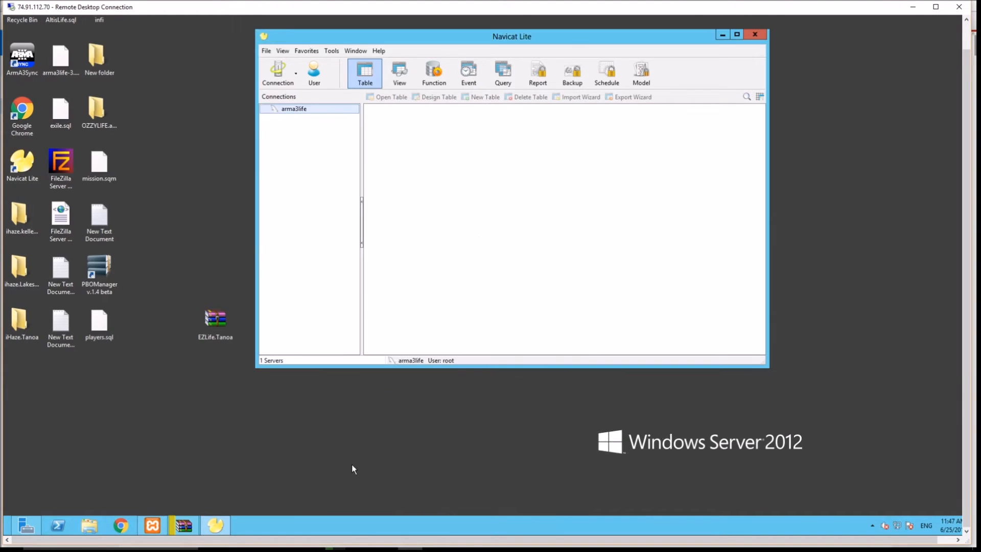
pyautogui.moveTo(421, 487)
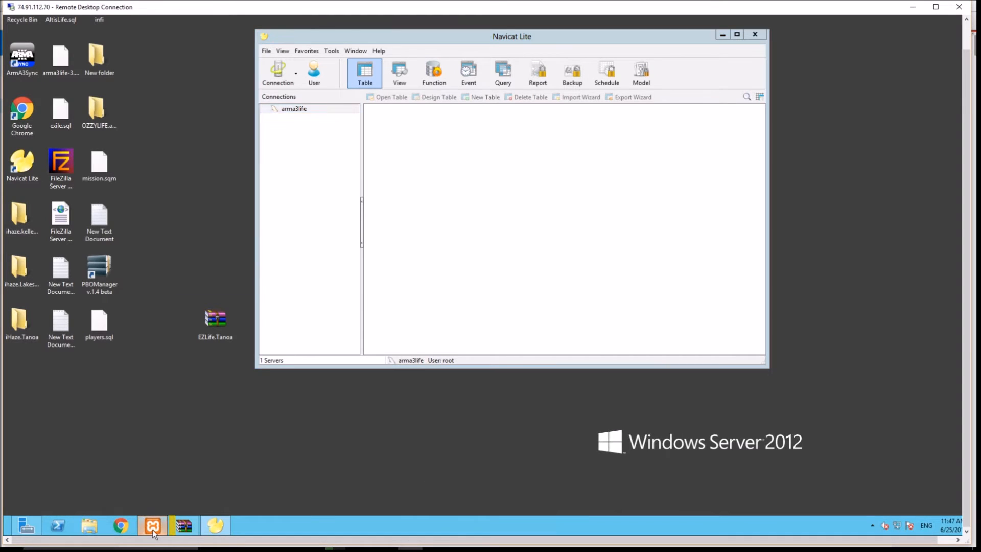
pyautogui.click(152, 524)
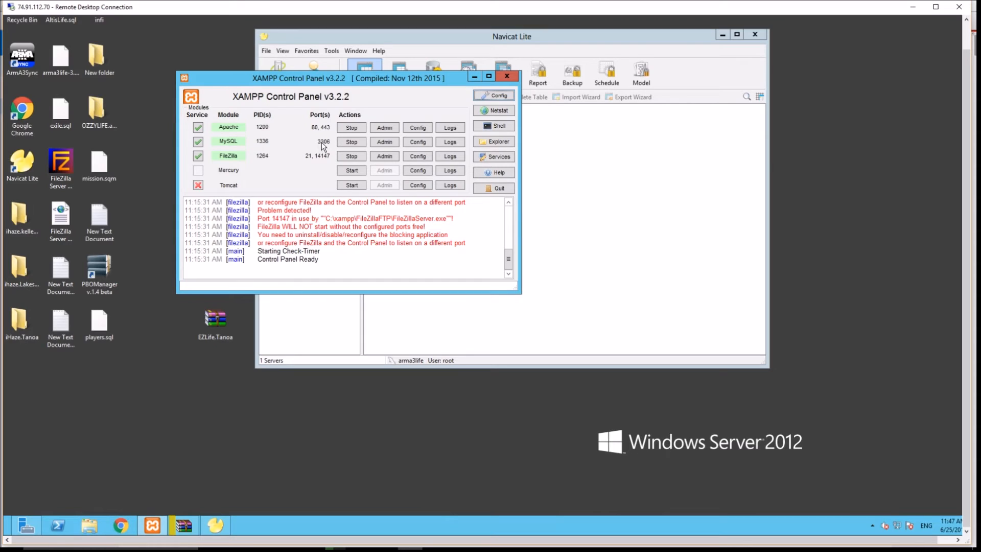
# Open the arma3life connection, select its arma3life database, and start a new user account
pyautogui.click(507, 76)
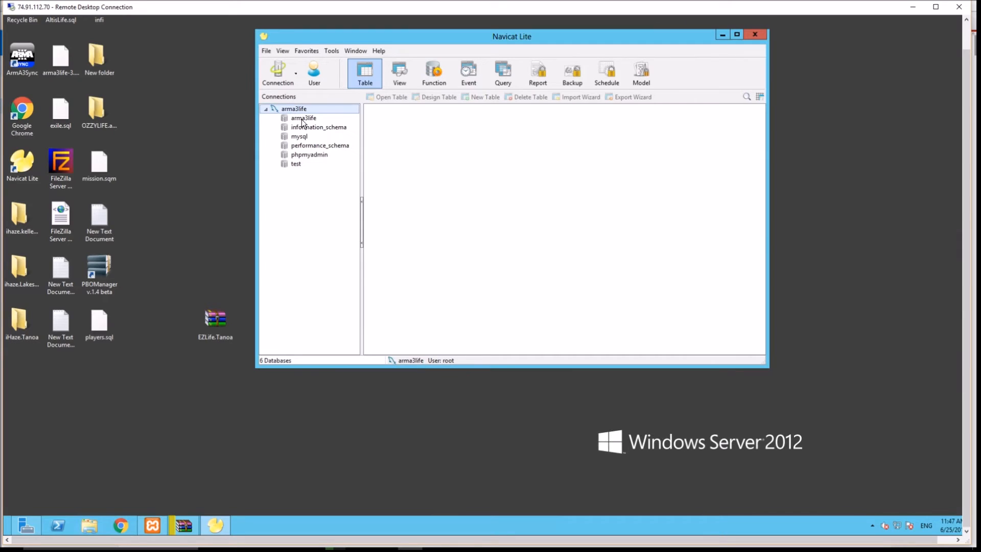
pyautogui.click(303, 118)
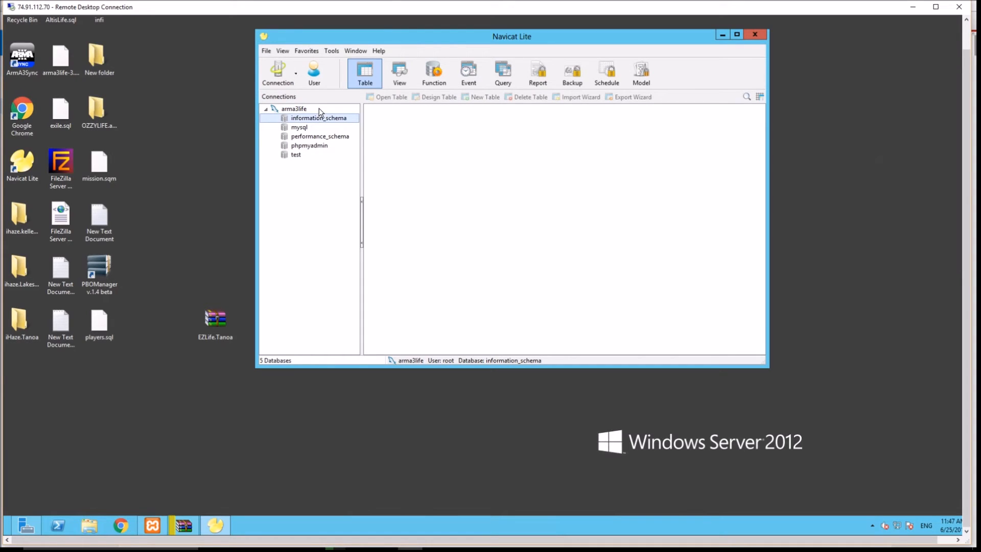
pyautogui.click(313, 73)
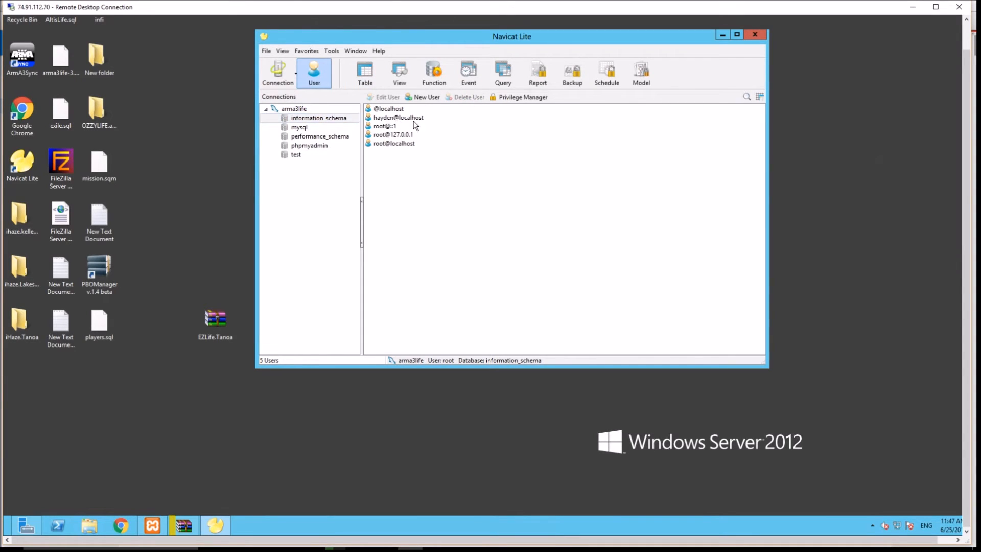
pyautogui.click(397, 117)
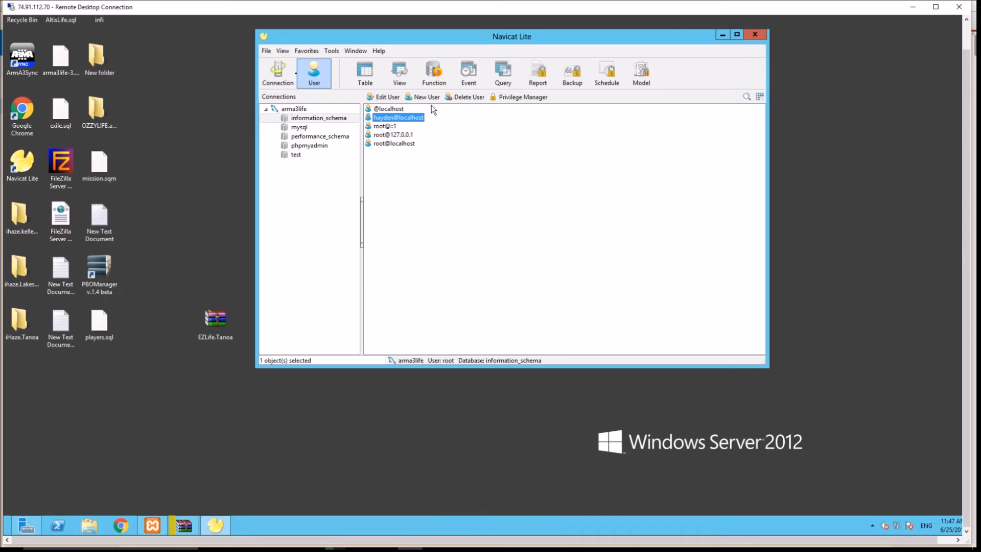
pyautogui.click(427, 97)
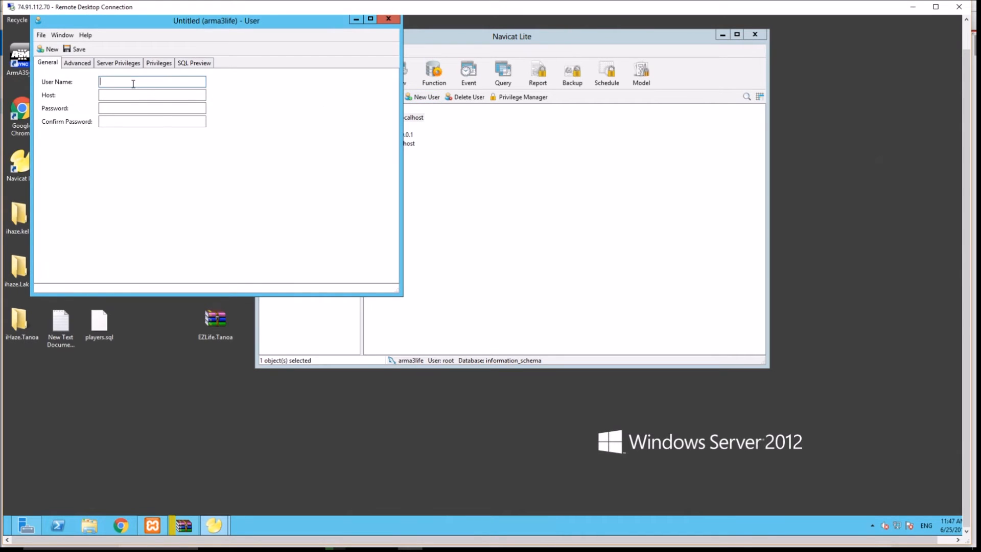
# Create user hayden@localhost with a password, checking server privileges, then select the arma3life connection
pyautogui.write('hayden')
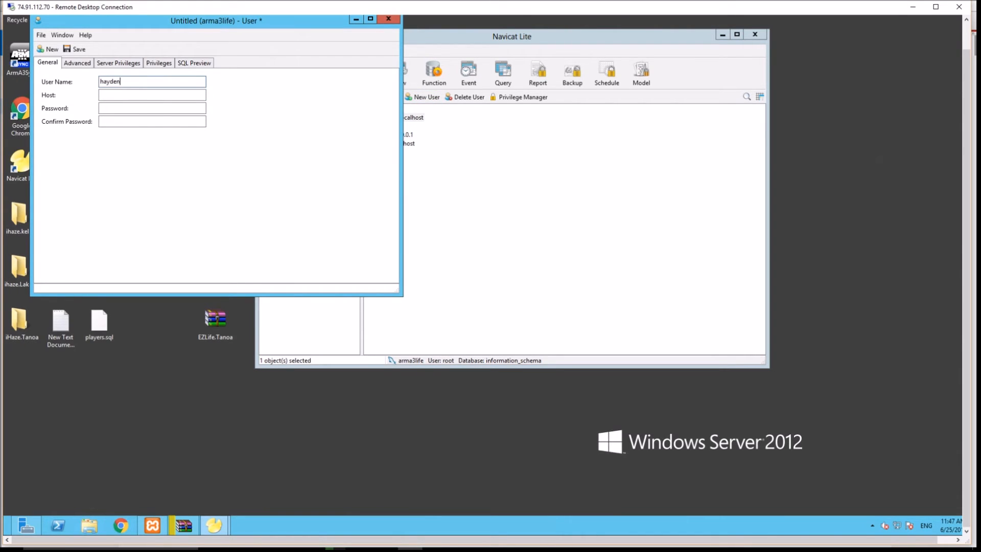
pyautogui.write('loc')
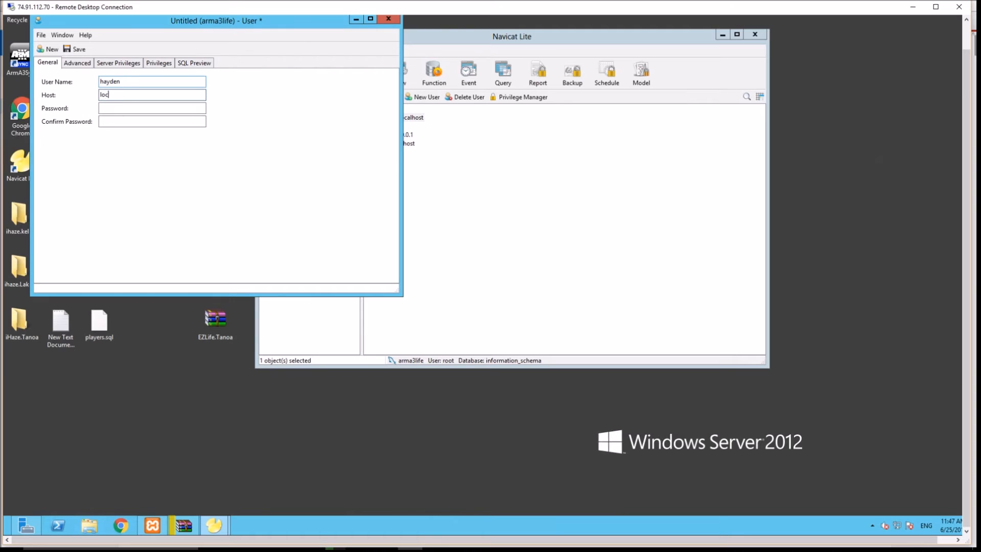
pyautogui.write('alhost')
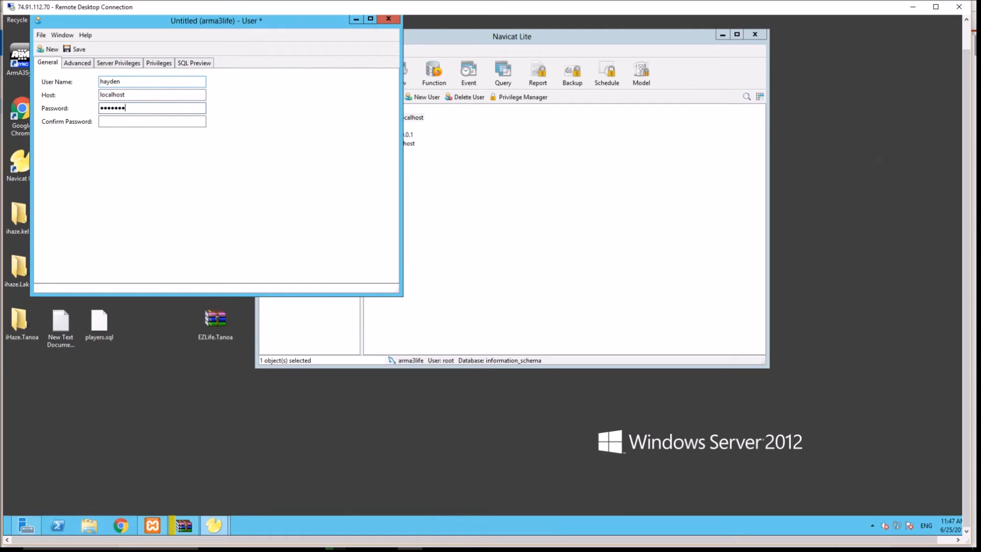
pyautogui.write('••••')
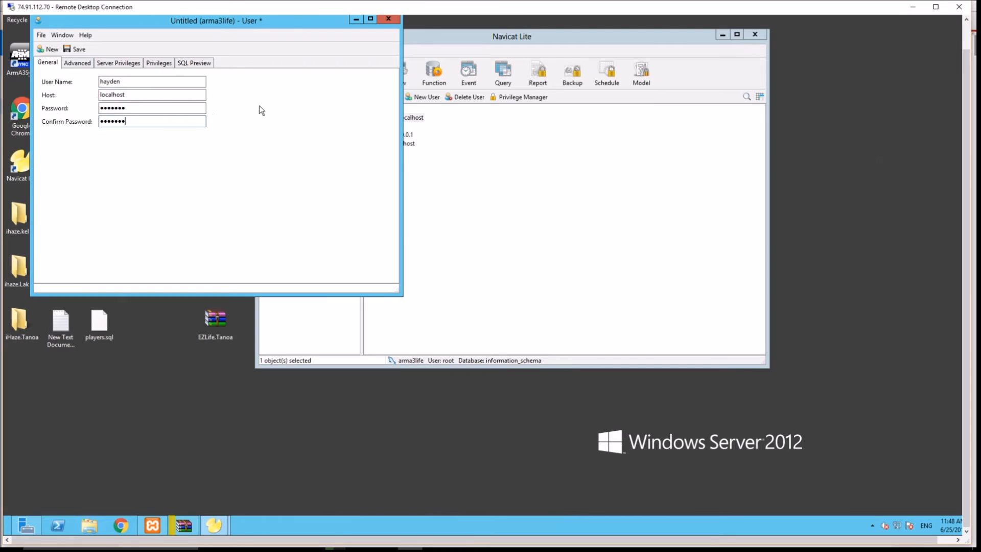
pyautogui.click(77, 62)
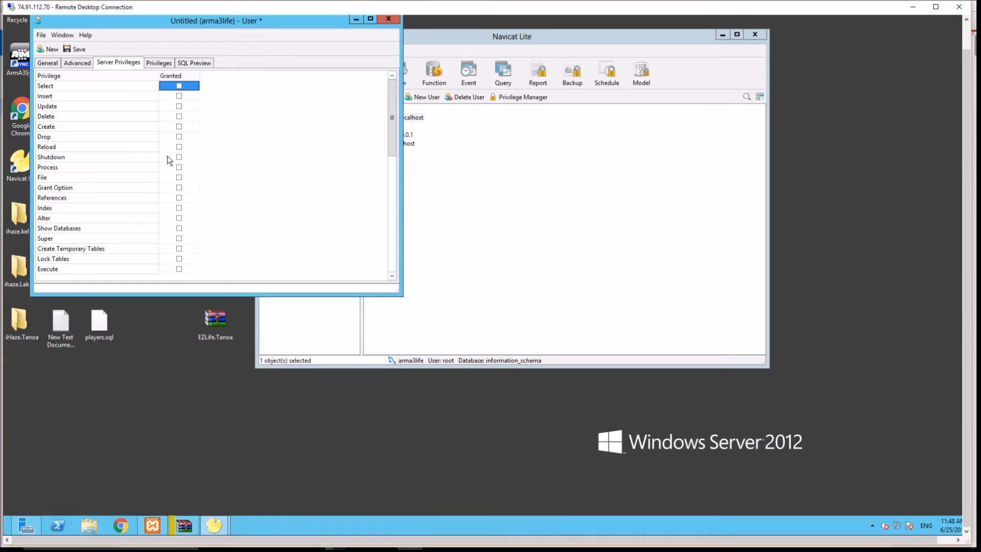
pyautogui.scroll(-3)
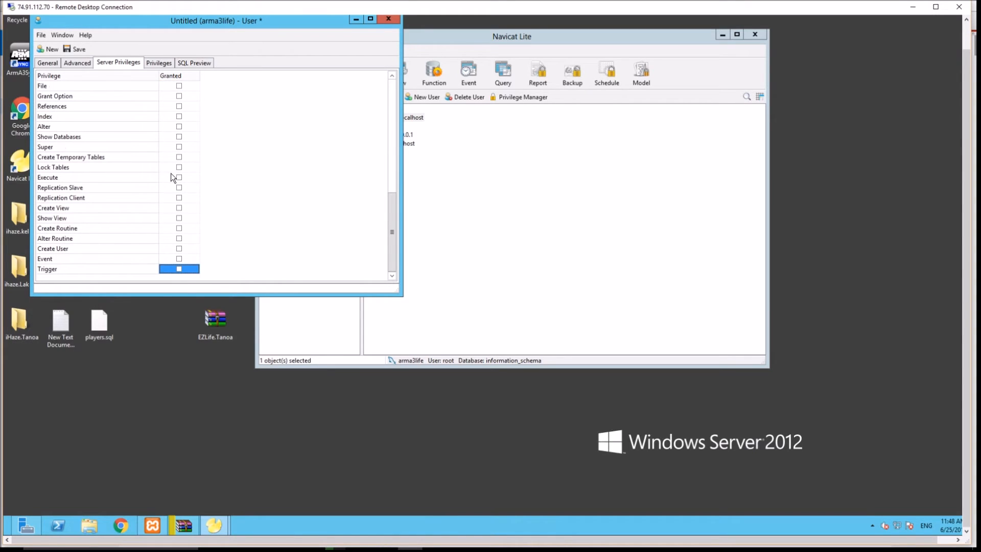
pyautogui.scroll(3)
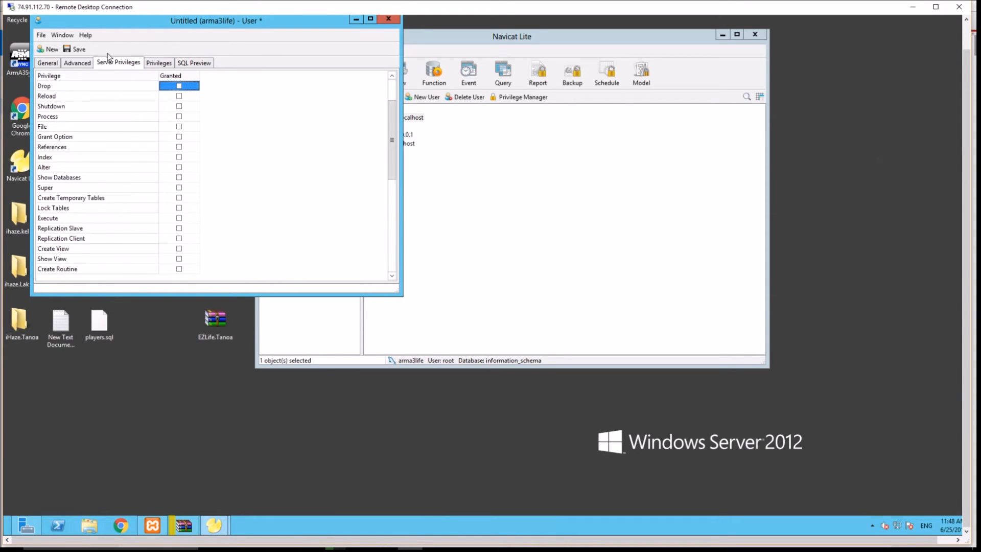
pyautogui.moveTo(386, 21)
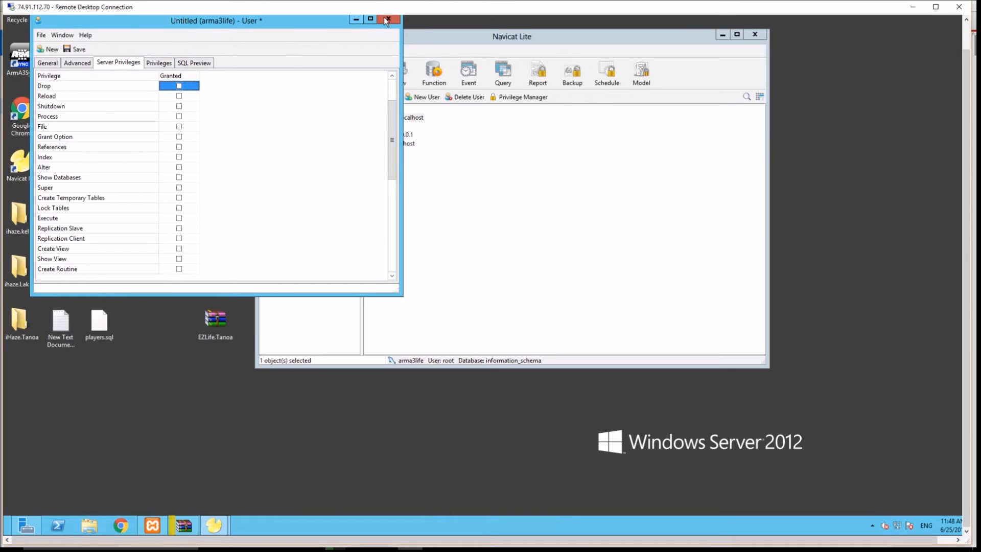
pyautogui.click(387, 20)
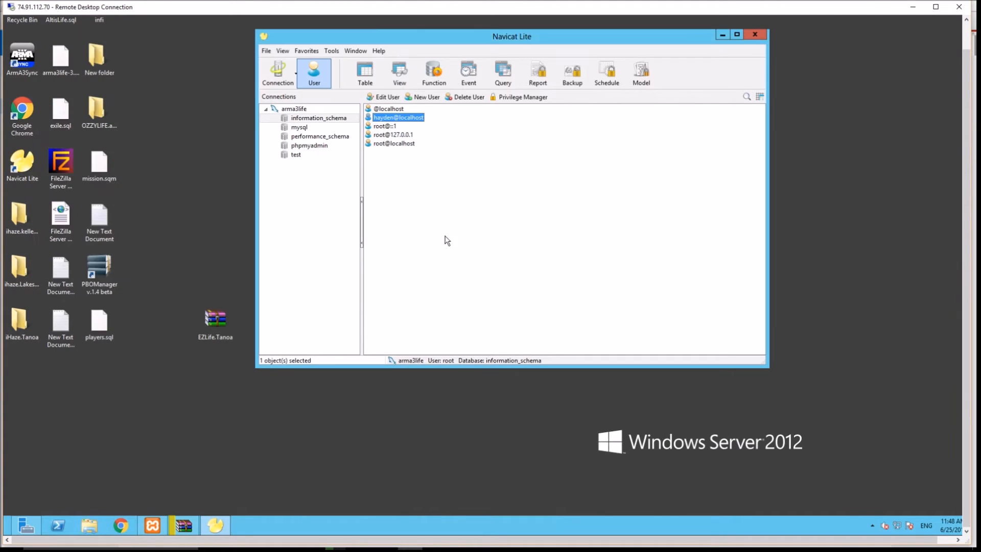
pyautogui.click(293, 109)
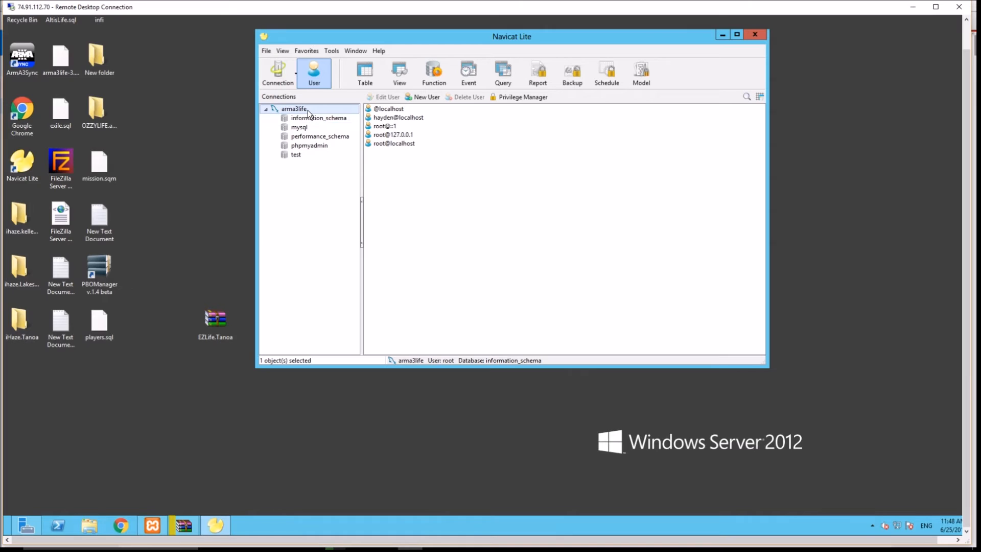
# Execute arma3life-3.1.4.sql from Downloads on the arma3life connection and dismiss the report
pyautogui.rightClick(293, 109)
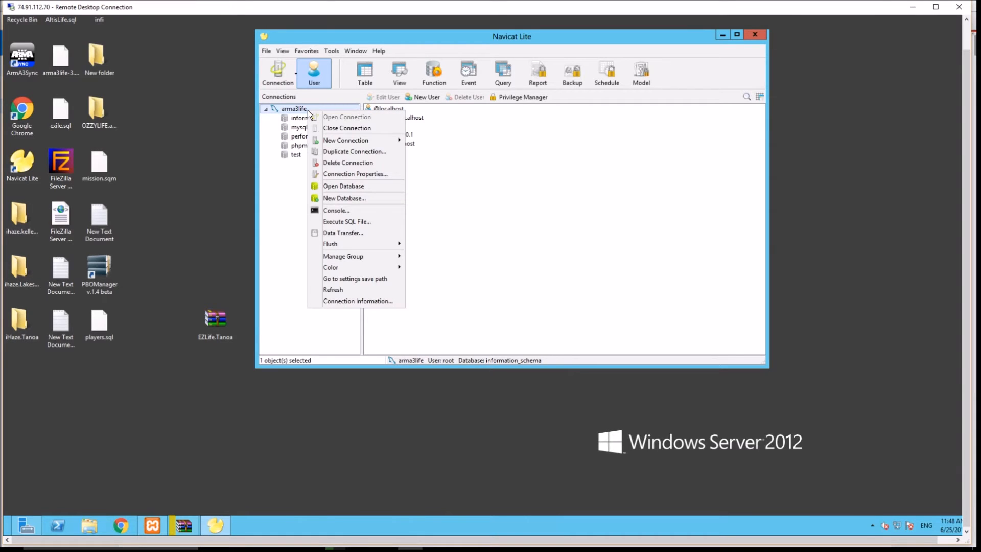
pyautogui.click(347, 221)
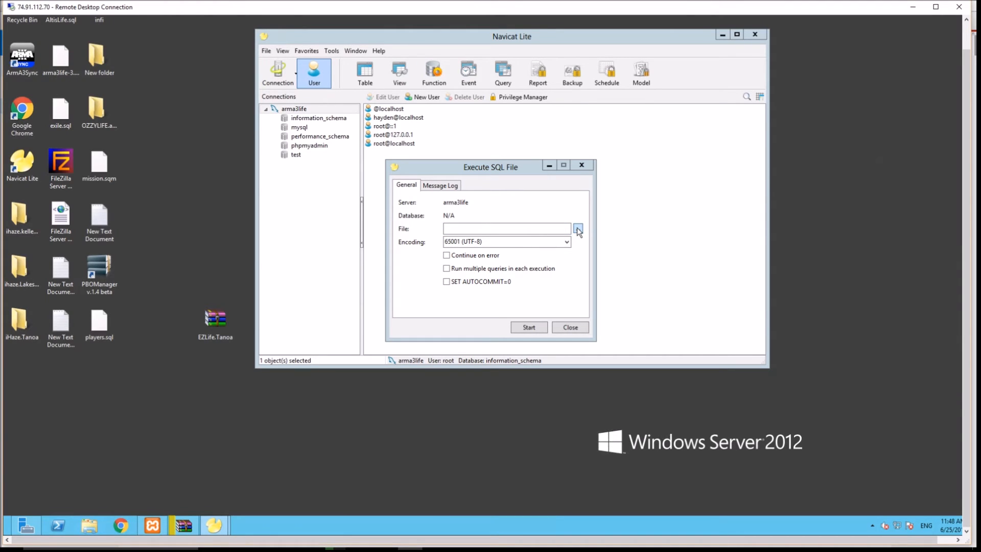
pyautogui.moveTo(415, 284)
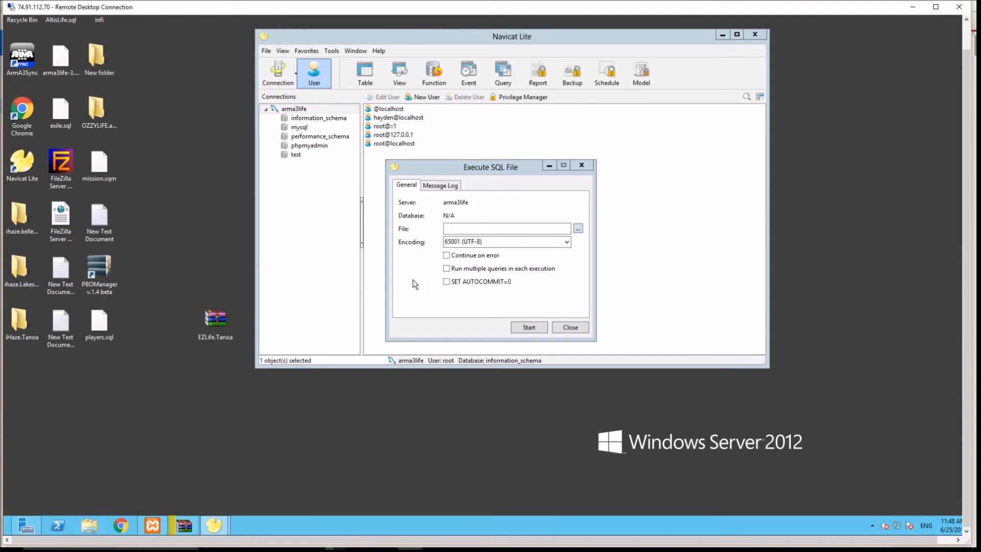
pyautogui.click(576, 228)
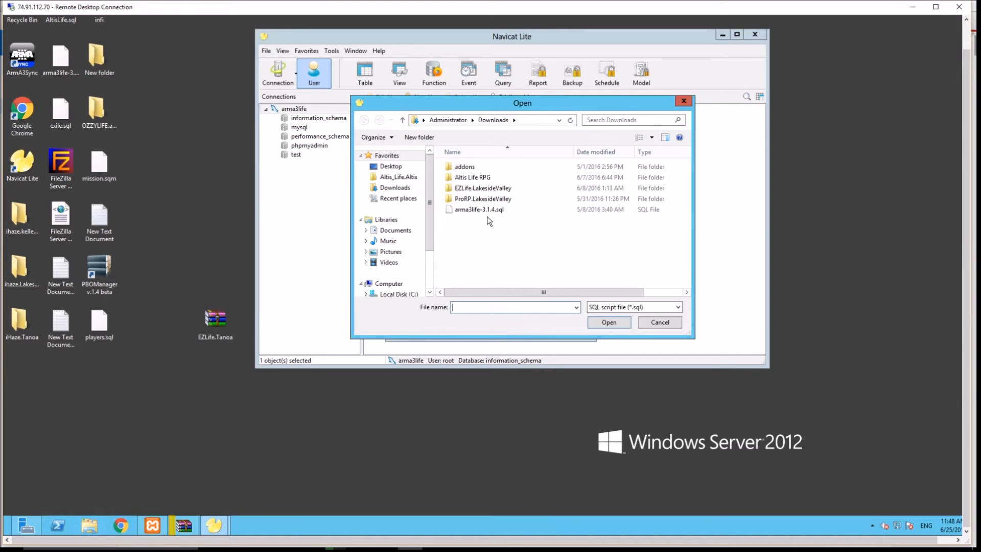
pyautogui.click(479, 209)
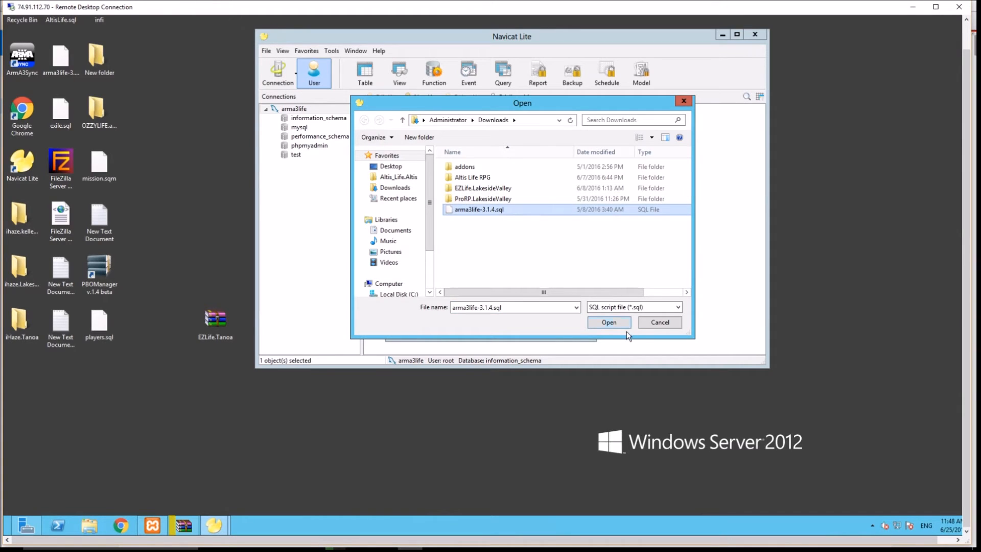
pyautogui.click(607, 322)
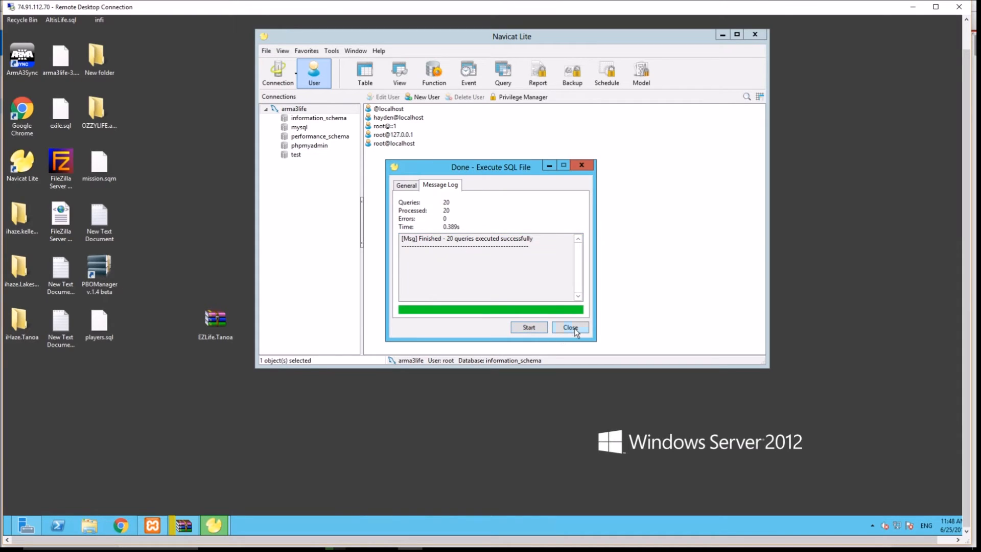
pyautogui.click(568, 327)
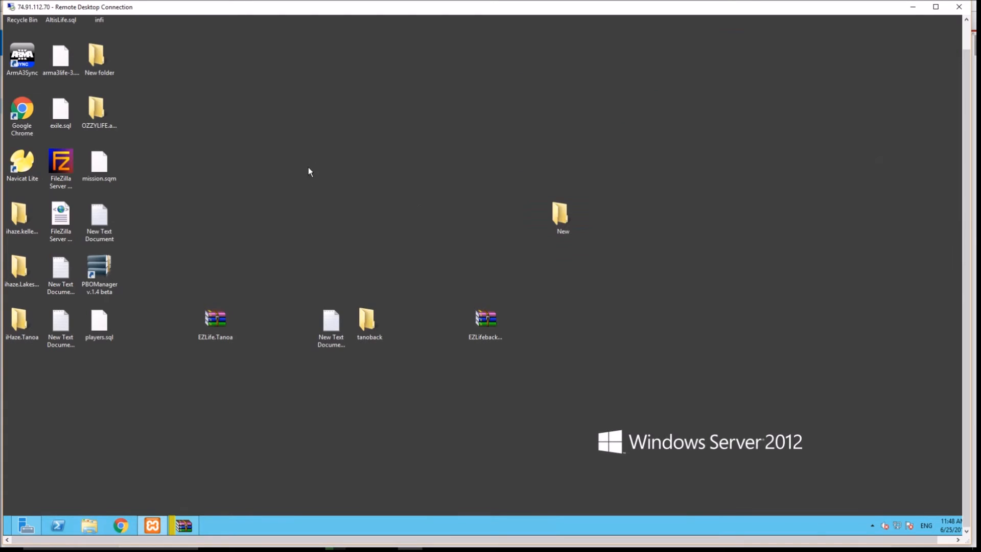
# Reopen Navicat, list arma3life's gangs, houses, players and vehicles tables, then close it
pyautogui.doubleClick(22, 164)
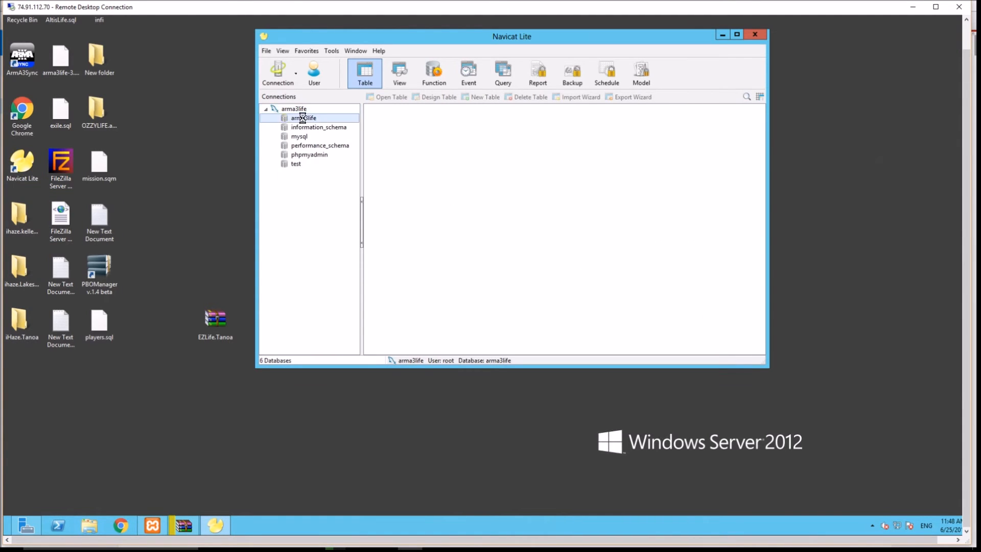
pyautogui.doubleClick(304, 117)
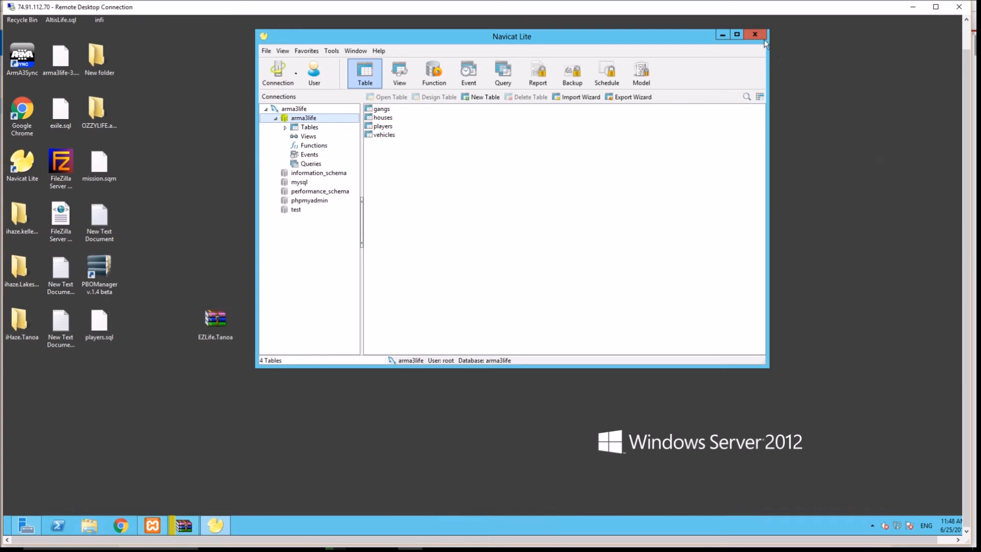
pyautogui.click(755, 34)
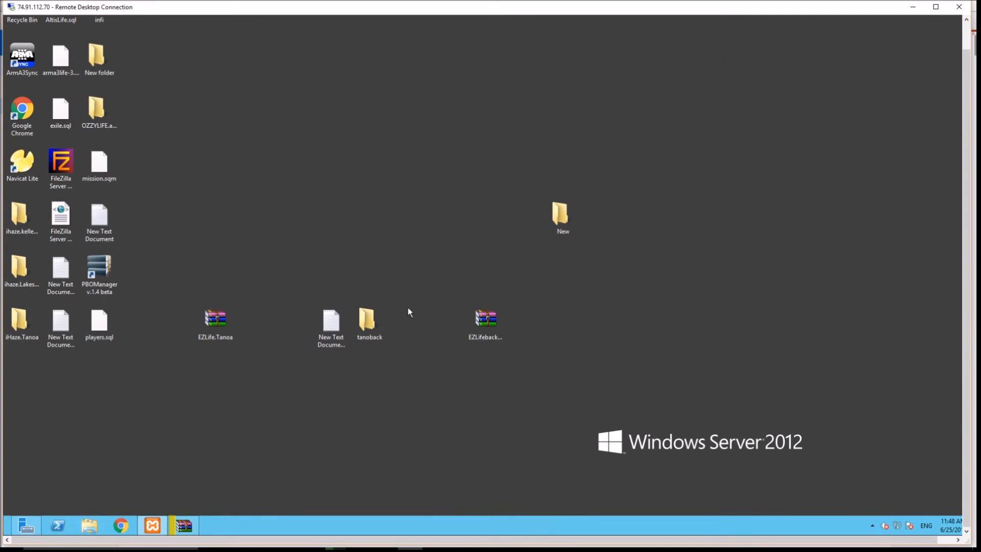
pyautogui.moveTo(87, 524)
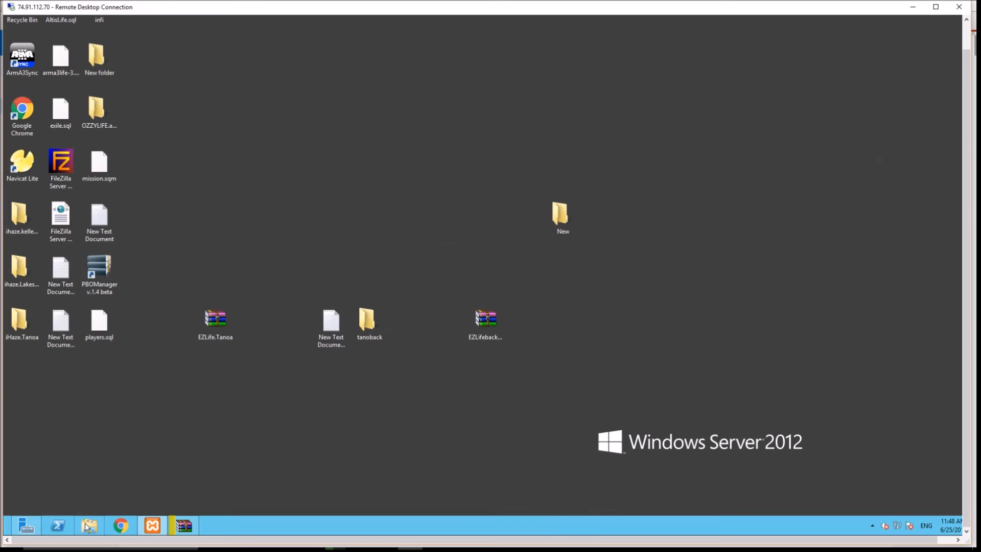
# Browse to C:\Tanoa\steamapps\common\Arma 3 and run TADST.exe past the security warning
pyautogui.click(87, 524)
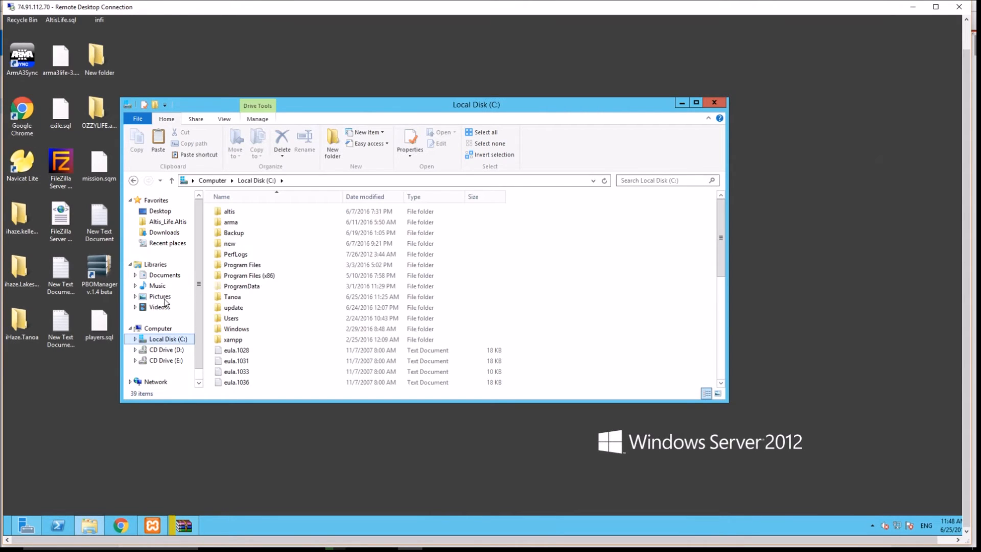
pyautogui.click(233, 339)
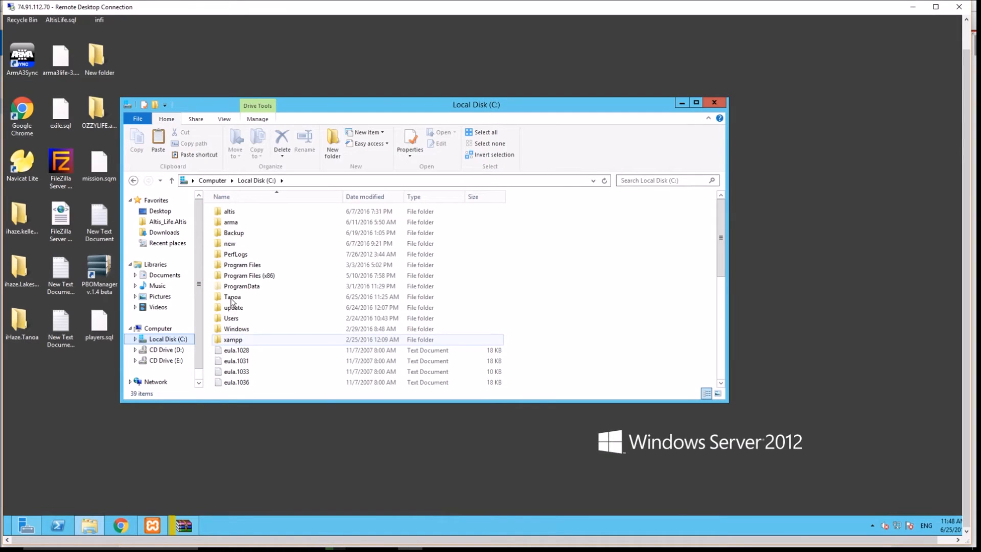
pyautogui.doubleClick(231, 296)
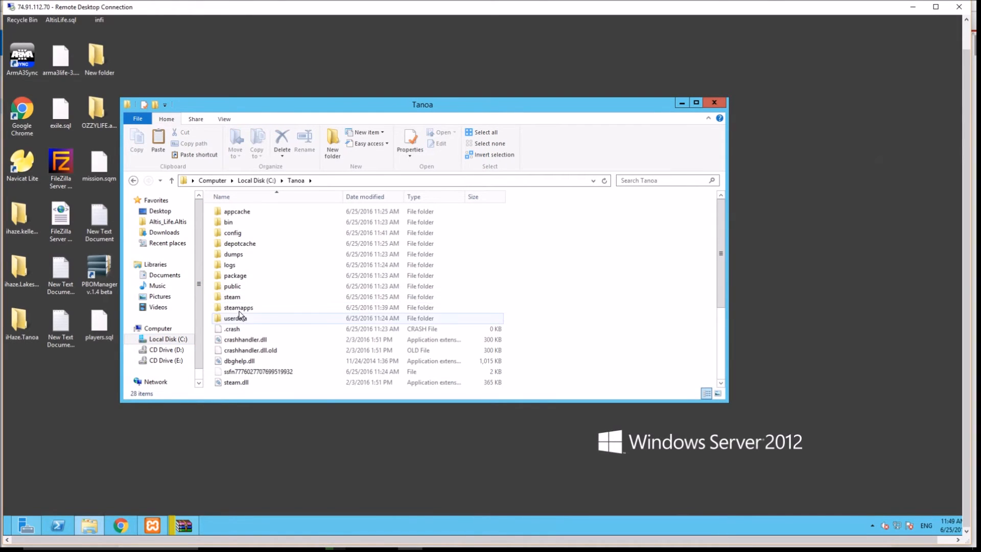
pyautogui.doubleClick(238, 307)
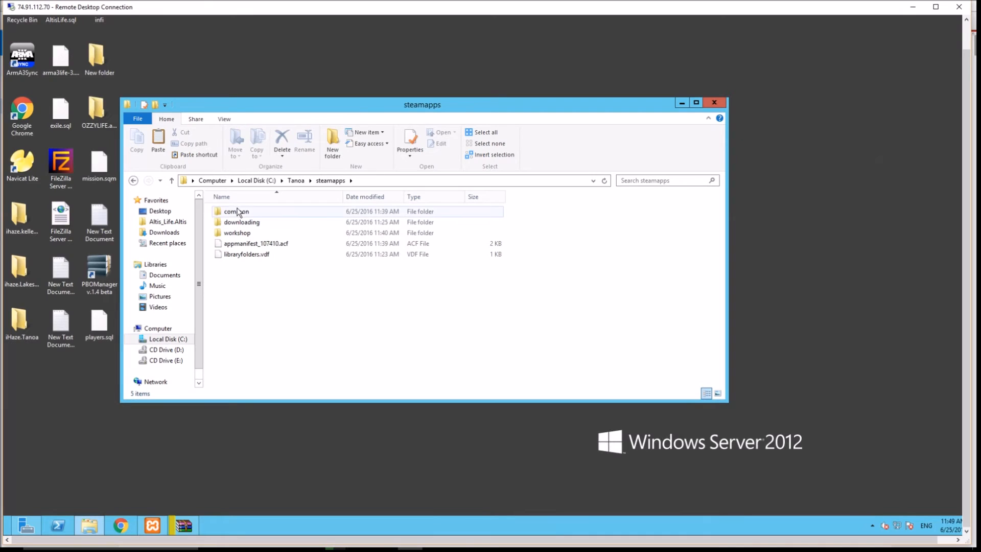
pyautogui.doubleClick(236, 211)
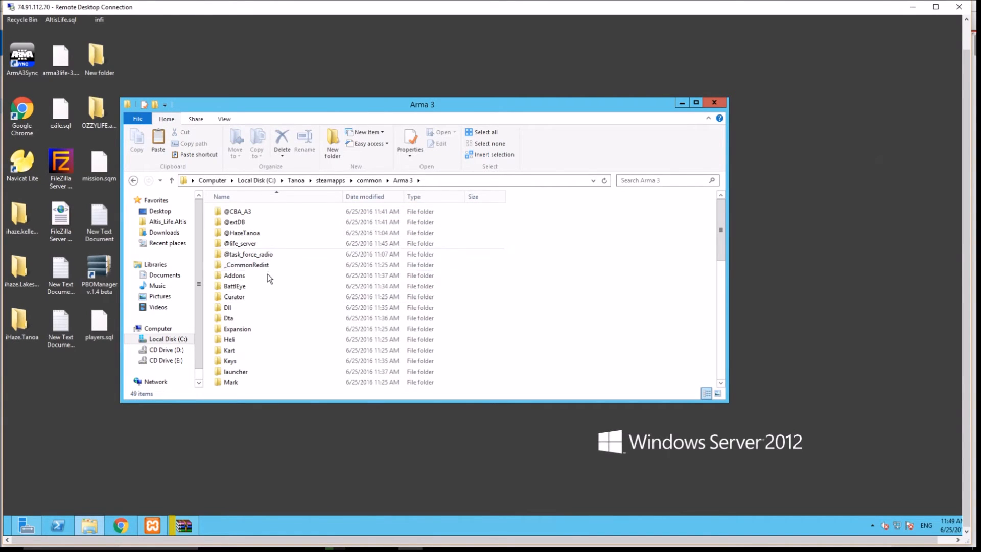
pyautogui.scroll(-3)
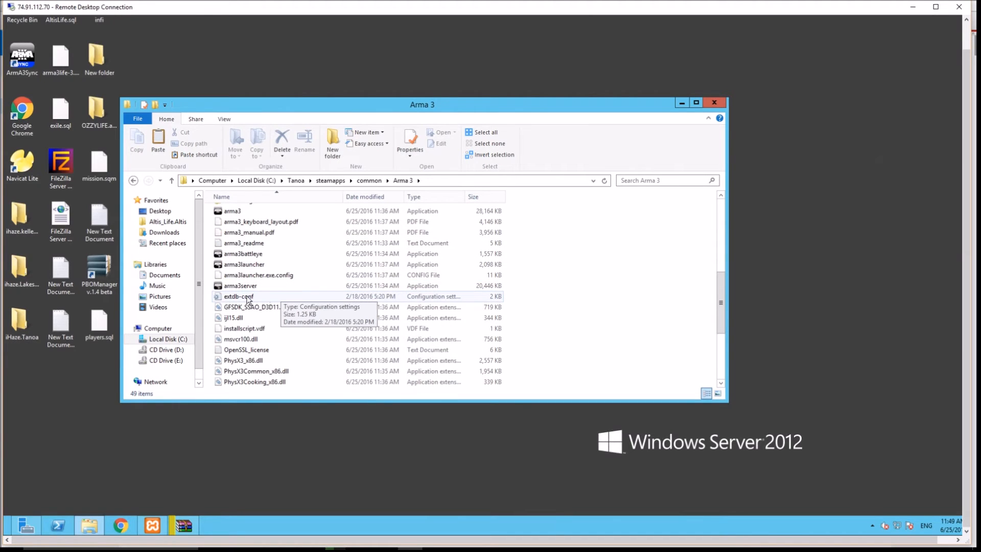
pyautogui.moveTo(307, 303)
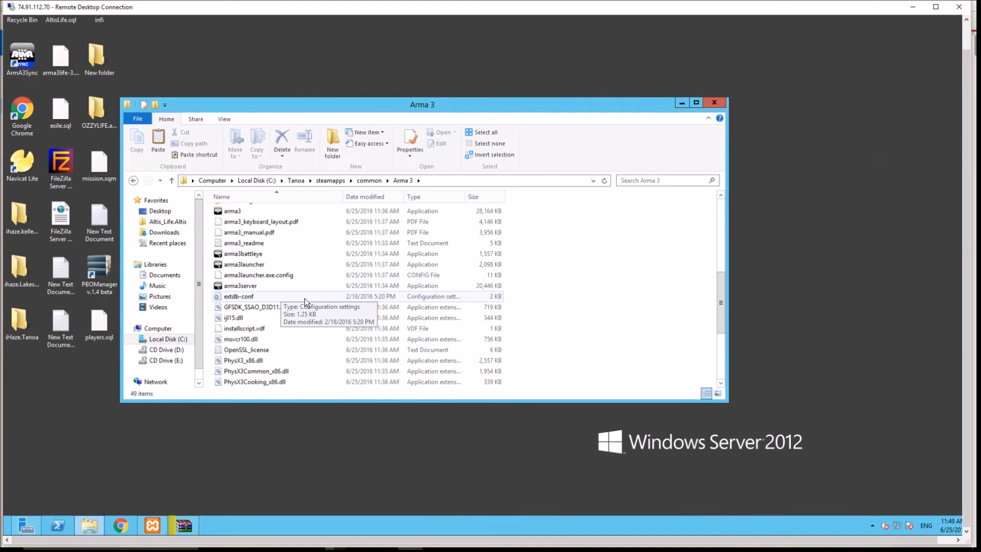
pyautogui.scroll(-3)
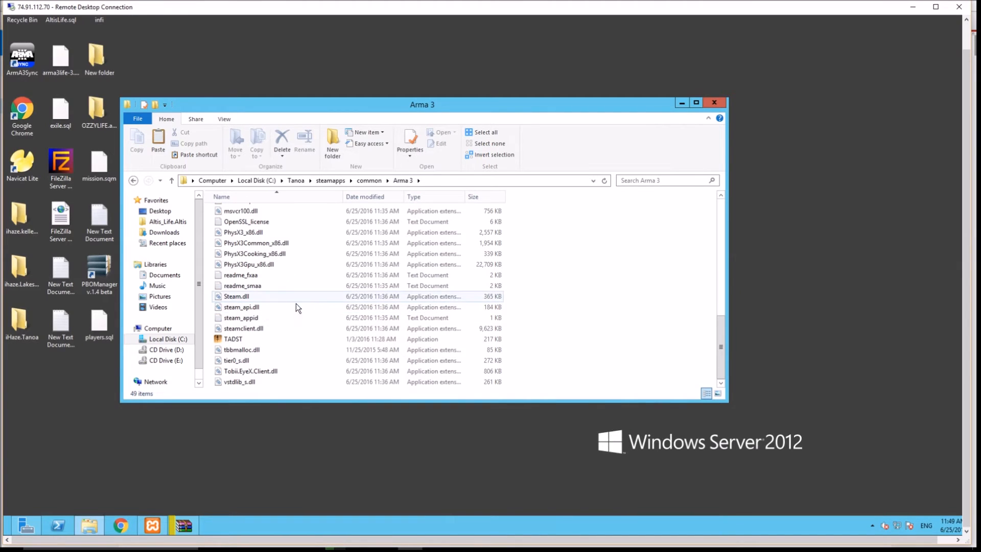
pyautogui.doubleClick(233, 338)
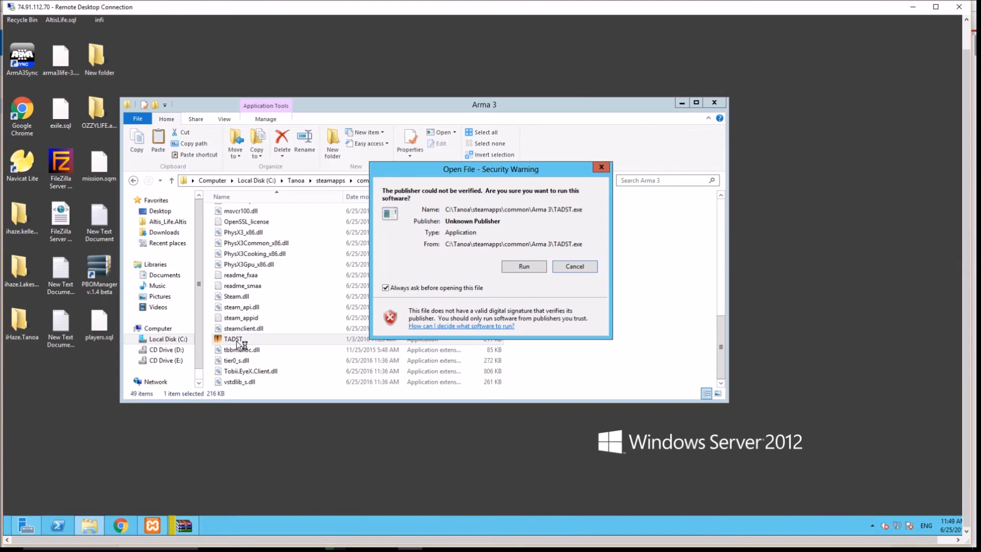
pyautogui.click(523, 266)
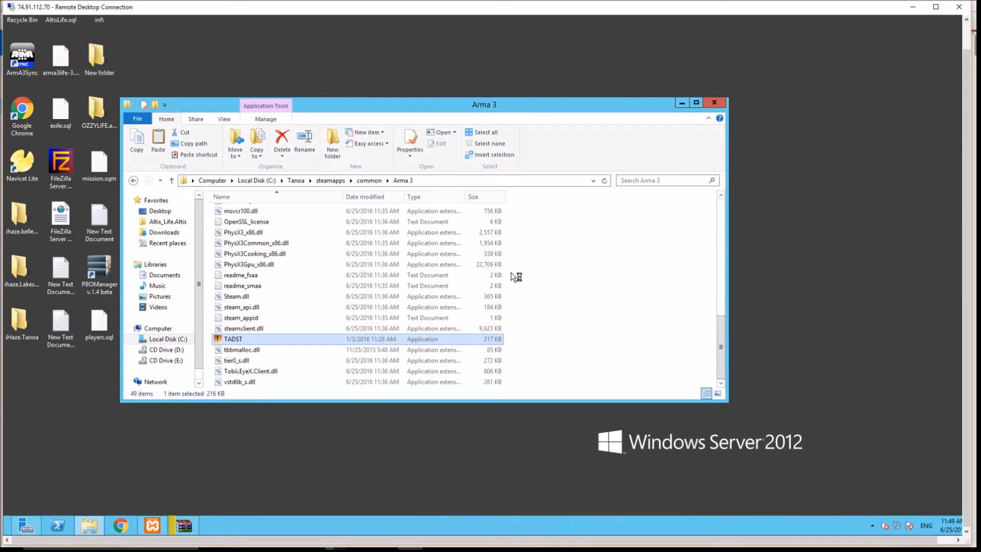
pyautogui.doubleClick(233, 338)
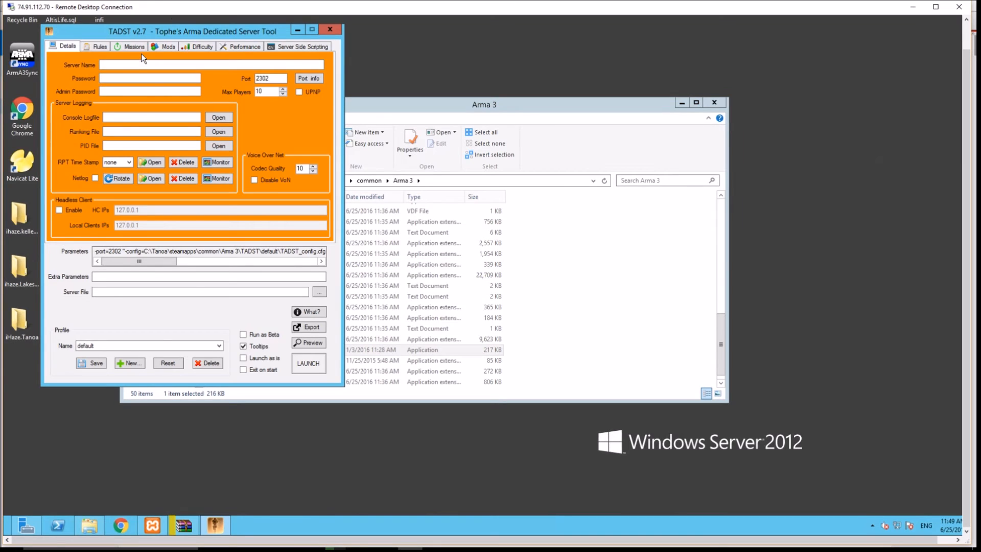
pyautogui.moveTo(175, 51)
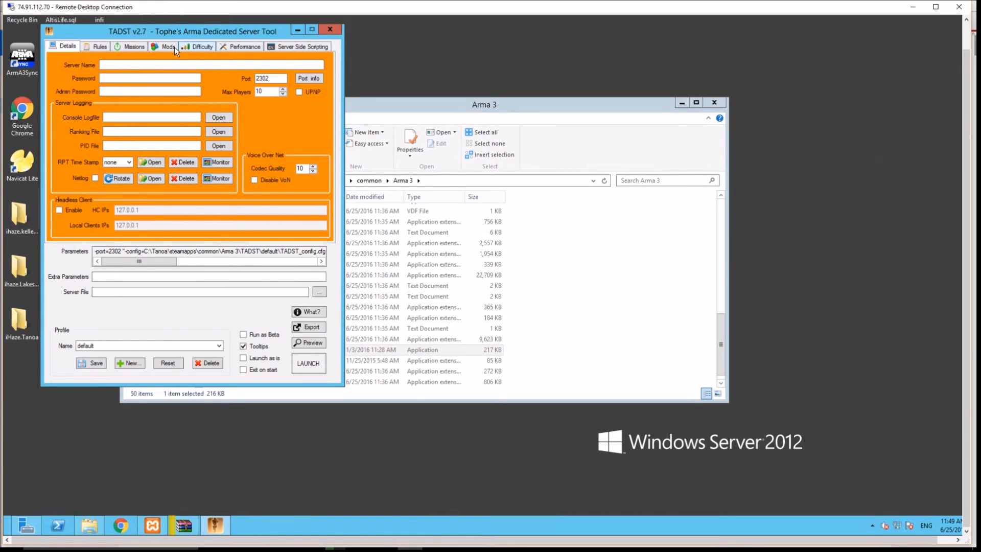
pyautogui.click(168, 46)
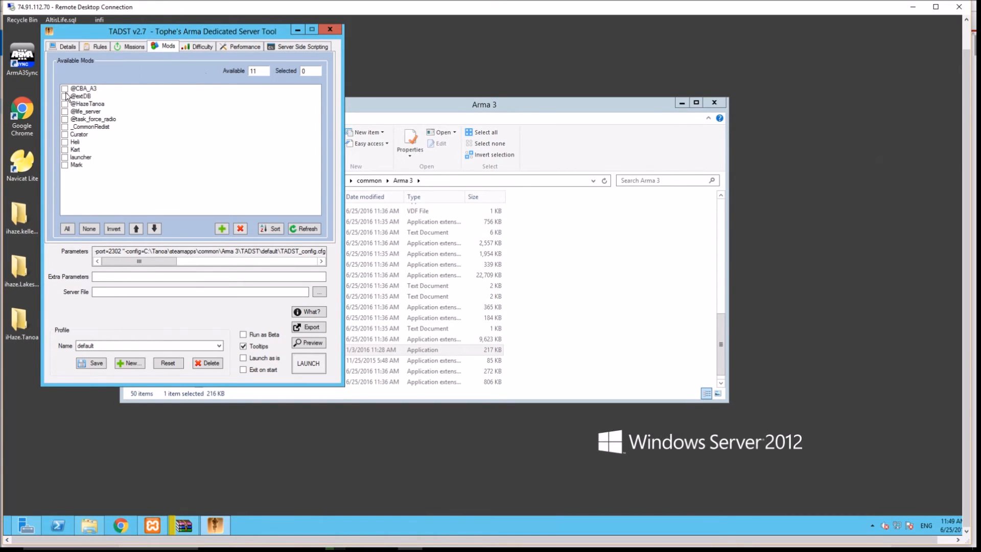
pyautogui.click(83, 88)
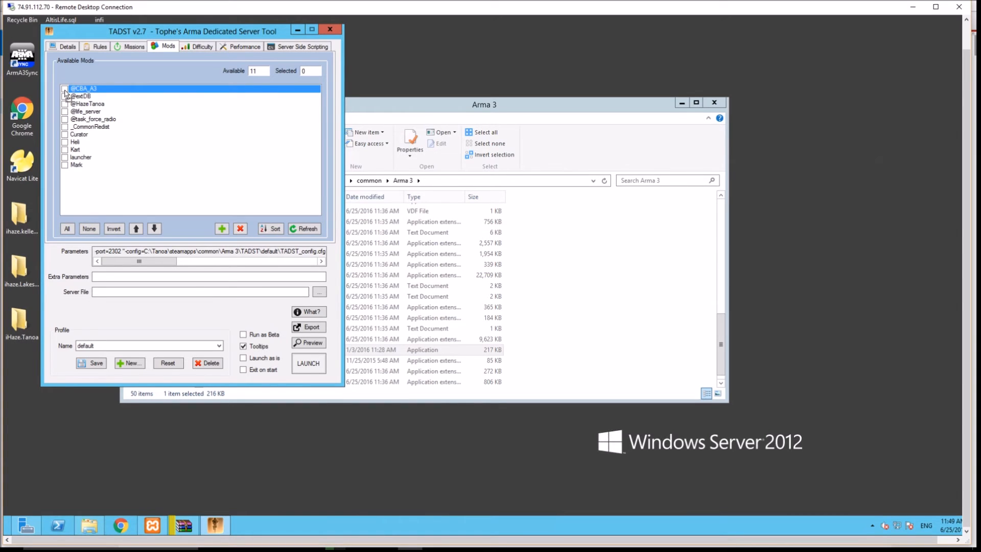
pyautogui.click(64, 96)
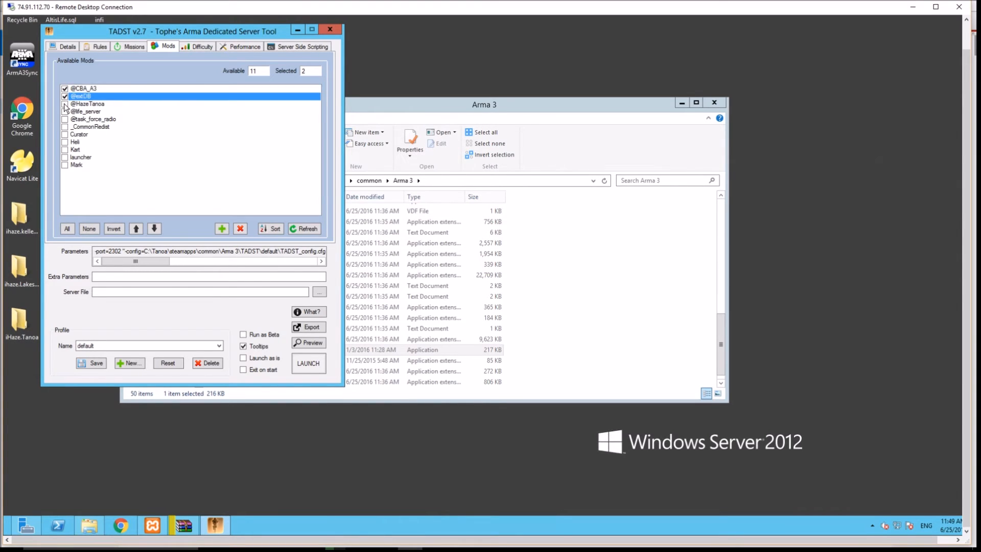
pyautogui.click(65, 112)
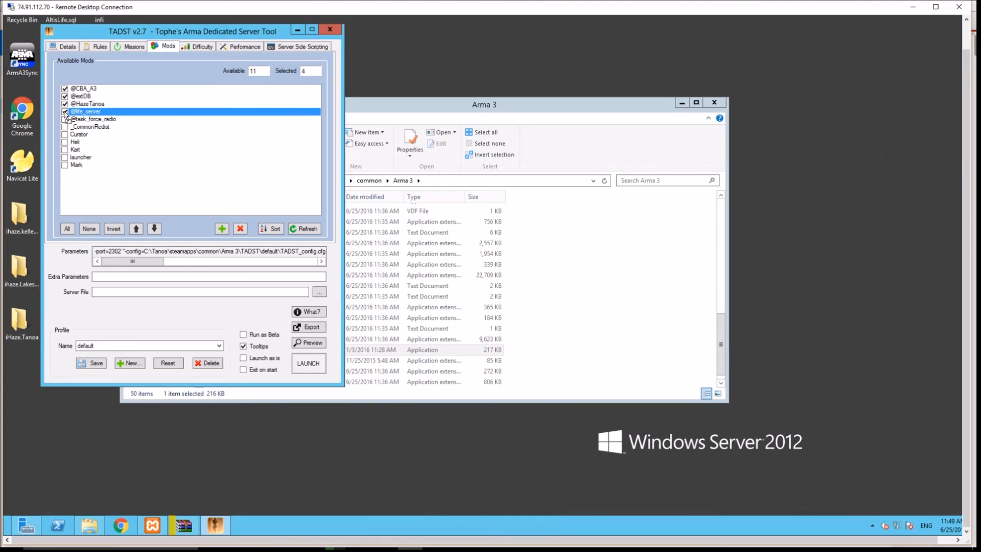
pyautogui.click(65, 111)
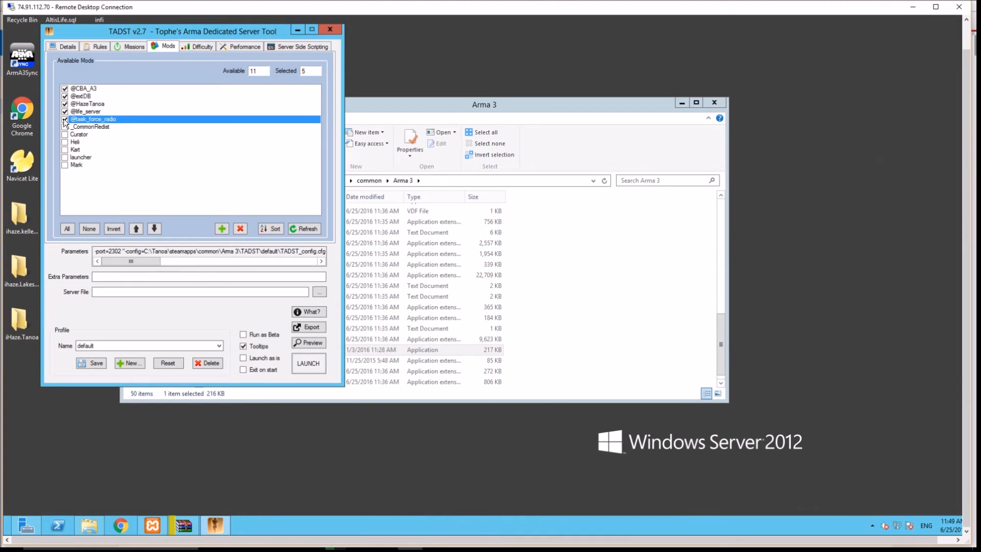
pyautogui.click(64, 119)
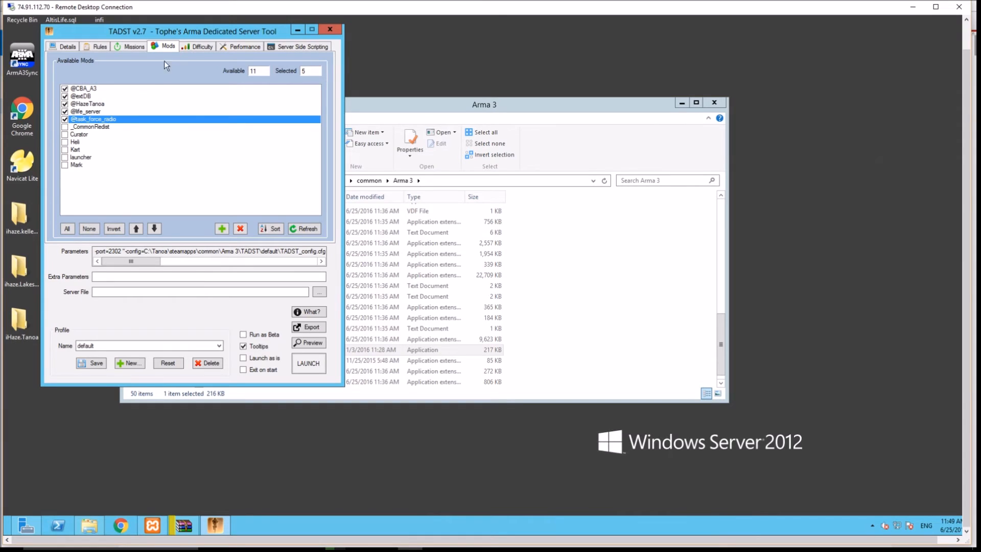
pyautogui.click(134, 47)
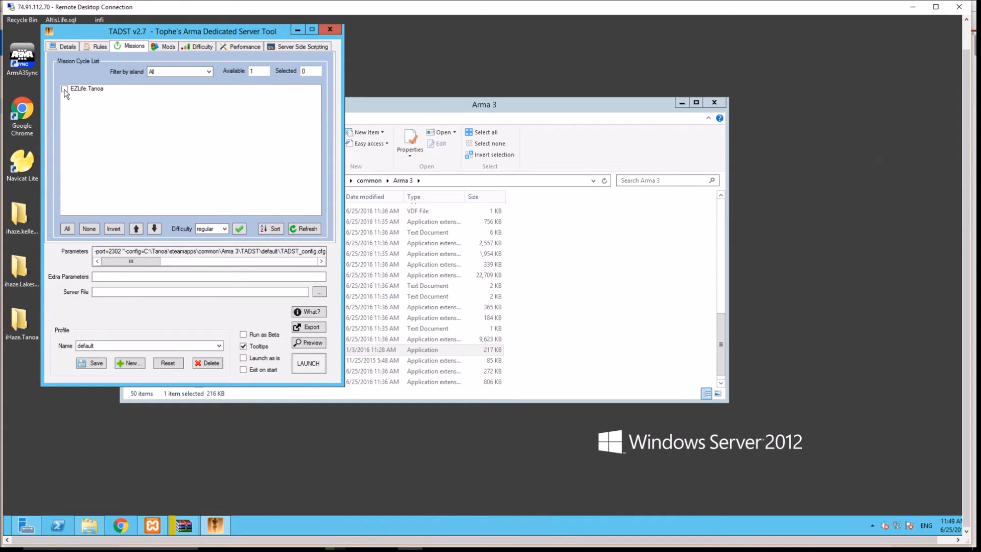
# Tick EZLife Tanoa in the mission cycle and name the server 'test' with 100 max players
pyautogui.click(64, 88)
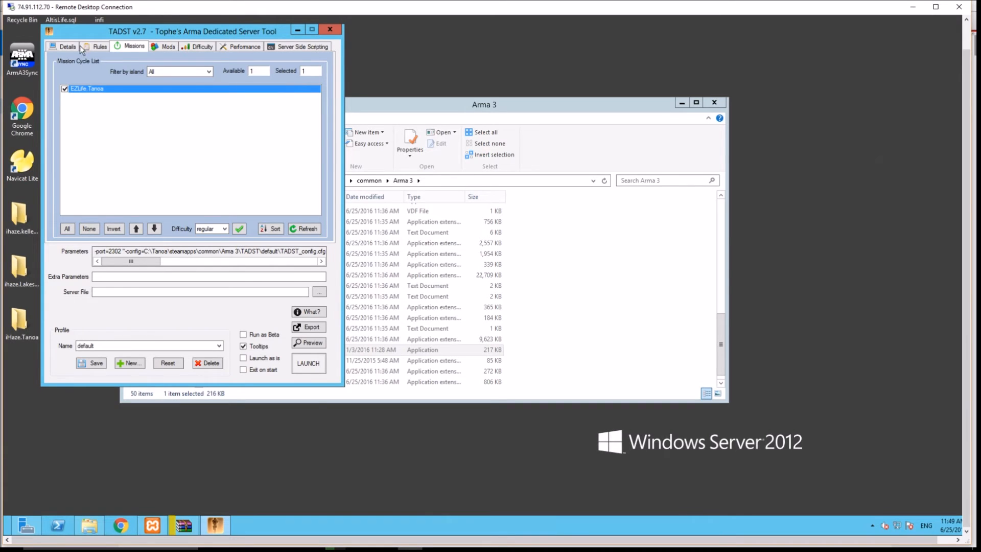
pyautogui.click(67, 47)
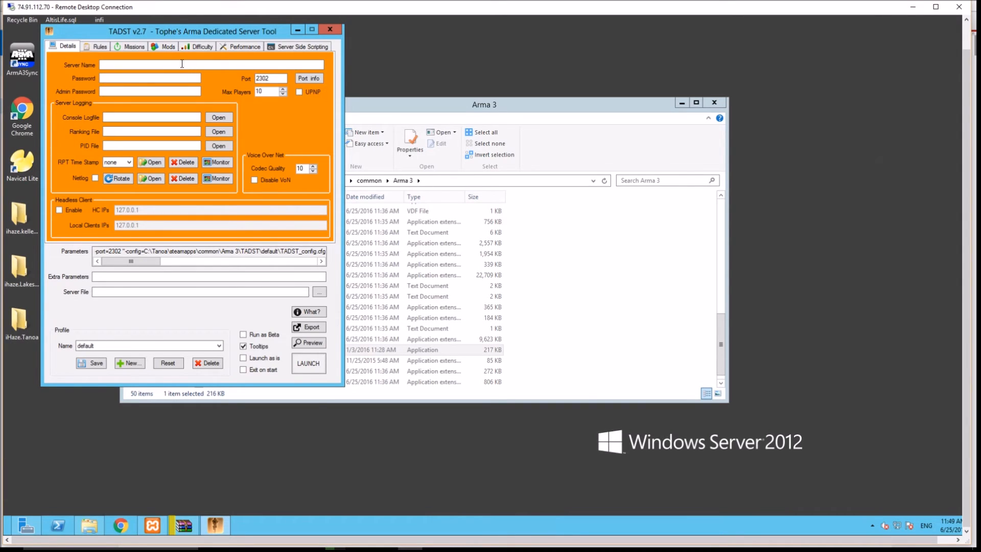
pyautogui.write('test')
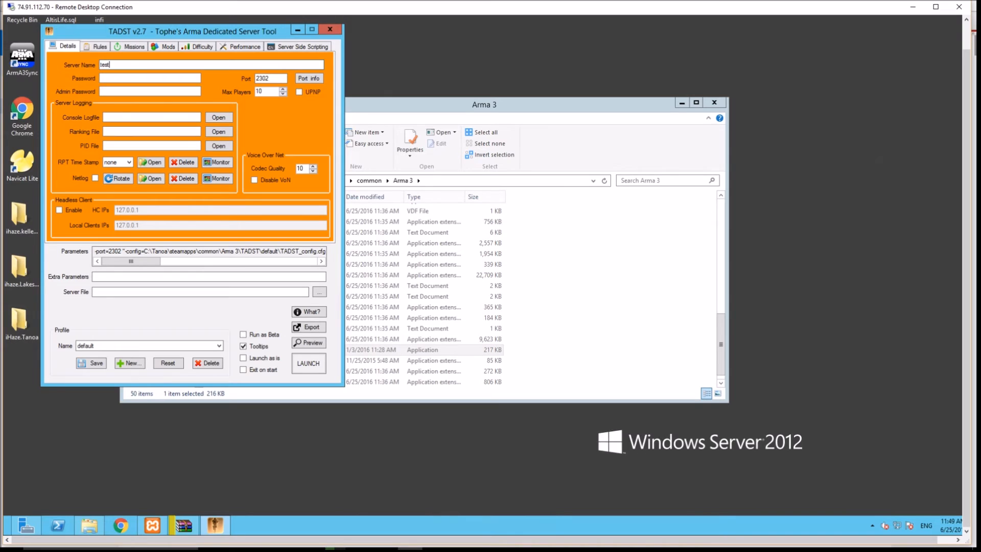
pyautogui.moveTo(149, 194)
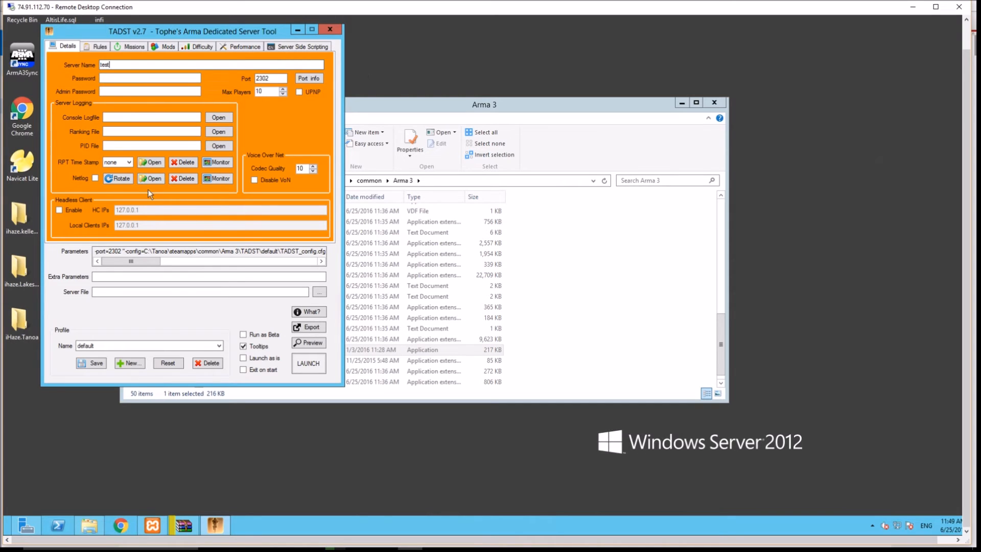
pyautogui.moveTo(270, 91)
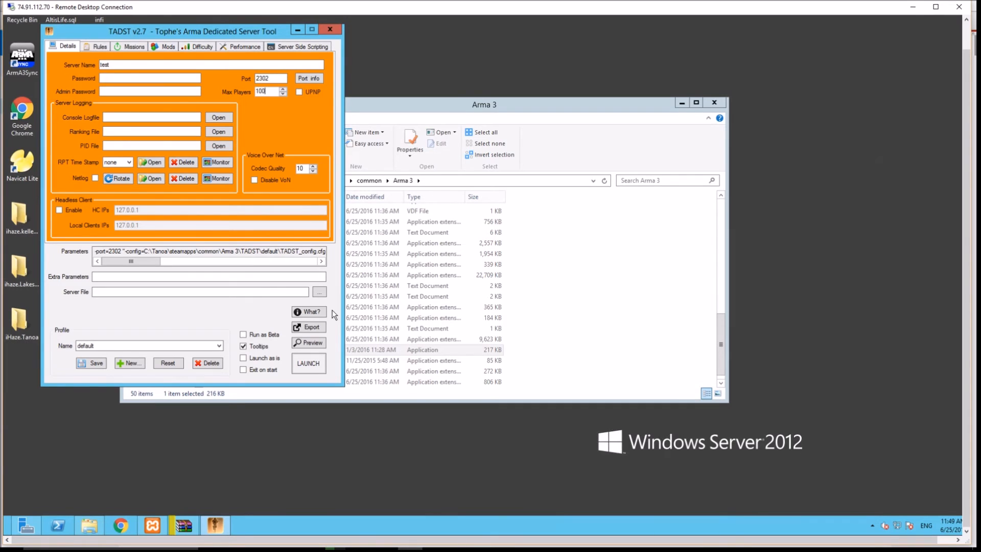
pyautogui.click(318, 292)
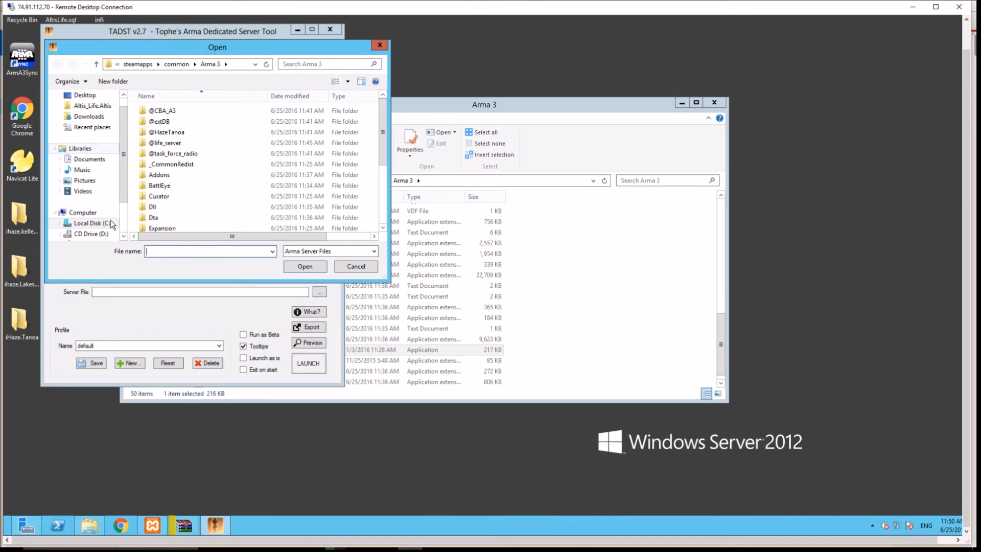
# Choose arma3server.exe from C:\Tanoa\steamapps\common\Arma 3 as the server file
pyautogui.click(92, 223)
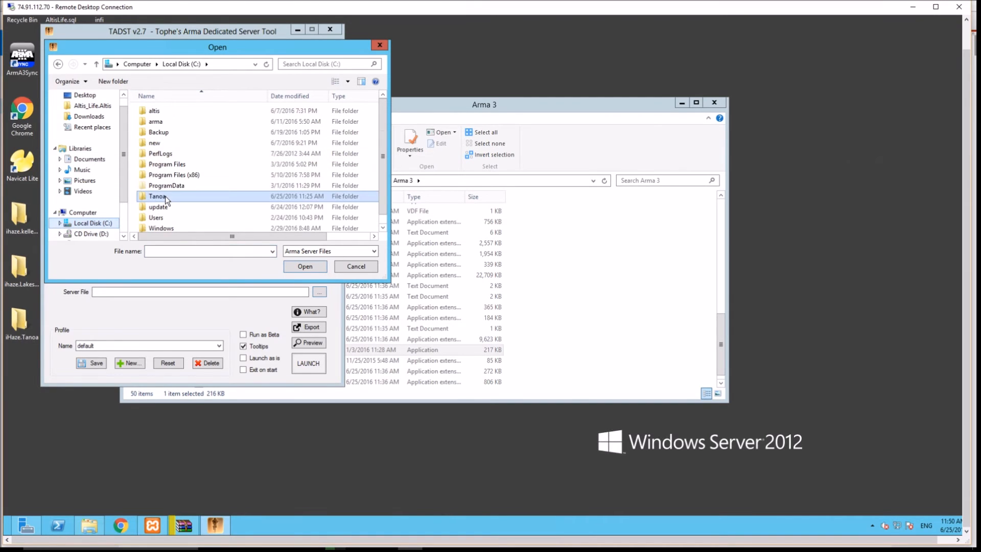
pyautogui.doubleClick(158, 195)
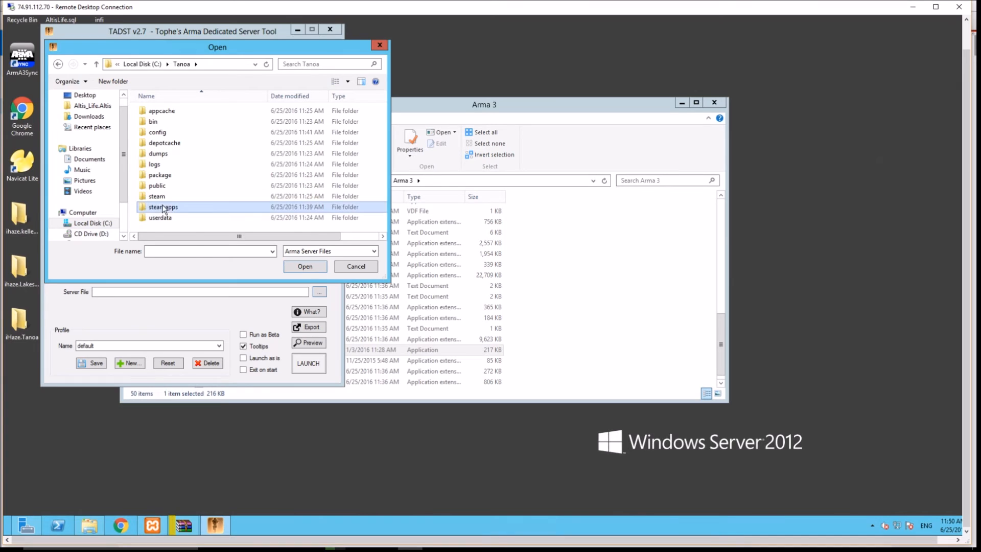
pyautogui.doubleClick(164, 206)
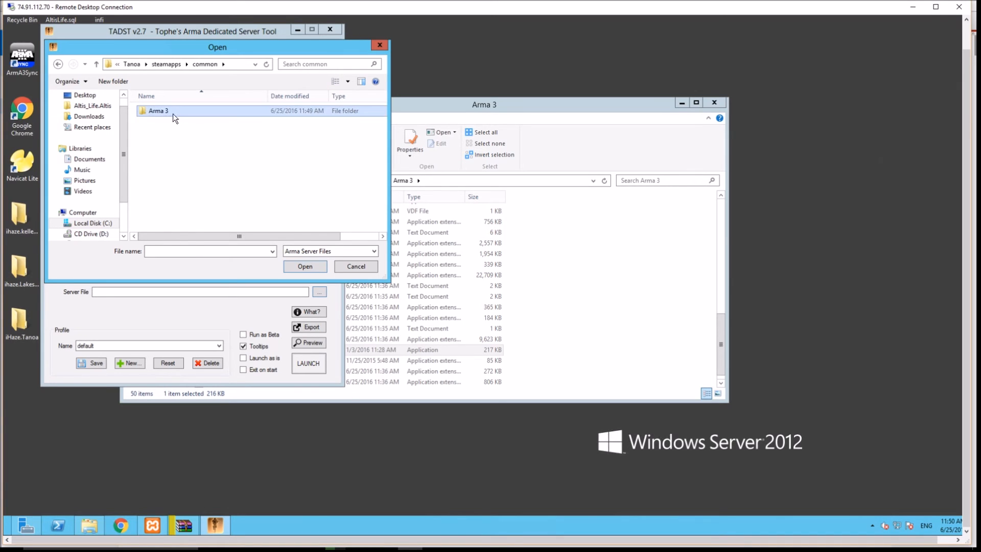
pyautogui.doubleClick(158, 111)
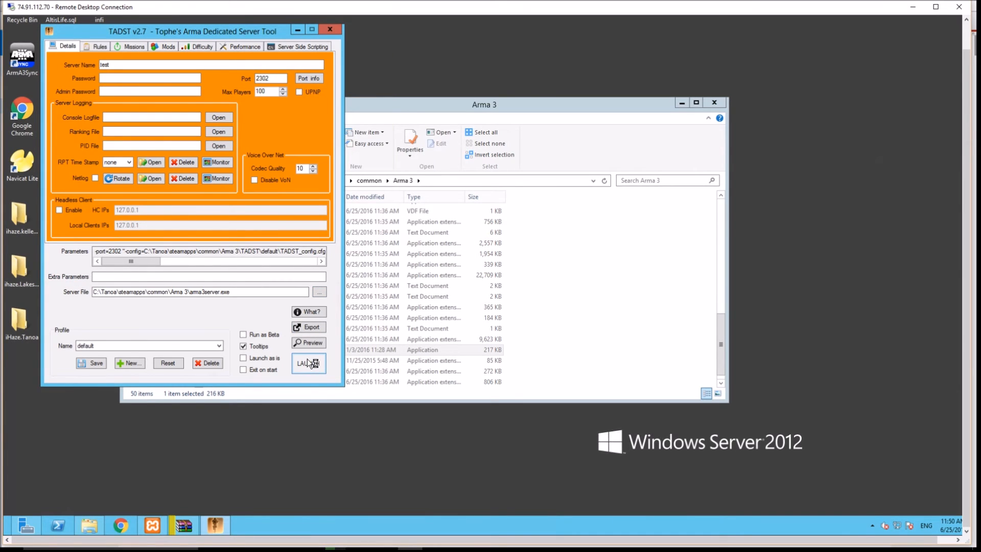
# Launch the Tanoa dedicated server and switch to the running Arma 3 game
pyautogui.click(307, 362)
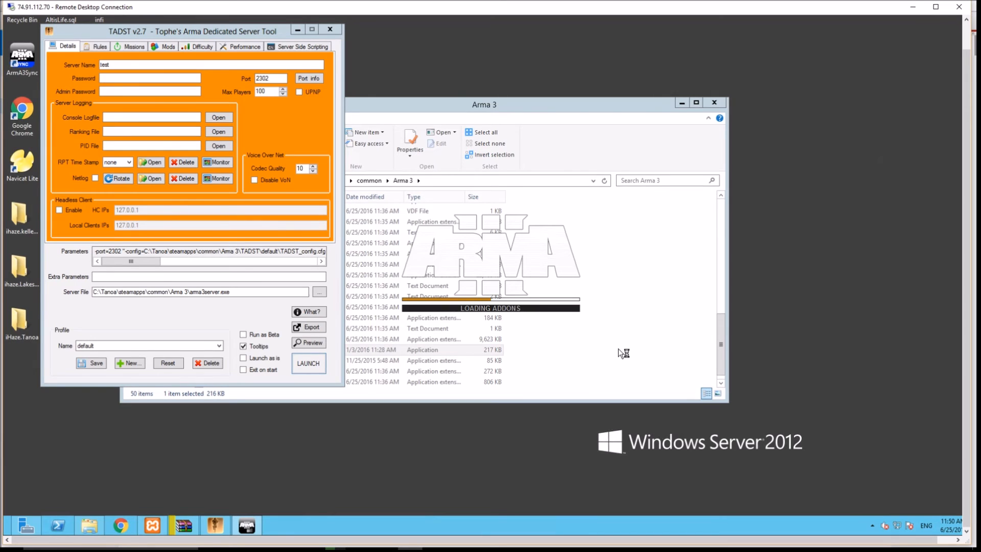
pyautogui.moveTo(622, 350)
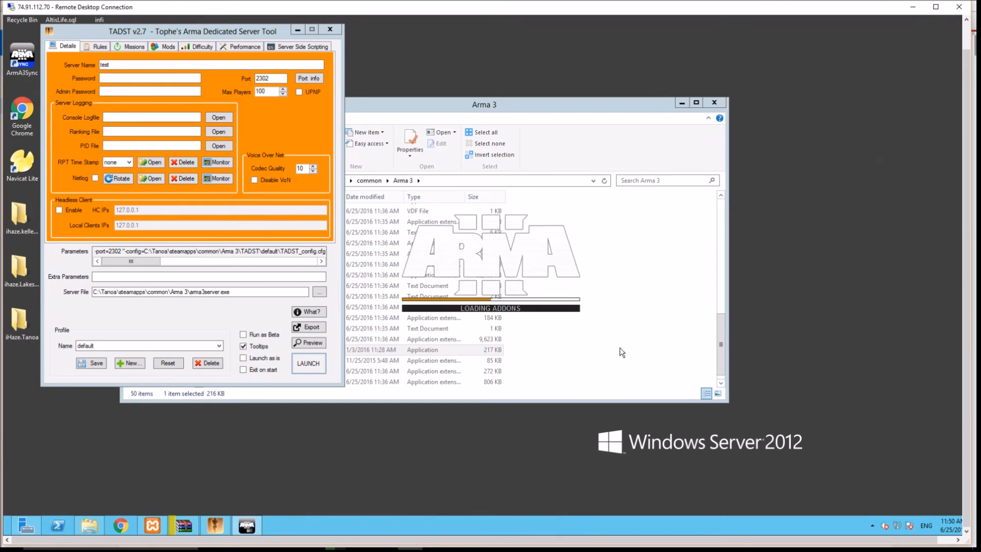
pyautogui.moveTo(380, 129)
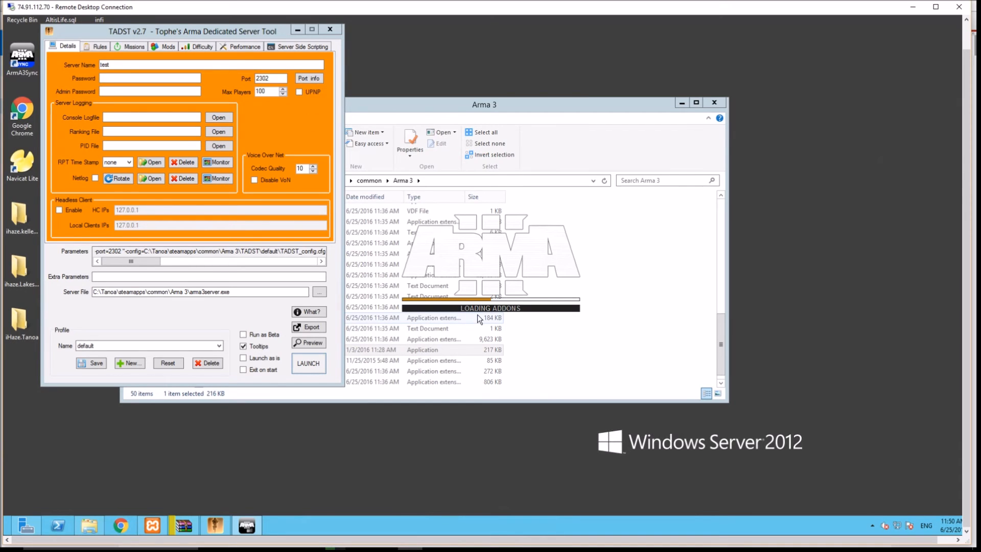
pyautogui.moveTo(522, 332)
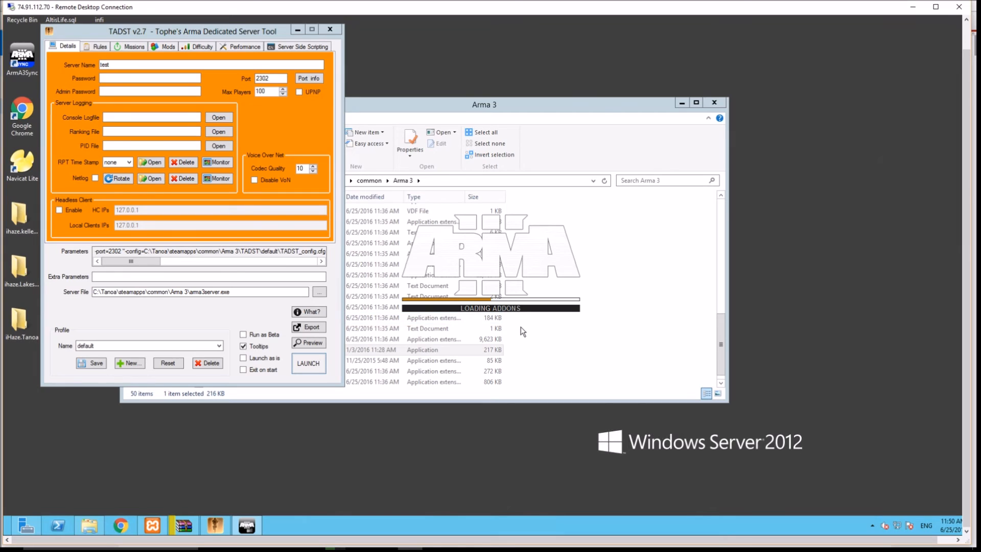
pyautogui.moveTo(526, 328)
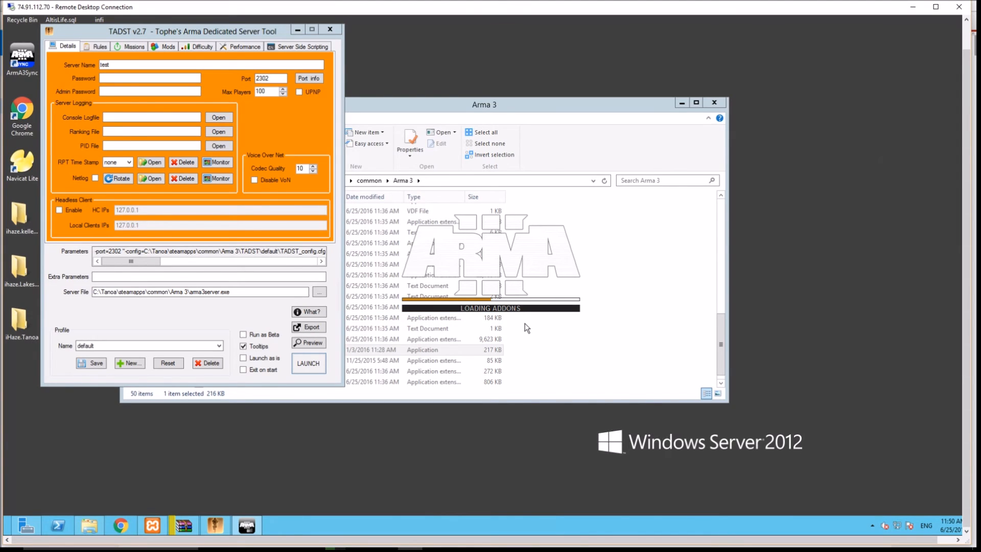
pyautogui.moveTo(536, 328)
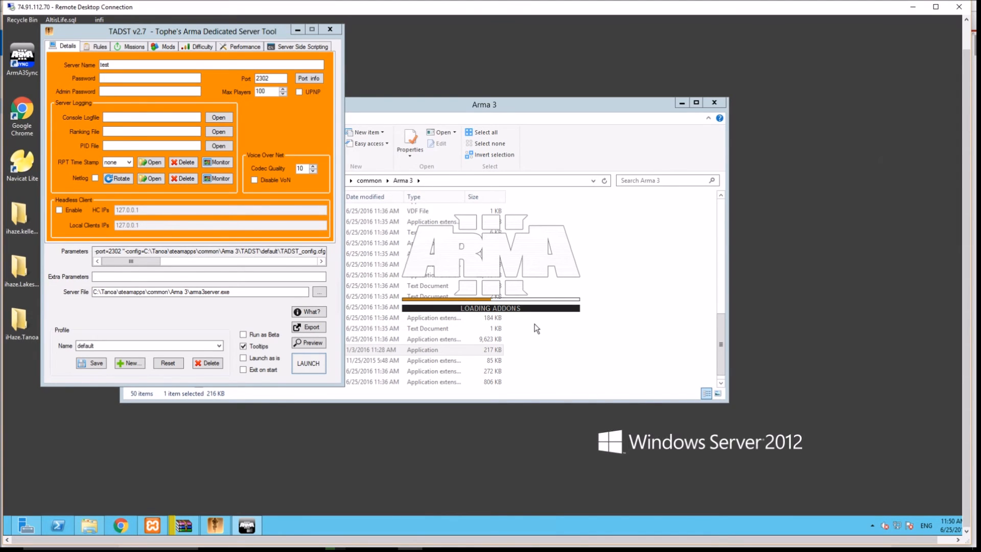
pyautogui.moveTo(956, 53)
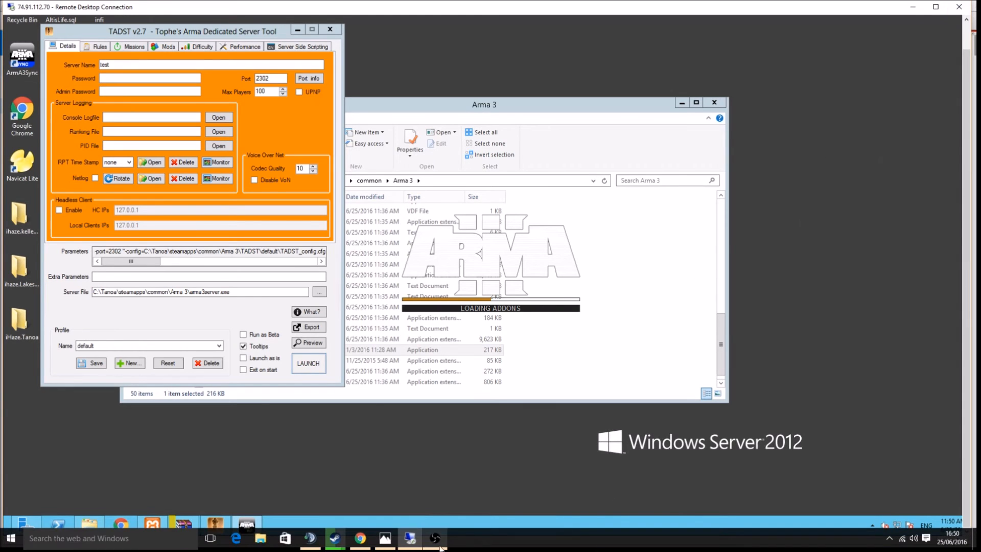
pyautogui.click(307, 363)
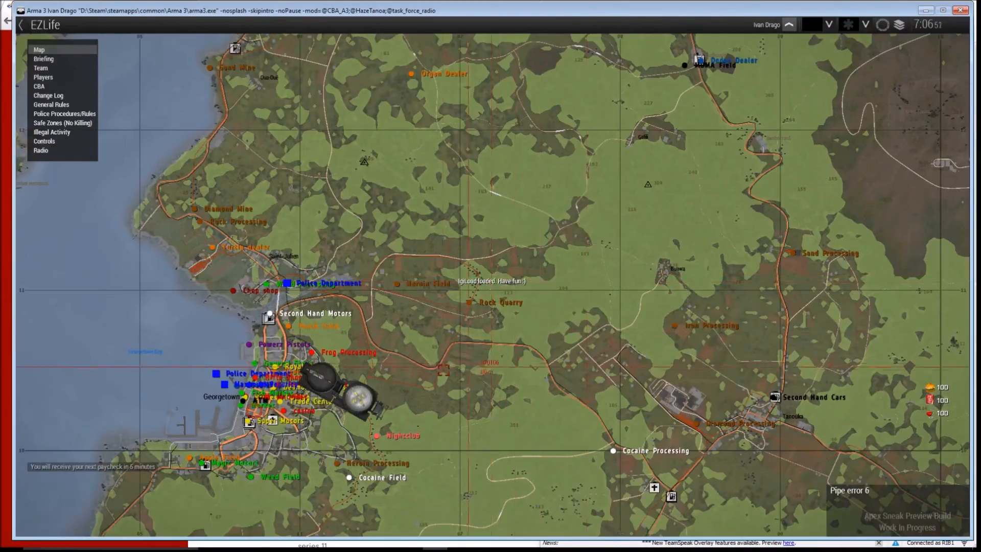
# Zoom the map in on Georgetown's marked locations, then view the town in-game
pyautogui.scroll(-3)
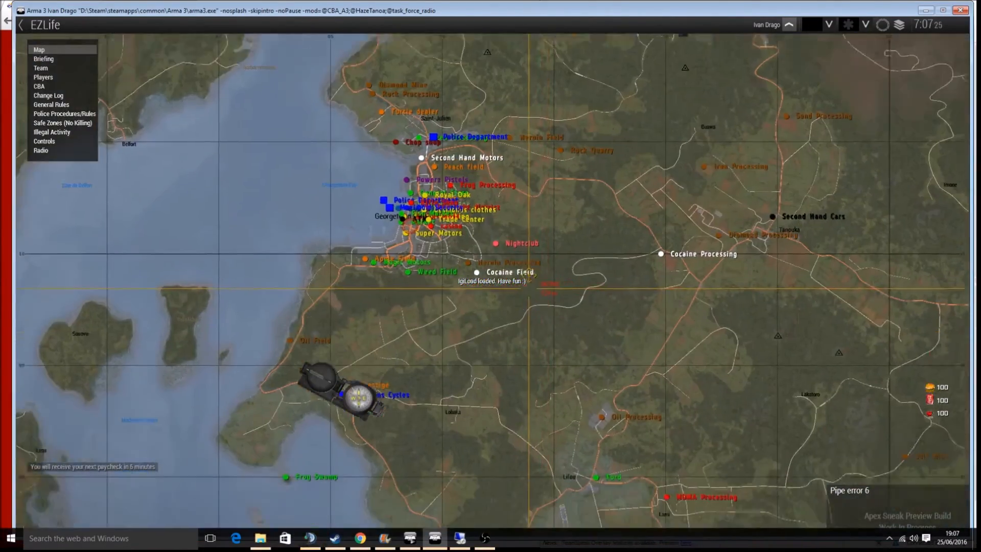
pyautogui.scroll(-3)
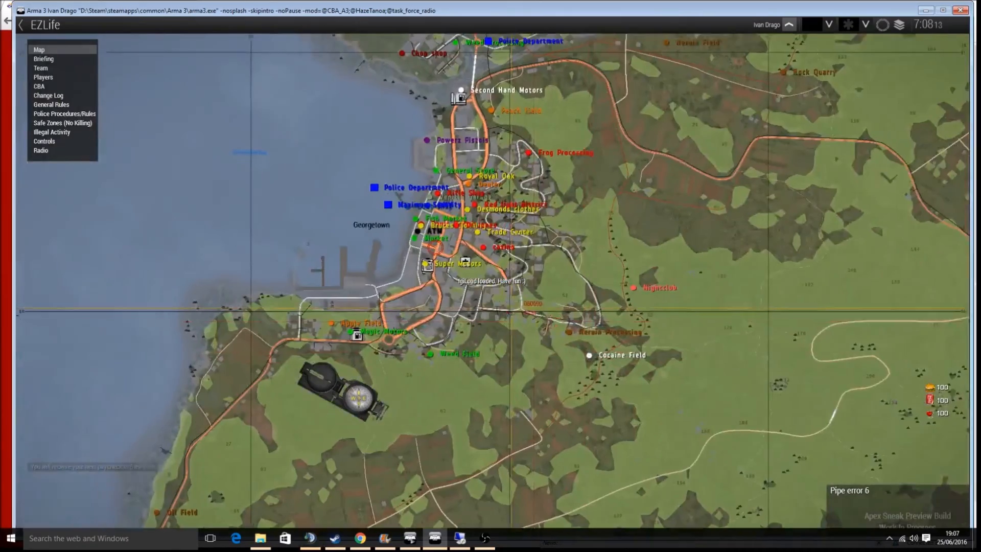
pyautogui.scroll(3)
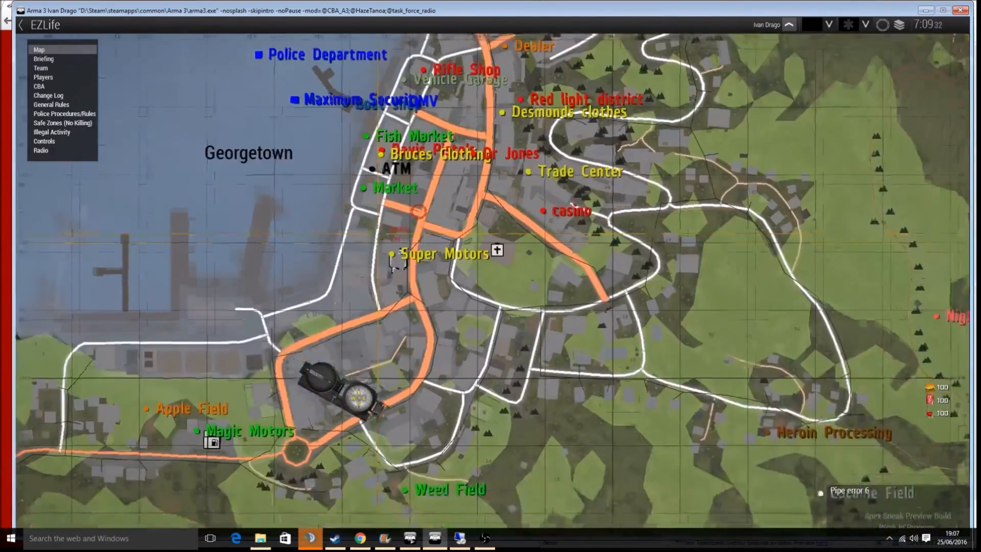
pyautogui.scroll(-3)
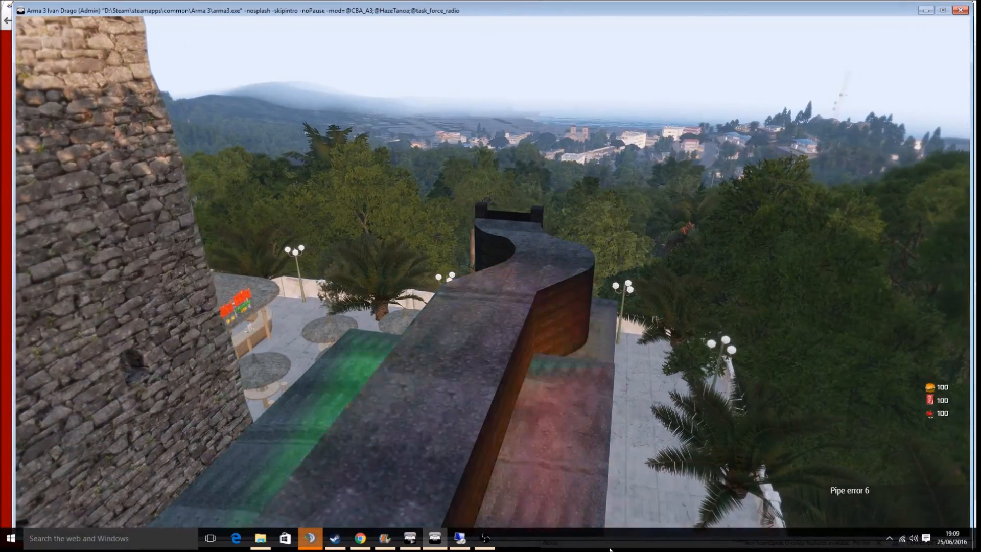
pyautogui.click(485, 538)
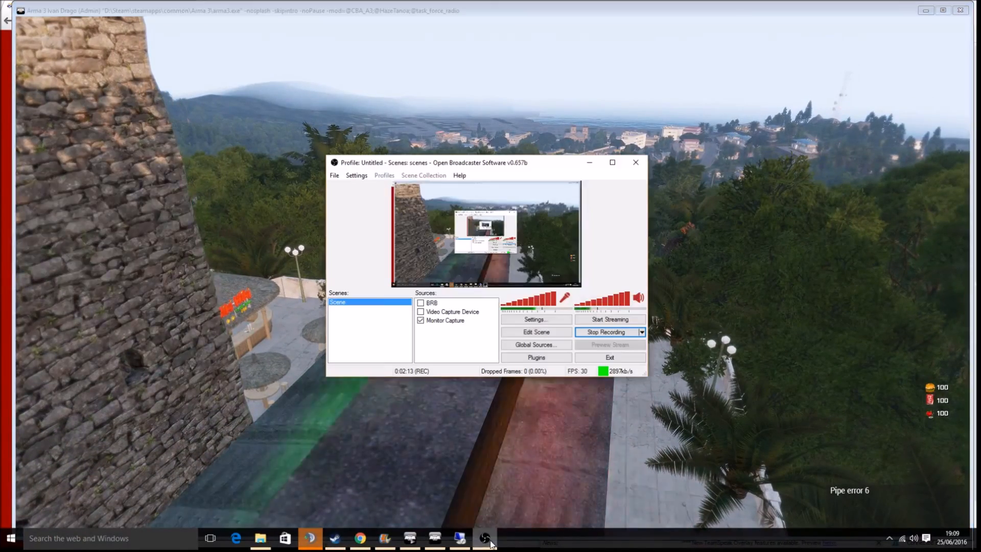